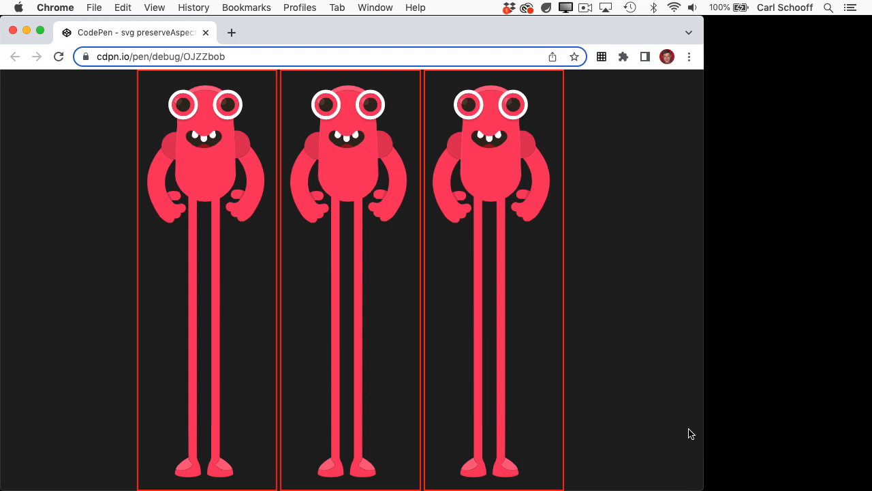
{"action": "mouse_move", "coordinate": [592, 261]}
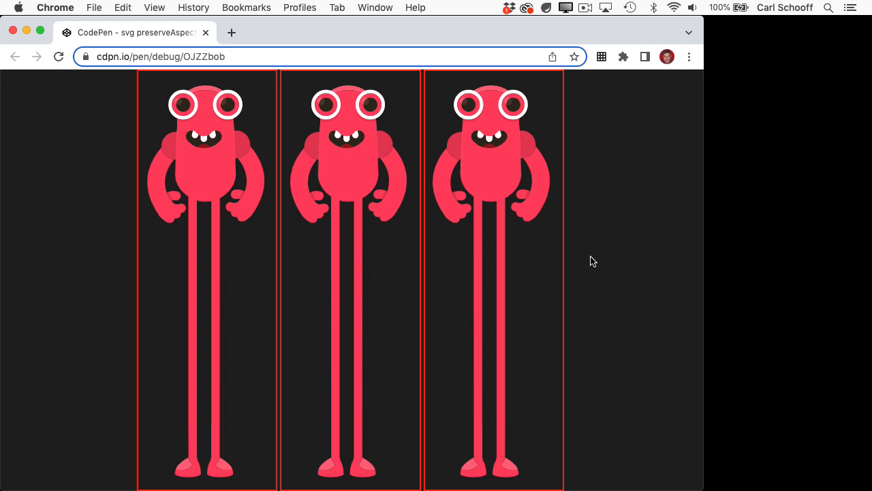
{"action": "mouse_move", "coordinate": [603, 413]}
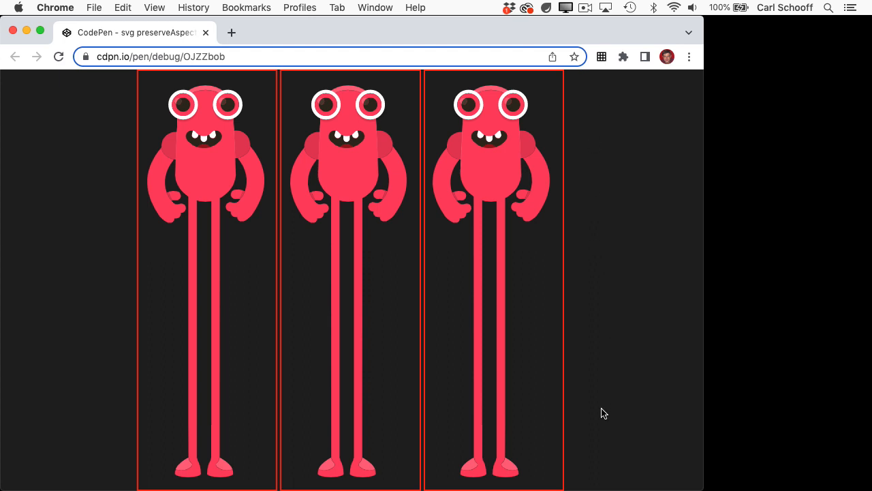
{"action": "mouse_move", "coordinate": [597, 461]}
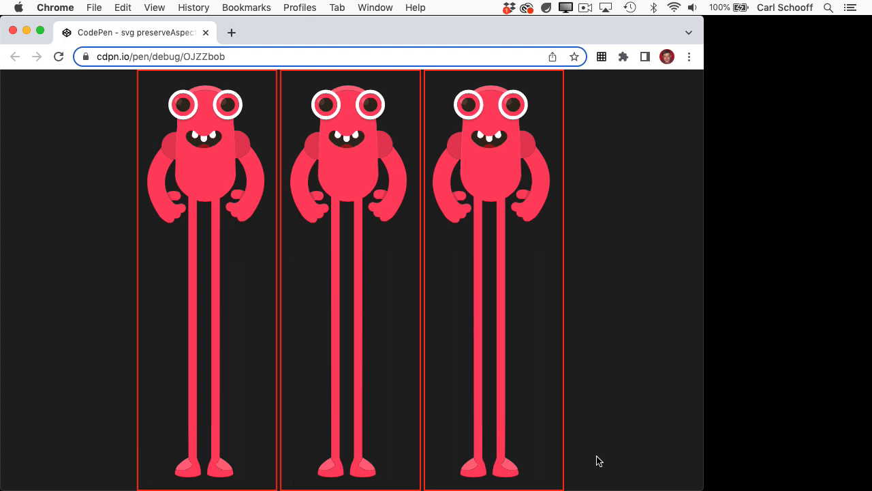
{"action": "mouse_move", "coordinate": [374, 109]}
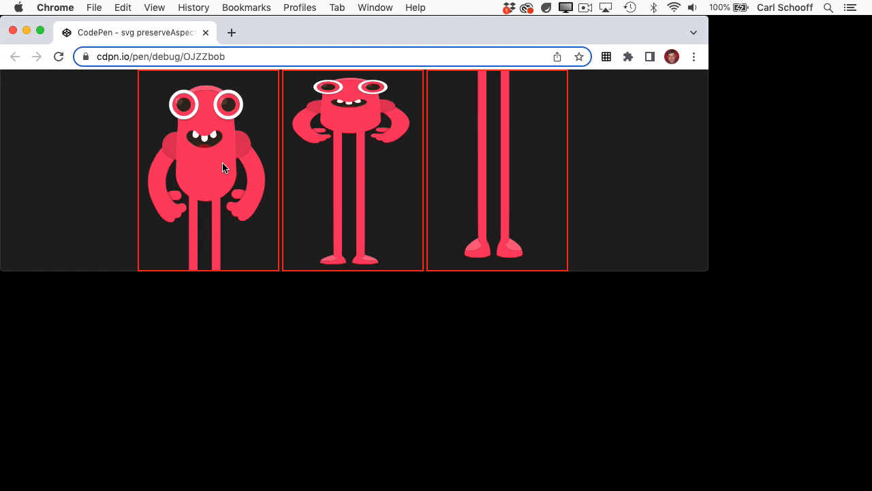
{"action": "mouse_move", "coordinate": [221, 163]}
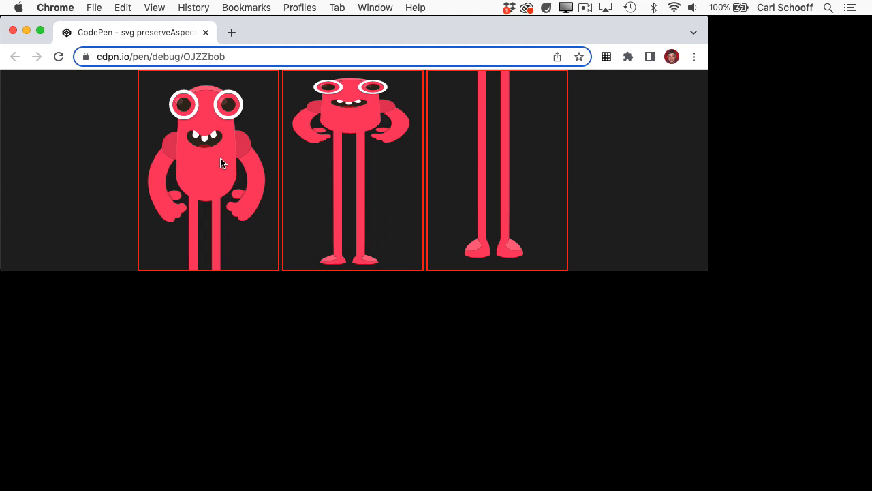
{"action": "mouse_move", "coordinate": [202, 429]}
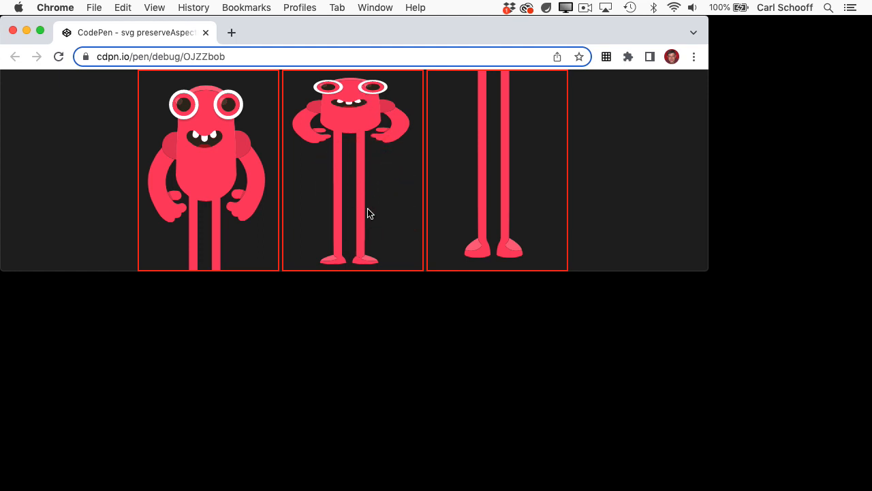
{"action": "mouse_move", "coordinate": [384, 94]}
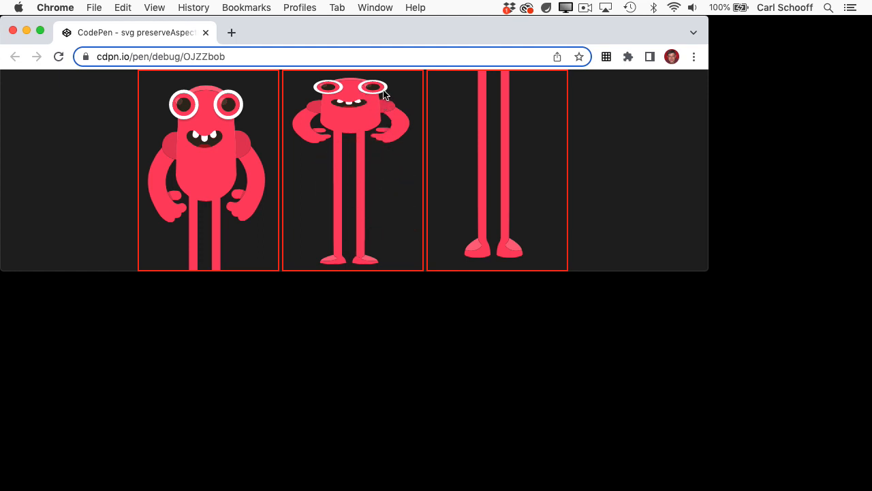
{"action": "mouse_move", "coordinate": [493, 153]}
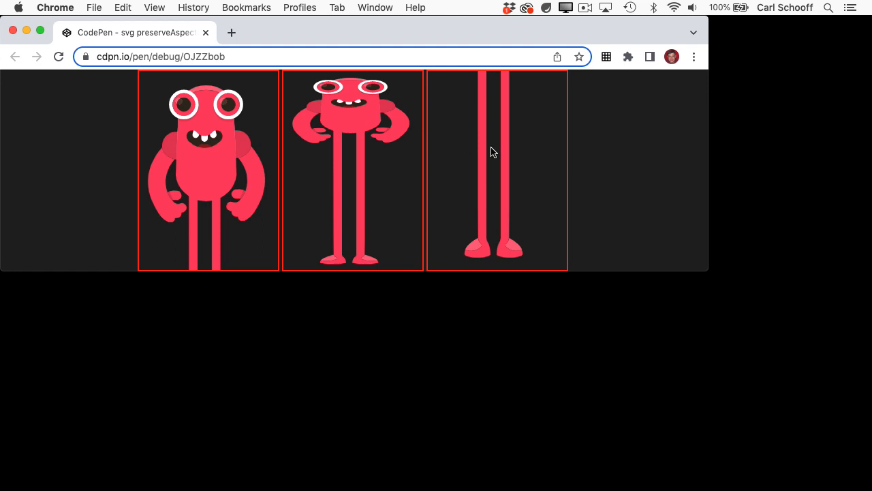
{"action": "mouse_move", "coordinate": [532, 158]}
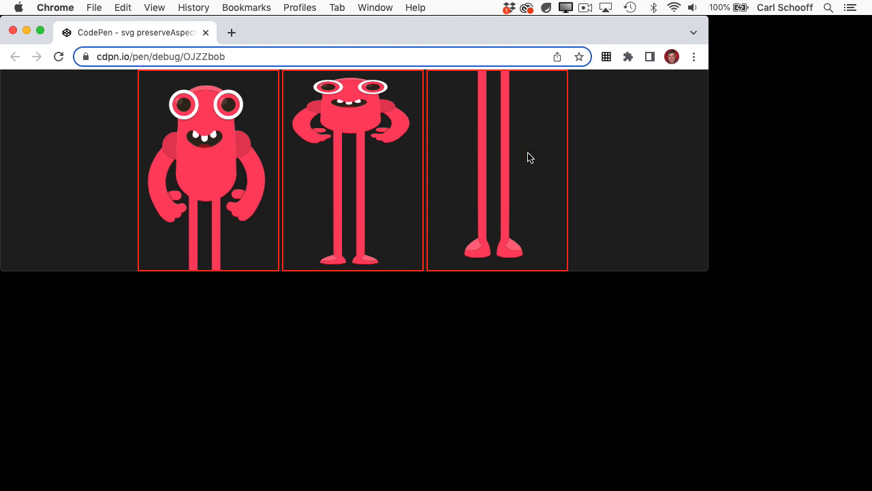
{"action": "mouse_move", "coordinate": [532, 208]}
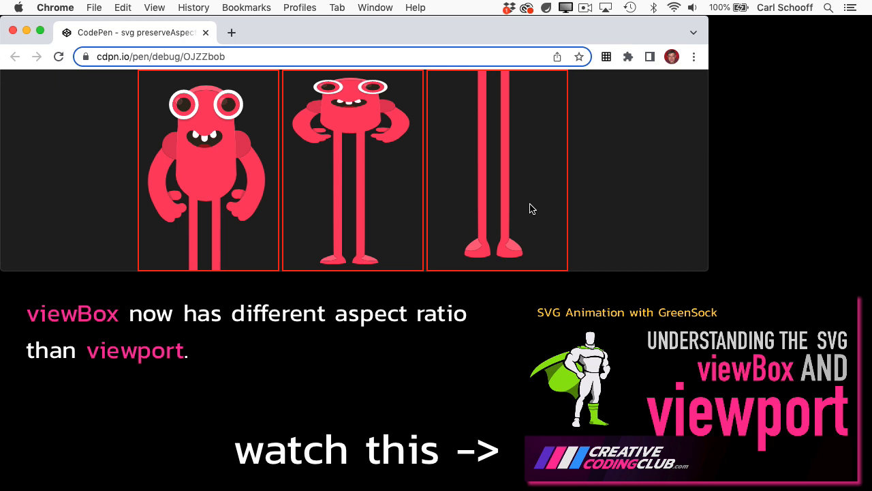
{"action": "mouse_move", "coordinate": [512, 218]}
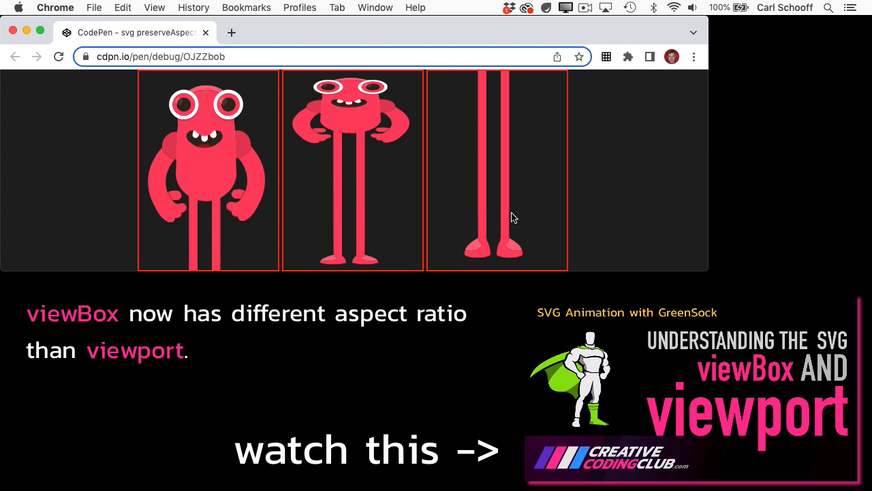
{"action": "mouse_move", "coordinate": [354, 210]}
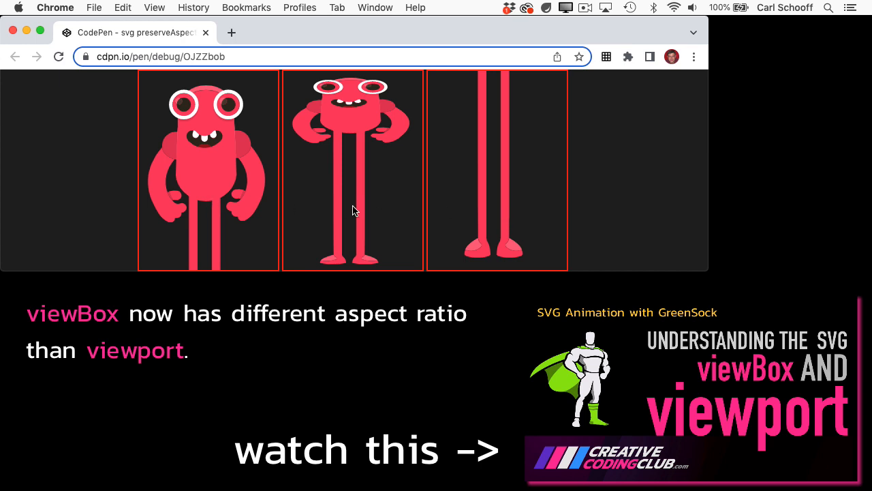
{"action": "mouse_move", "coordinate": [460, 210]}
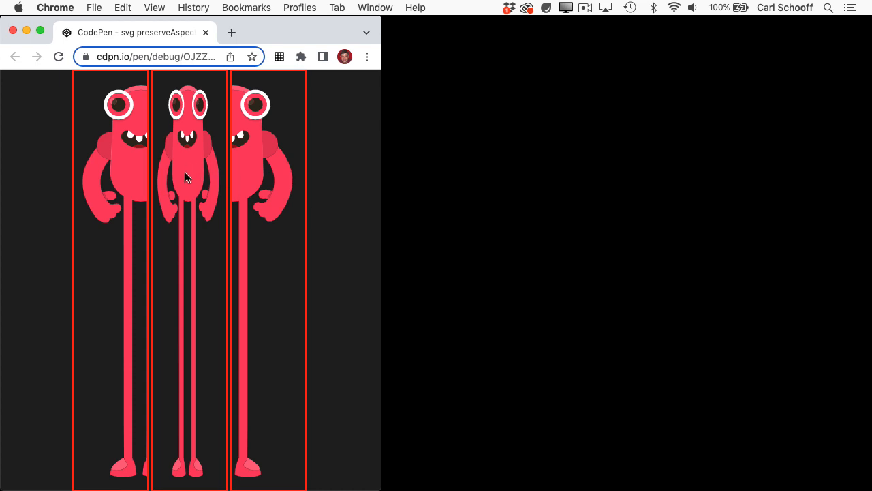
{"action": "mouse_move", "coordinate": [179, 165]}
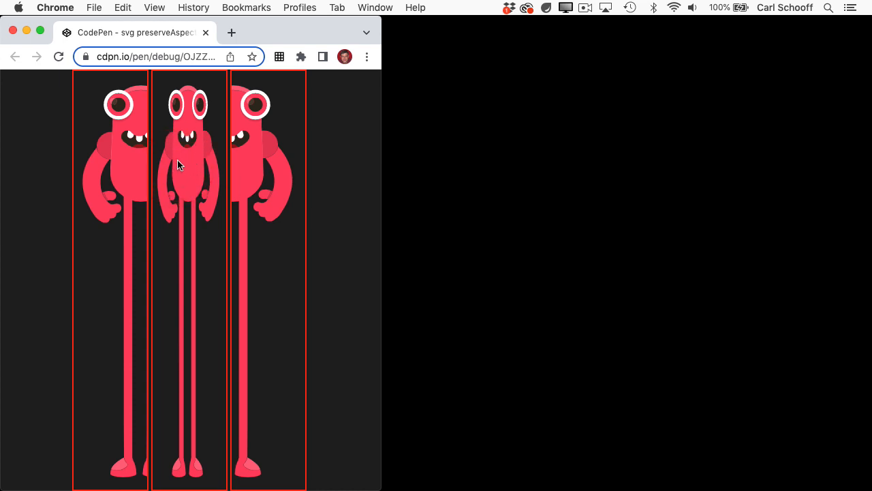
{"action": "mouse_move", "coordinate": [176, 123]}
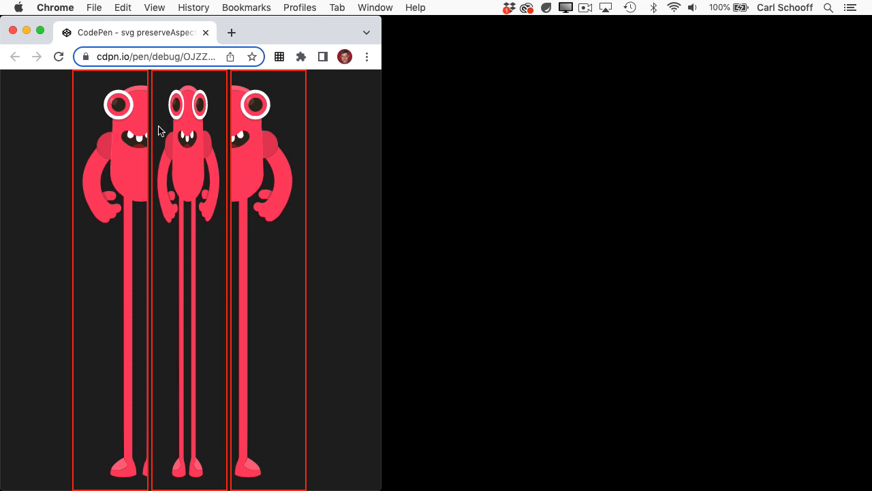
{"action": "mouse_move", "coordinate": [102, 196]}
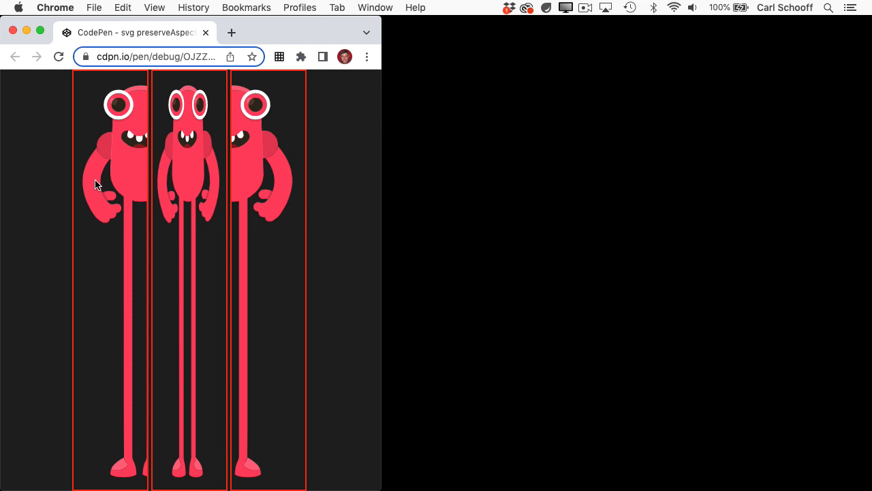
{"action": "mouse_move", "coordinate": [143, 218]}
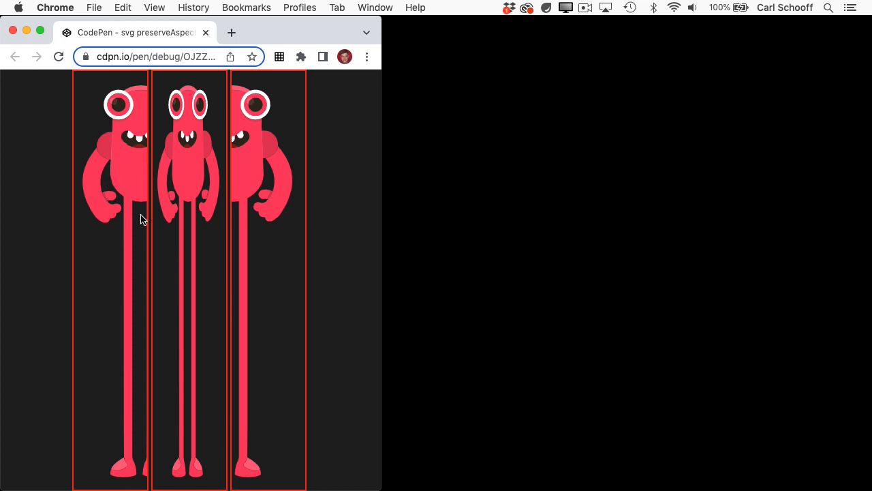
{"action": "mouse_move", "coordinate": [251, 169]}
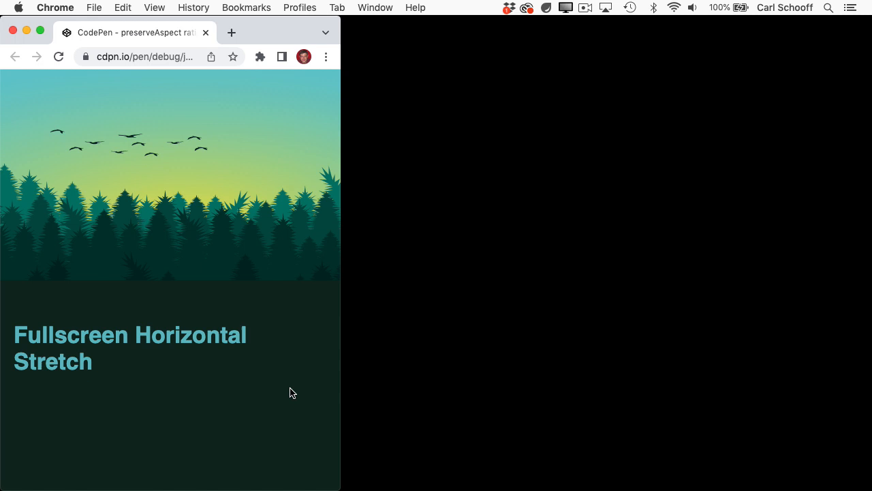
{"action": "mouse_move", "coordinate": [302, 394]}
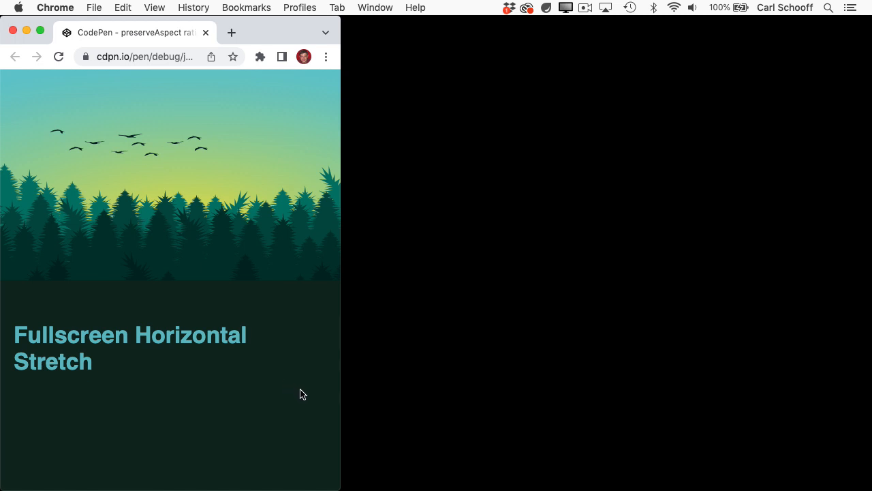
{"action": "mouse_move", "coordinate": [139, 237]}
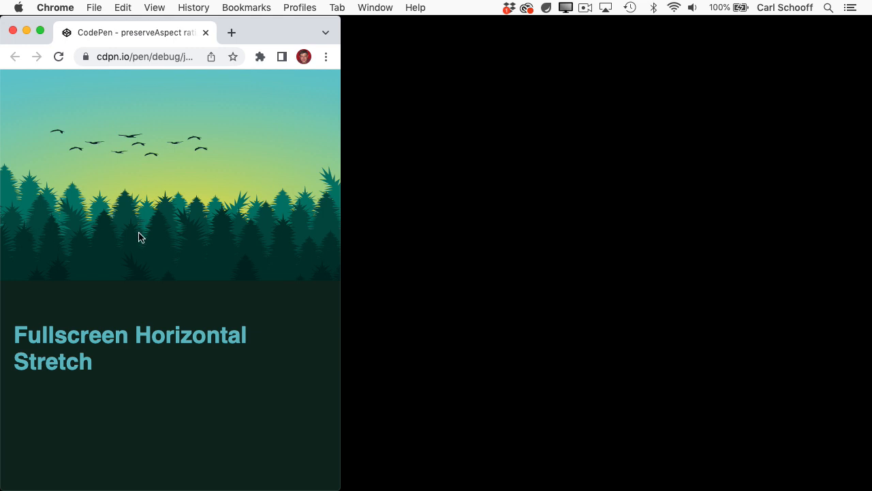
{"action": "mouse_move", "coordinate": [199, 193]}
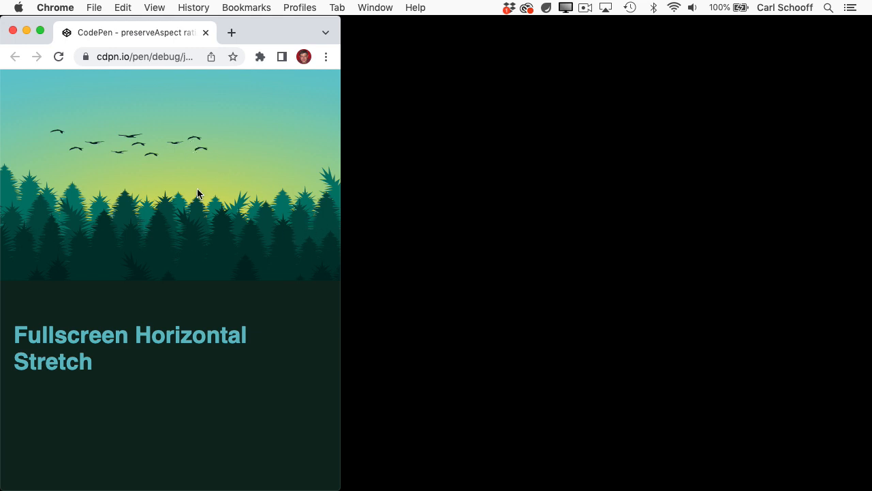
{"action": "mouse_move", "coordinate": [341, 193]}
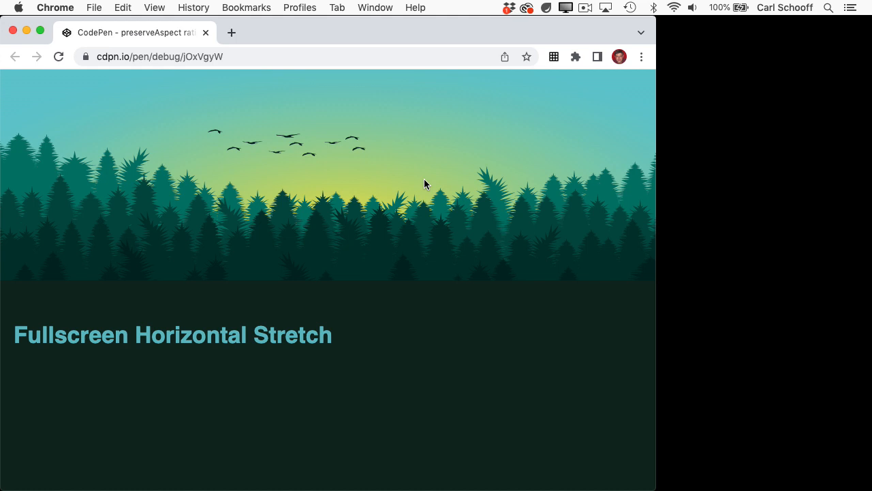
{"action": "mouse_move", "coordinate": [583, 164]}
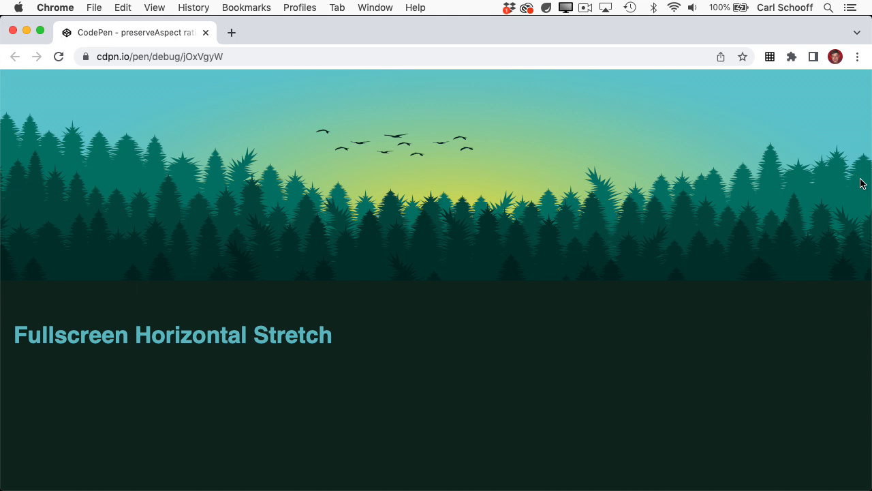
{"action": "mouse_move", "coordinate": [764, 218]}
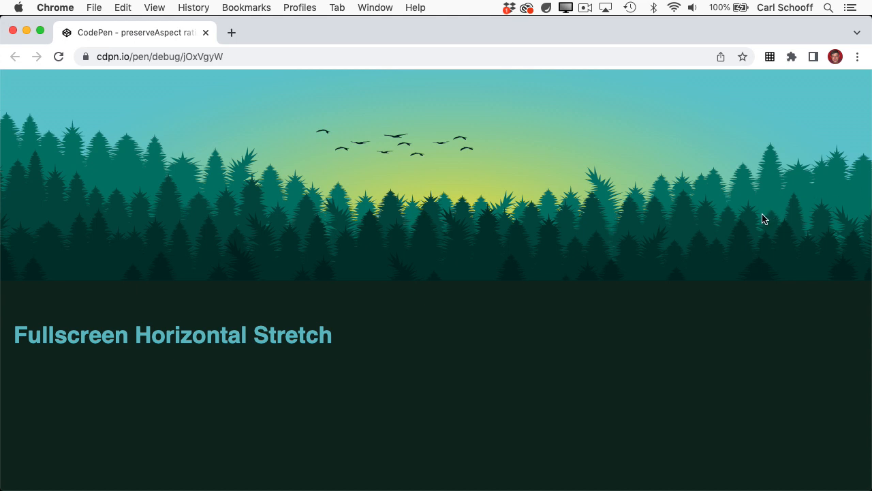
{"action": "mouse_move", "coordinate": [534, 199]}
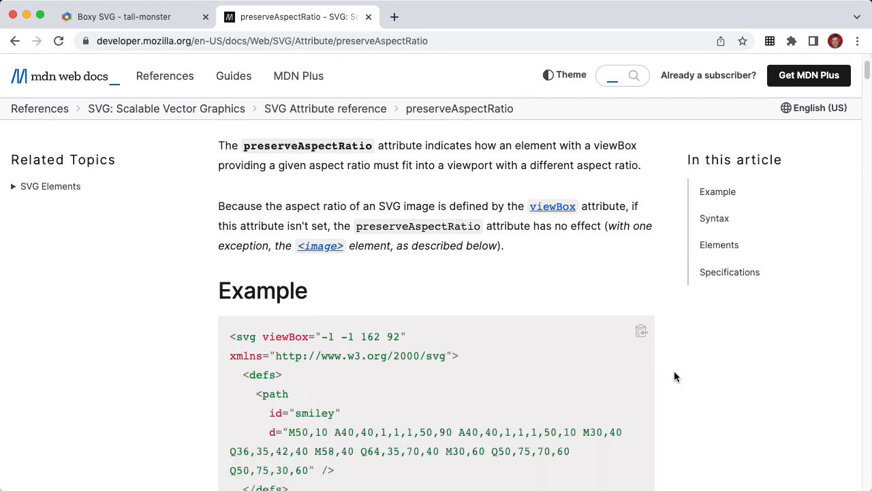
Scroll past the example code and rendered smiley grid down to the Syntax heading.
{"action": "scroll", "scroll_direction": "down", "scroll_amount": 3}
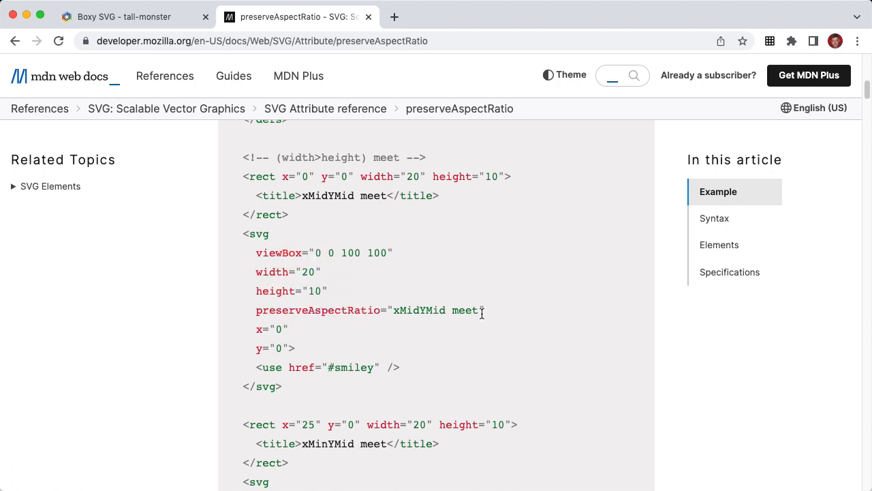
{"action": "mouse_move", "coordinate": [501, 322]}
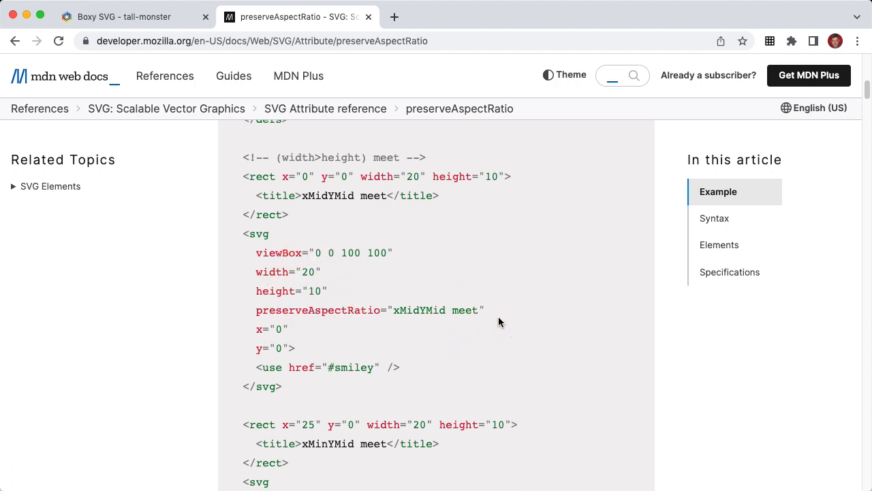
{"action": "scroll", "scroll_direction": "down", "scroll_amount": 3}
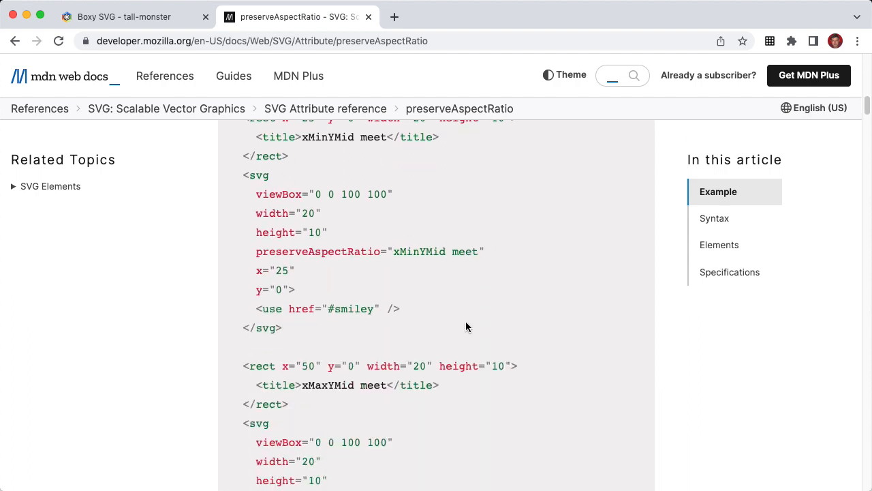
{"action": "scroll", "scroll_direction": "down", "scroll_amount": 3}
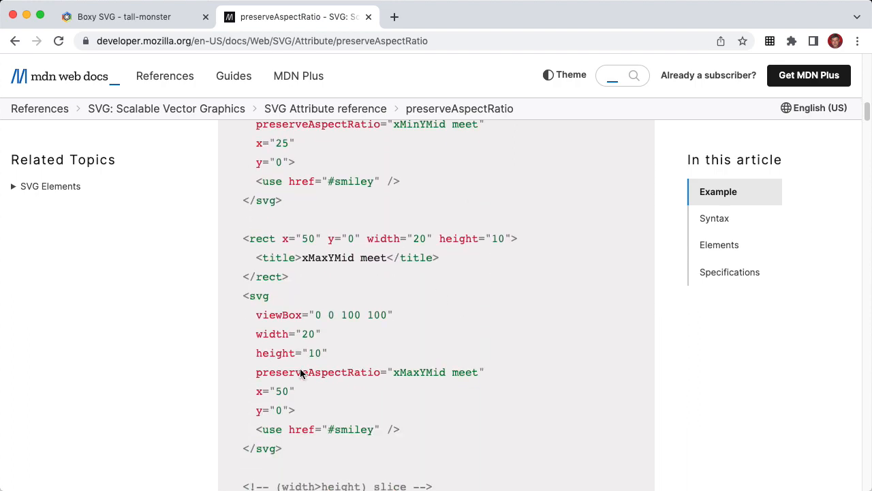
{"action": "mouse_move", "coordinate": [557, 336]}
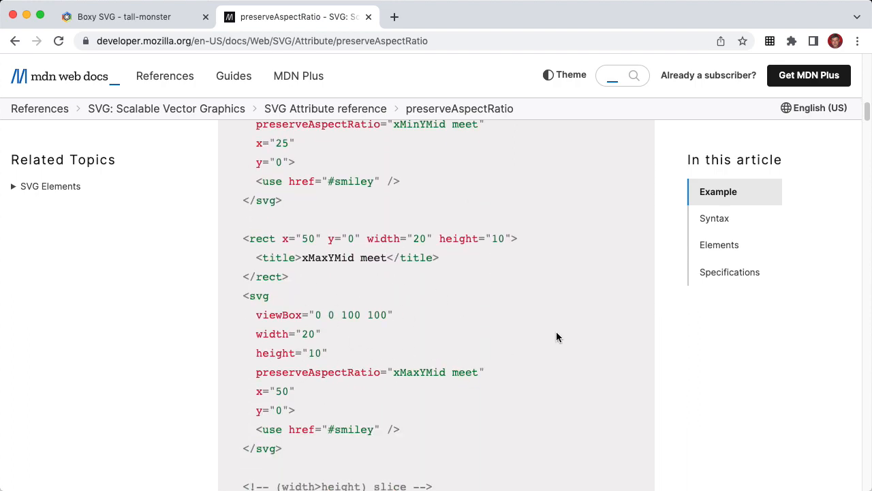
{"action": "scroll", "scroll_direction": "down", "scroll_amount": 3}
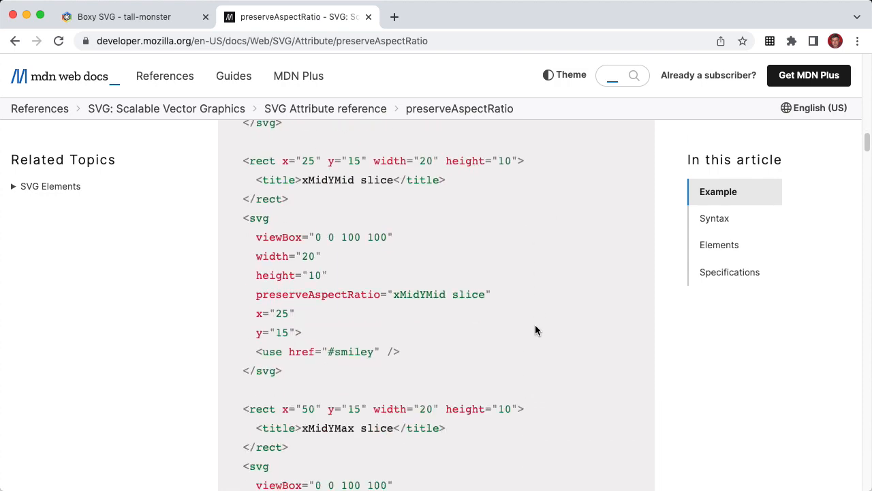
{"action": "scroll", "scroll_direction": "down", "scroll_amount": 3}
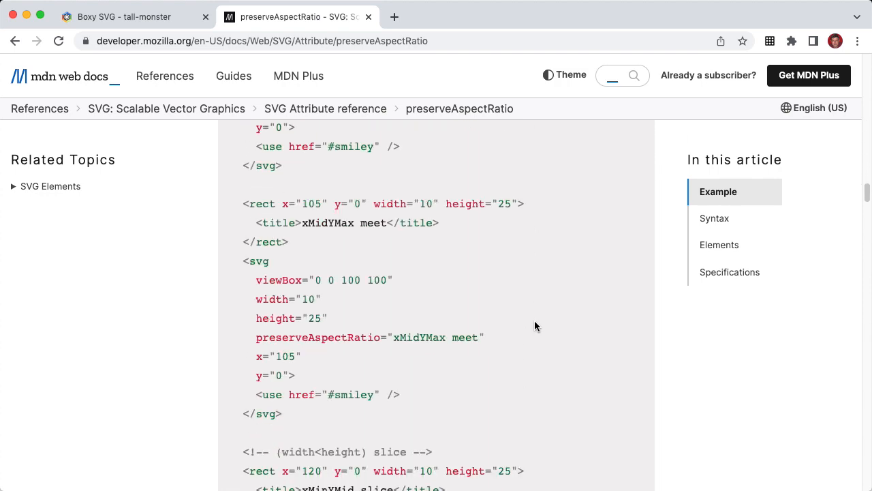
{"action": "scroll", "scroll_direction": "down", "scroll_amount": 3}
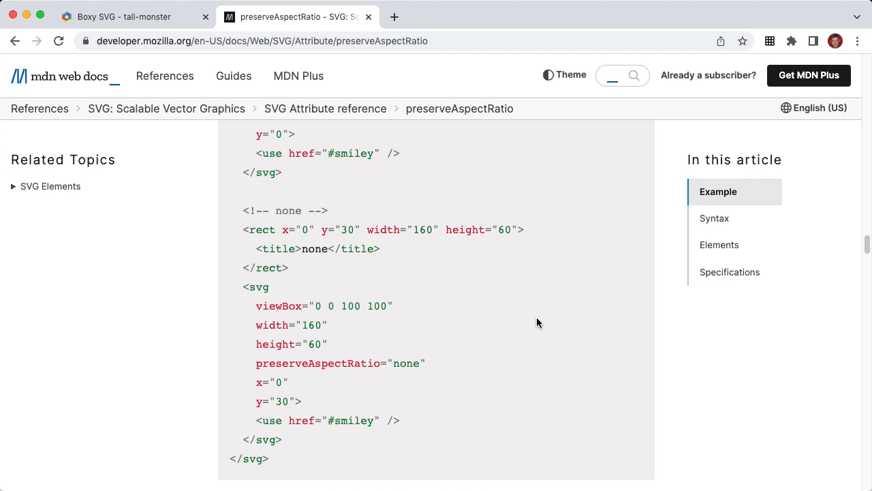
{"action": "scroll", "scroll_direction": "down", "scroll_amount": 3}
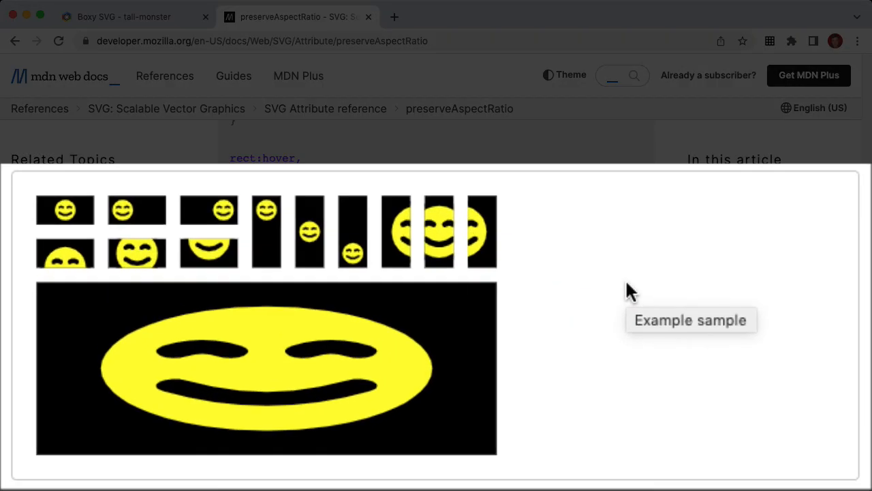
{"action": "mouse_move", "coordinate": [620, 232]}
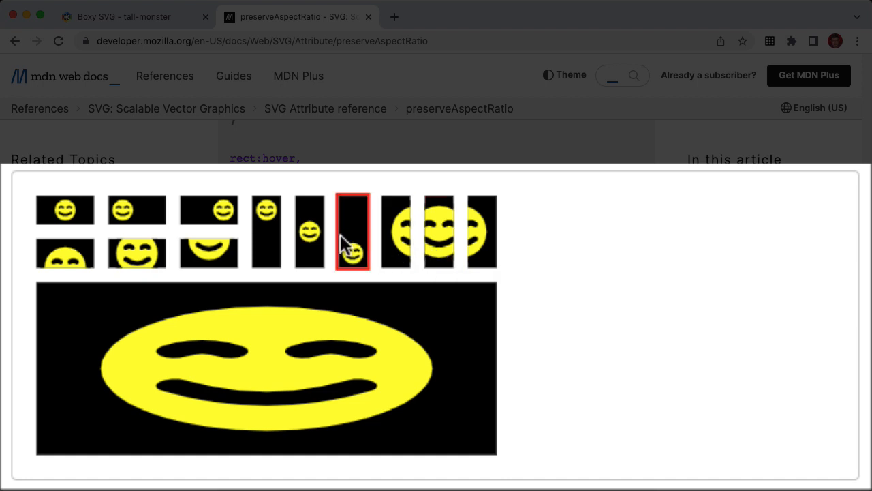
{"action": "mouse_move", "coordinate": [311, 231]}
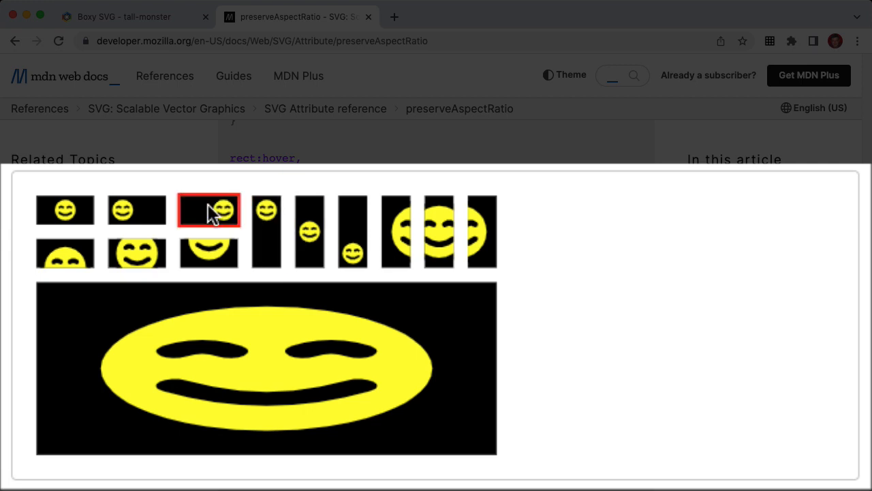
{"action": "mouse_move", "coordinate": [210, 210]}
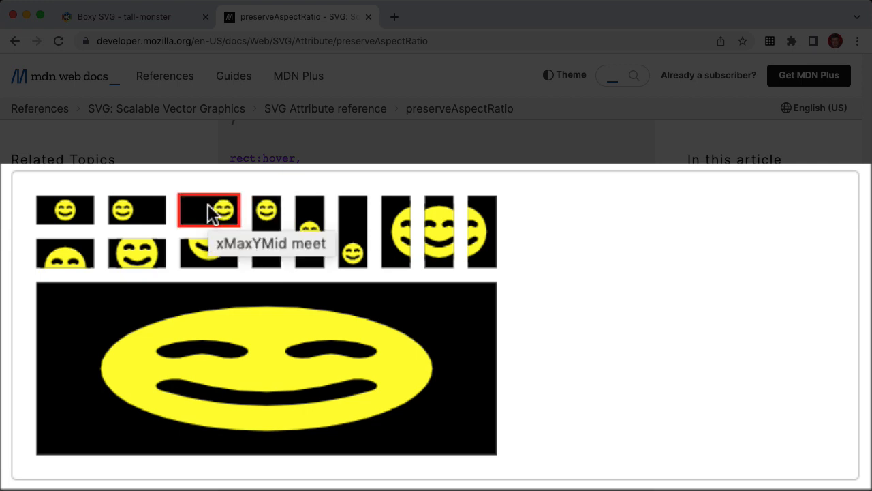
{"action": "scroll", "scroll_direction": "down", "scroll_amount": 3}
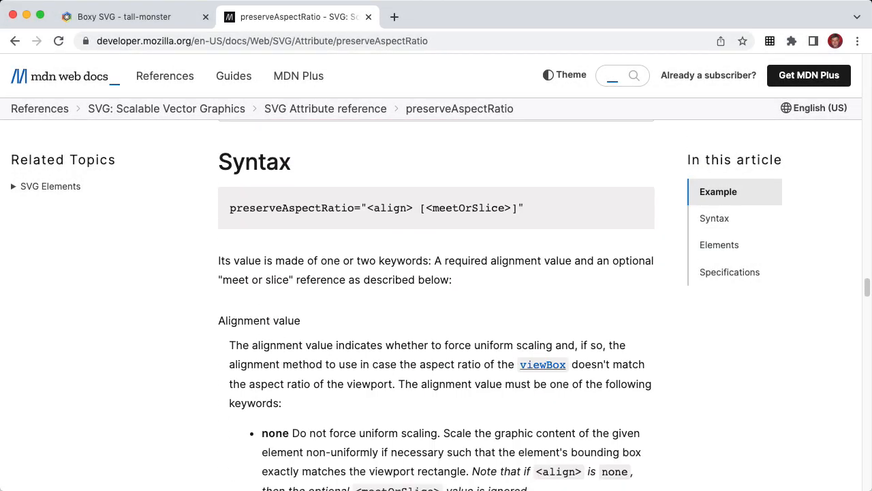
Scroll through the xMin/xMid/xMax alignment keywords to the Meet or slice reference.
{"action": "scroll", "scroll_direction": "down", "scroll_amount": 3}
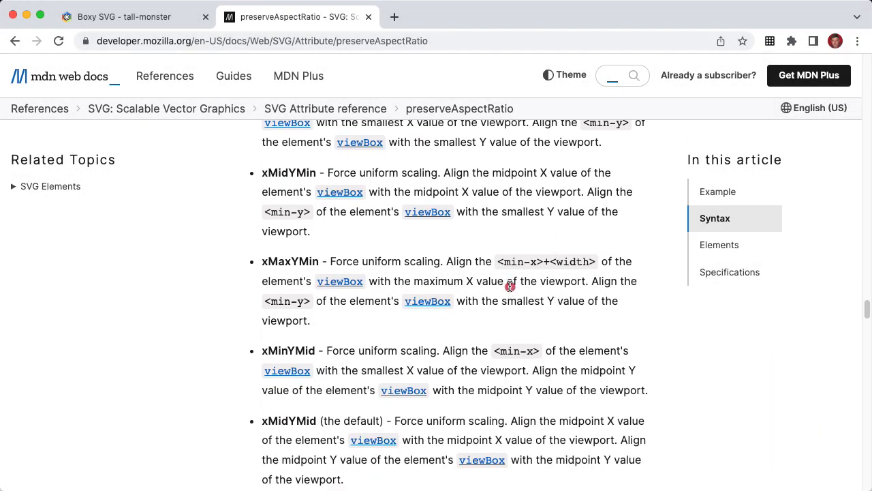
{"action": "mouse_move", "coordinate": [502, 371]}
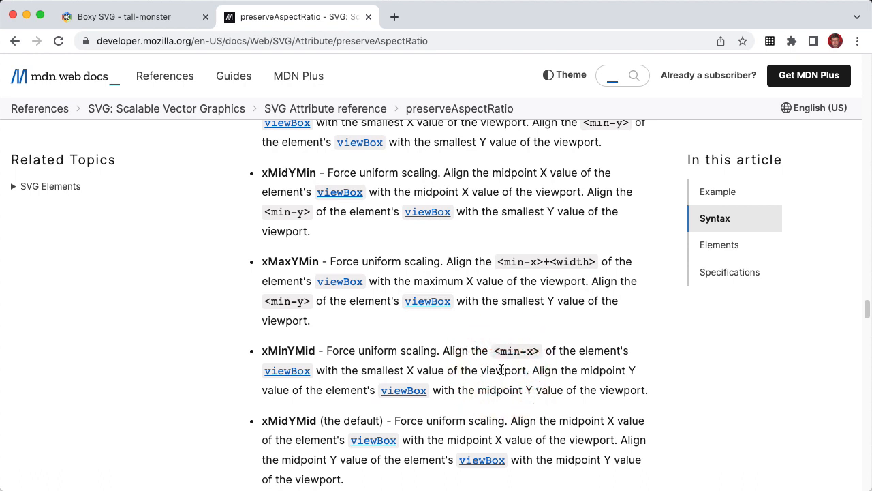
{"action": "scroll", "scroll_direction": "down", "scroll_amount": 3}
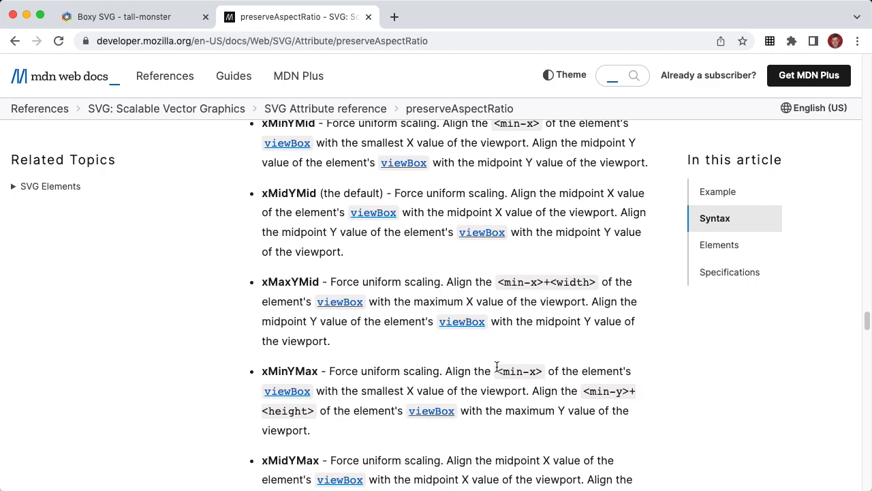
{"action": "scroll", "scroll_direction": "down", "scroll_amount": 3}
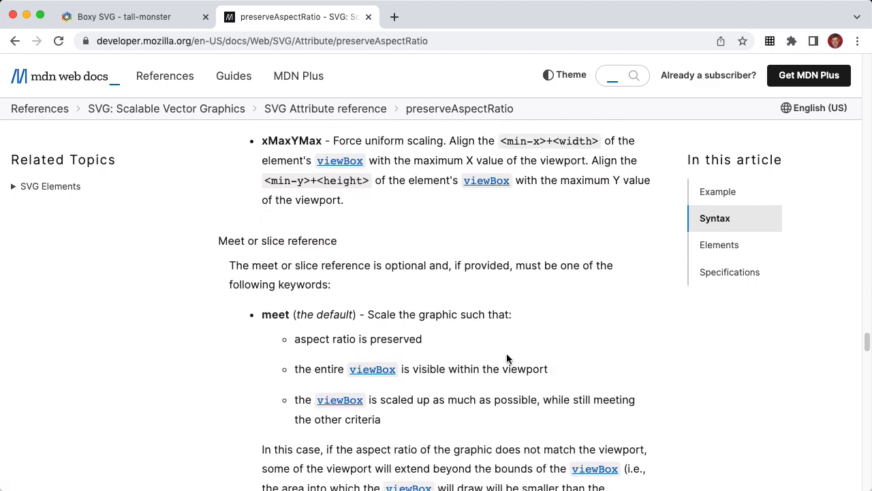
{"action": "scroll", "scroll_direction": "down", "scroll_amount": 3}
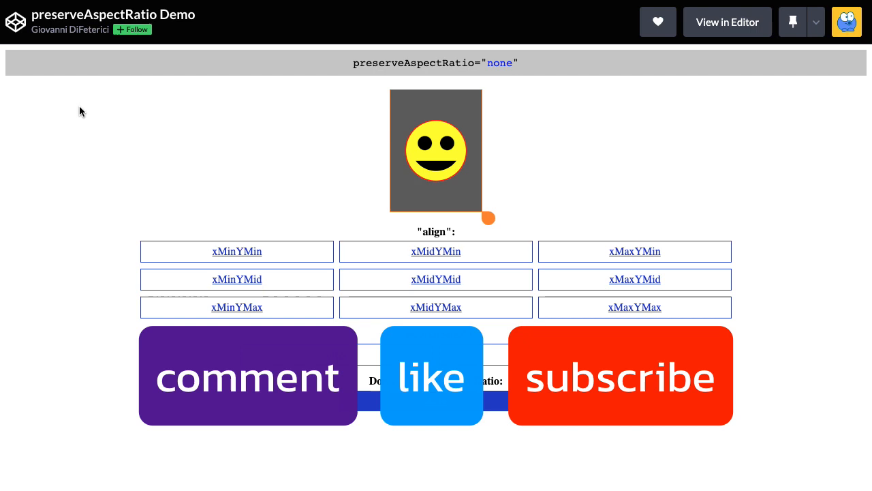
{"action": "mouse_move", "coordinate": [145, 125]}
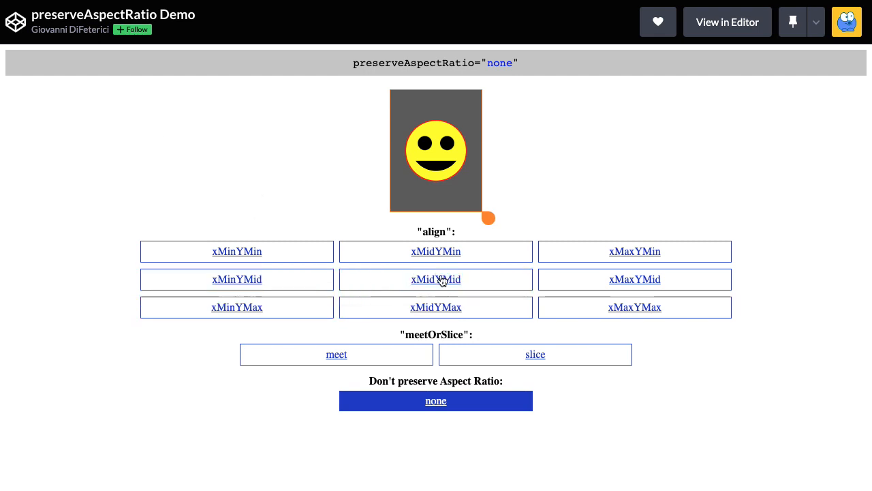
{"action": "mouse_move", "coordinate": [526, 71]}
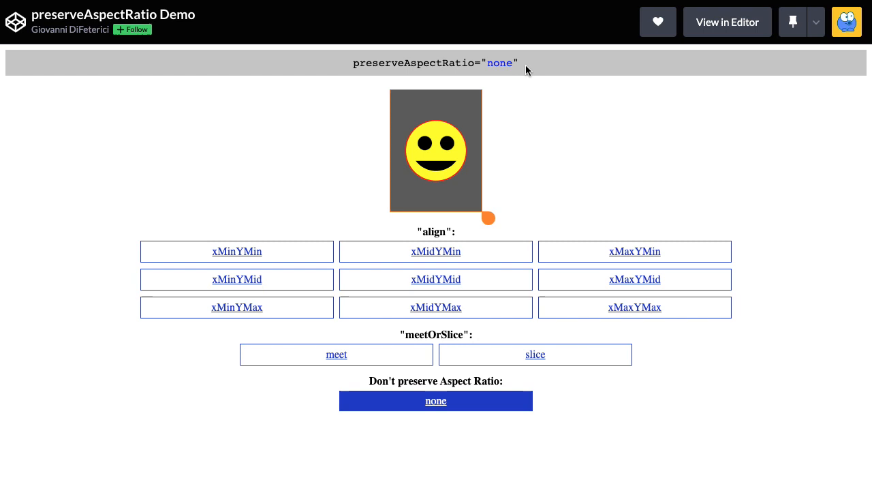
{"action": "mouse_move", "coordinate": [460, 179]}
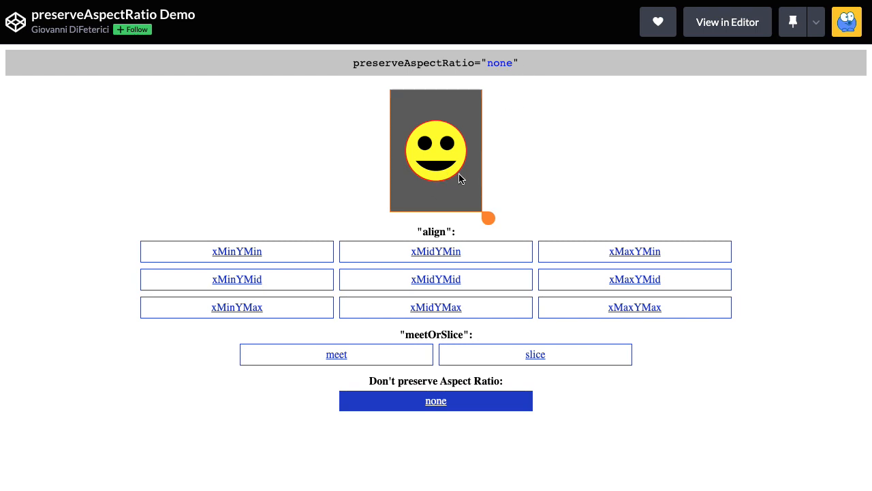
{"action": "mouse_move", "coordinate": [531, 180]}
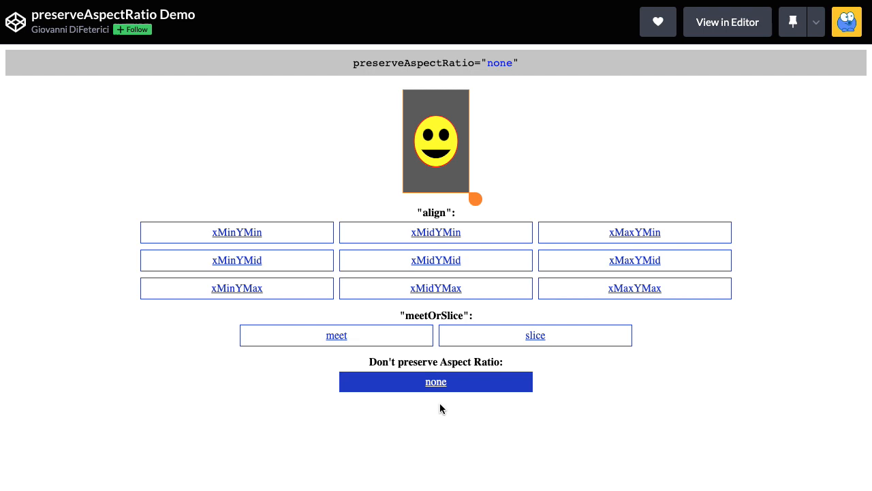
{"action": "mouse_move", "coordinate": [584, 177]}
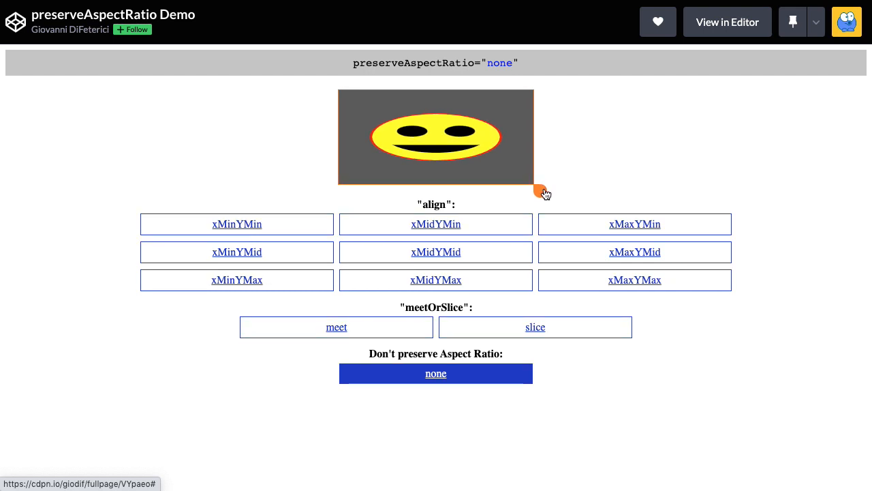
{"action": "mouse_move", "coordinate": [505, 188]}
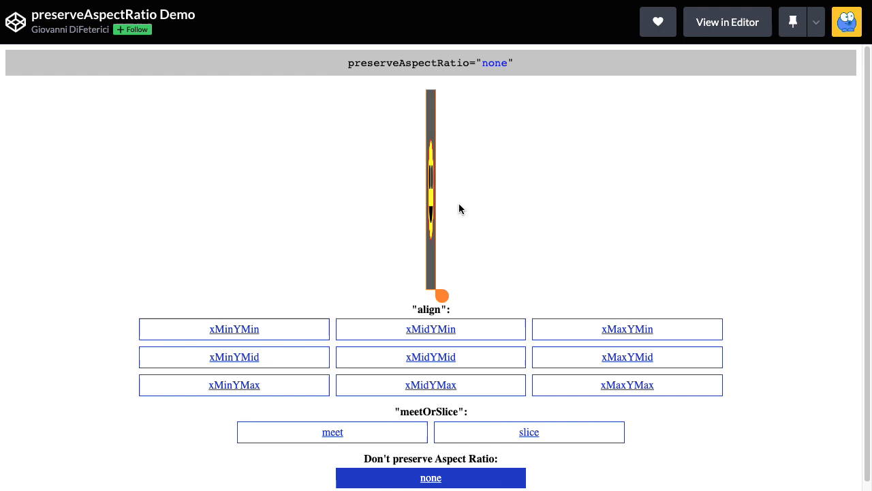
{"action": "mouse_move", "coordinate": [451, 199]}
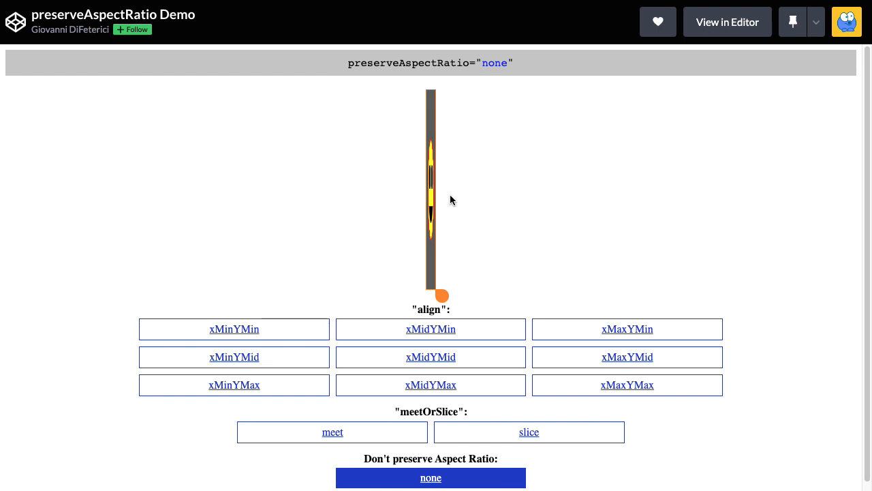
{"action": "mouse_move", "coordinate": [442, 202]}
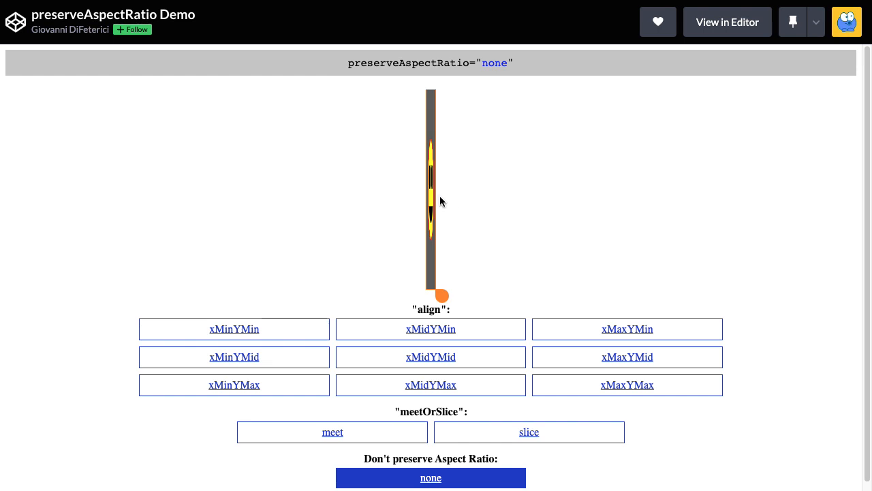
{"action": "mouse_move", "coordinate": [441, 298]}
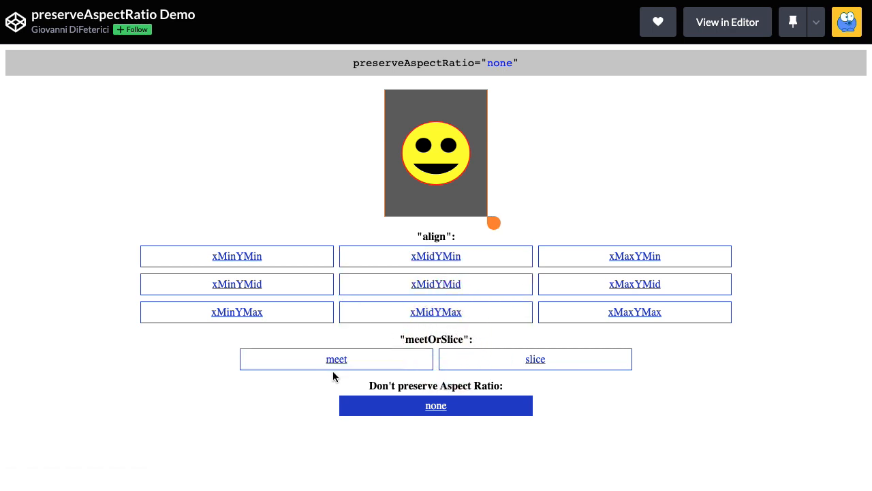
{"action": "left_click", "coordinate": [335, 360]}
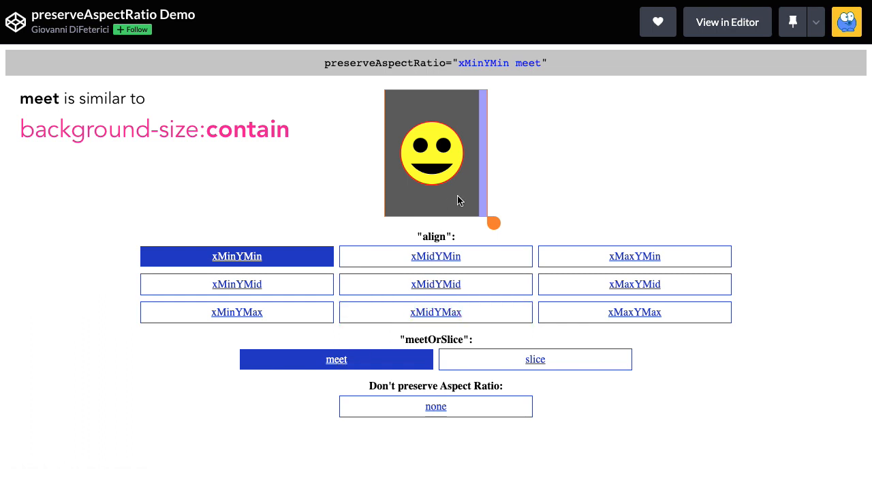
{"action": "mouse_move", "coordinate": [491, 191]}
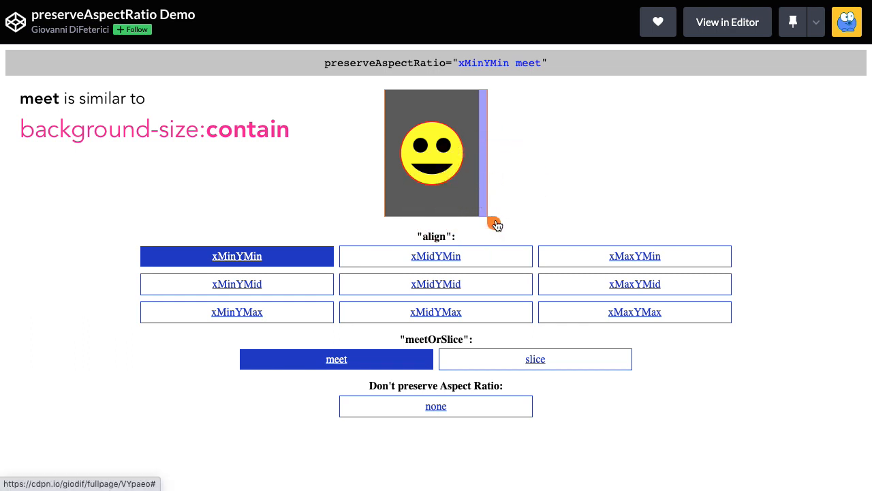
{"action": "left_click_drag", "start_coordinate": [496, 225], "coordinate": [539, 219]}
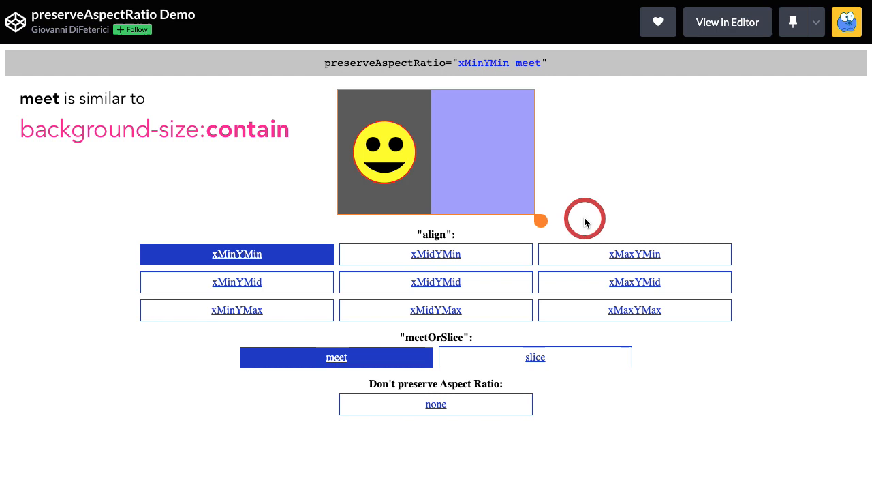
{"action": "mouse_move", "coordinate": [372, 159]}
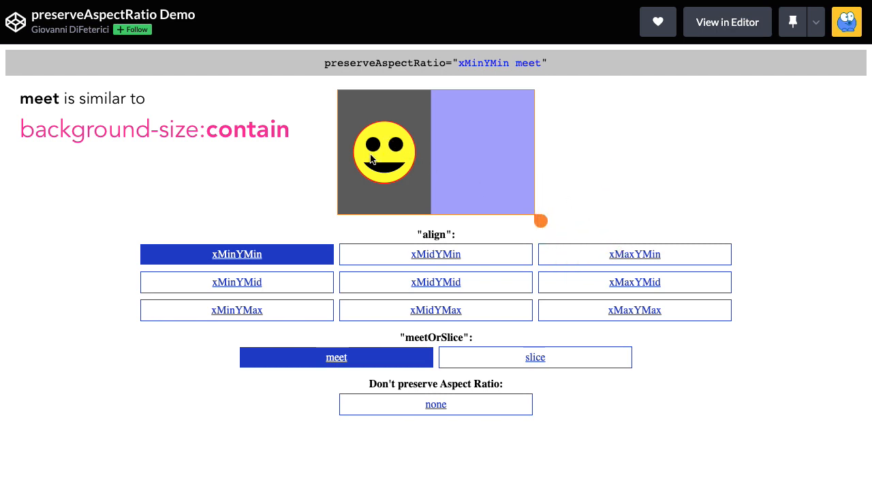
{"action": "mouse_move", "coordinate": [377, 166]}
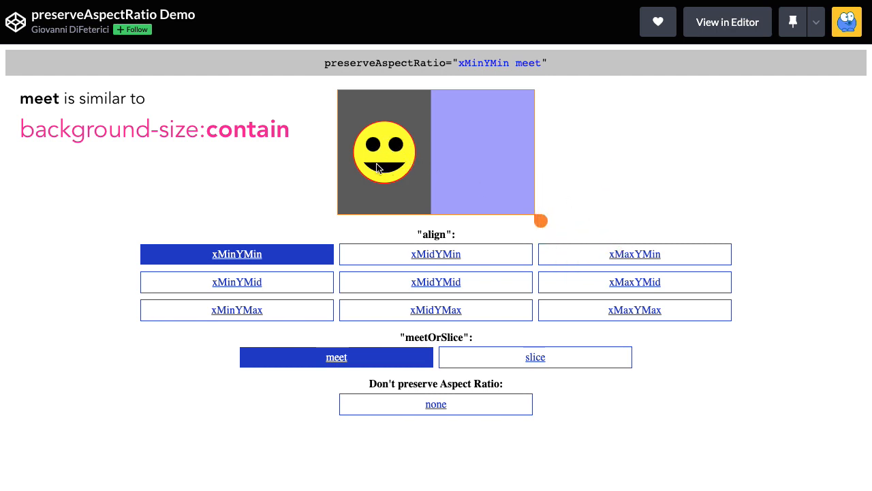
{"action": "mouse_move", "coordinate": [368, 107]}
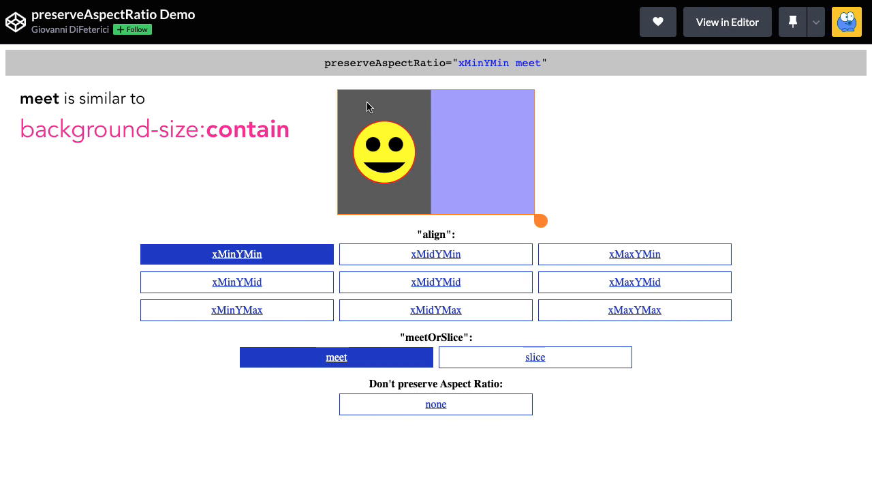
{"action": "mouse_move", "coordinate": [412, 190]}
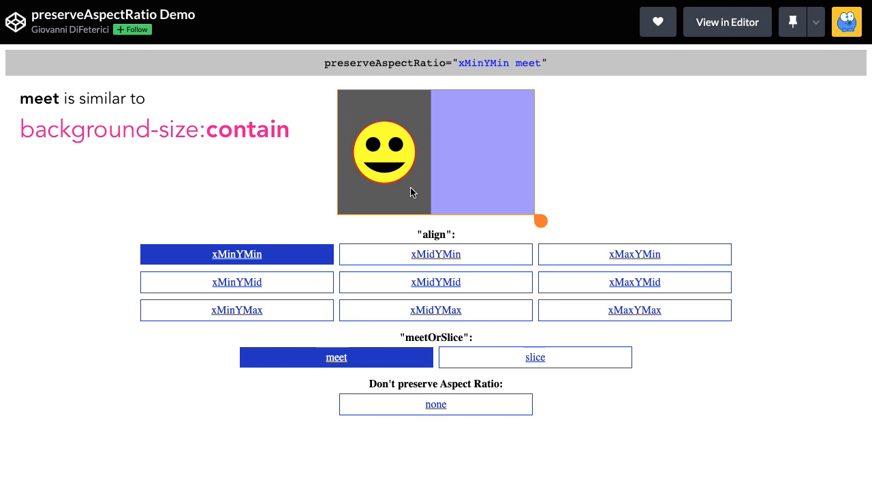
{"action": "mouse_move", "coordinate": [421, 169]}
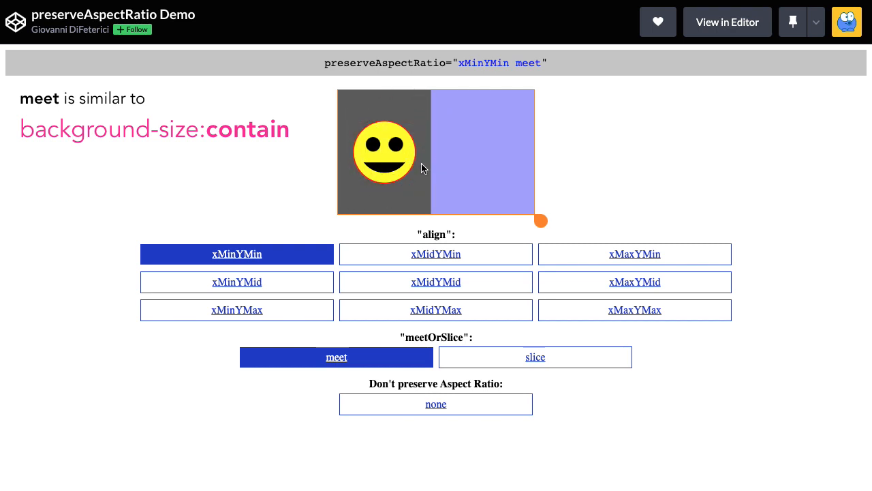
{"action": "mouse_move", "coordinate": [414, 199]}
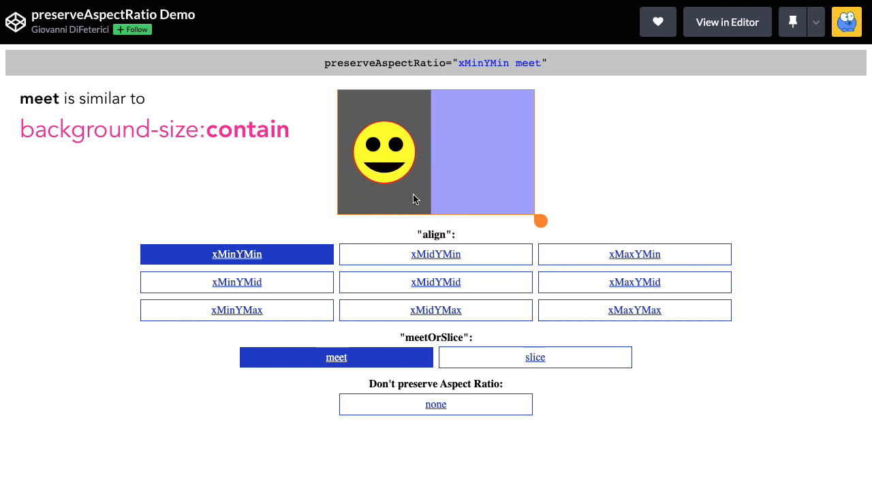
{"action": "mouse_move", "coordinate": [657, 229]}
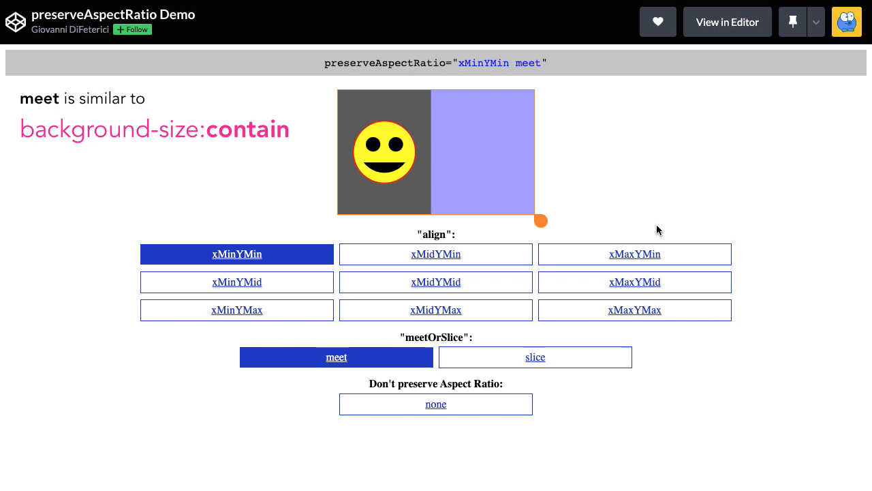
{"action": "mouse_move", "coordinate": [436, 253]}
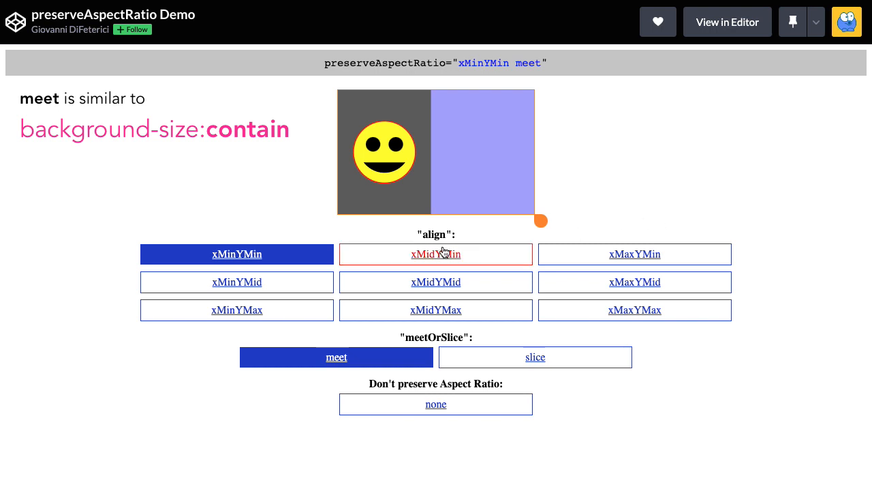
{"action": "mouse_move", "coordinate": [469, 233]}
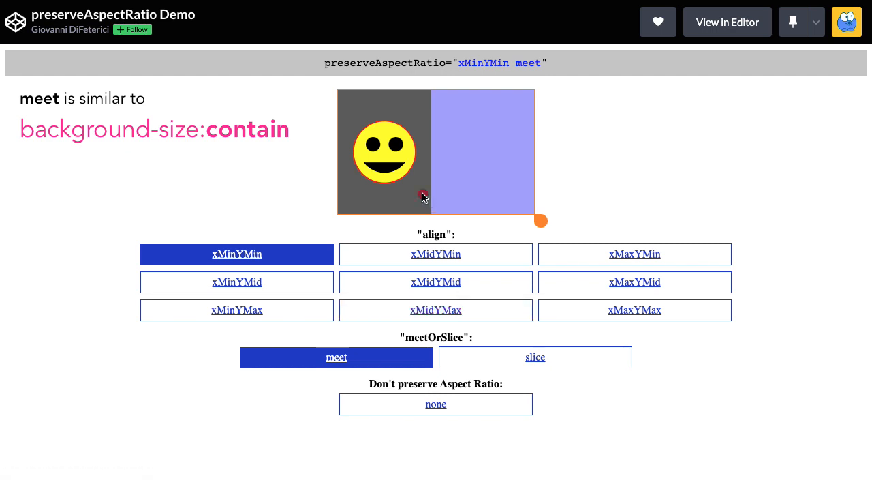
{"action": "mouse_move", "coordinate": [256, 231]}
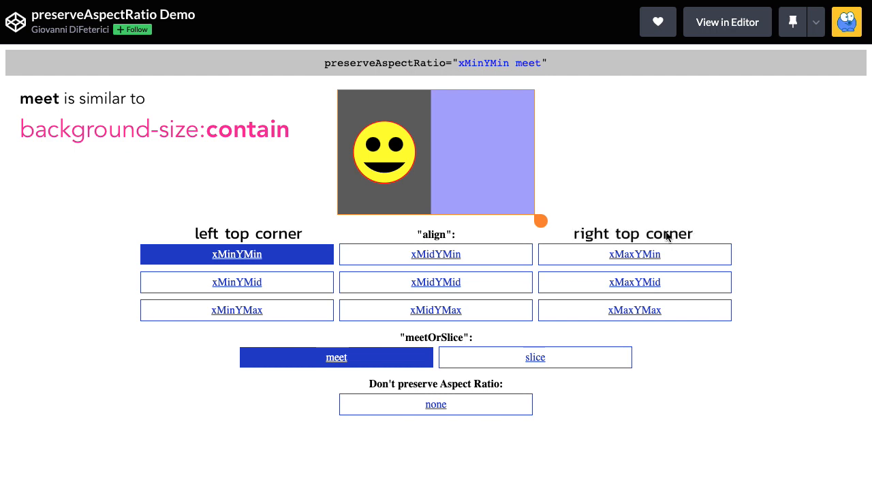
{"action": "mouse_move", "coordinate": [670, 334]}
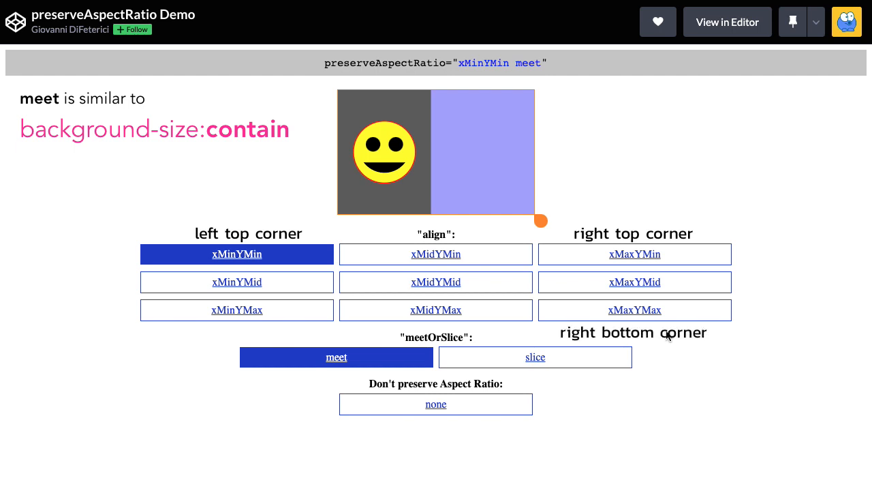
{"action": "mouse_move", "coordinate": [437, 171]}
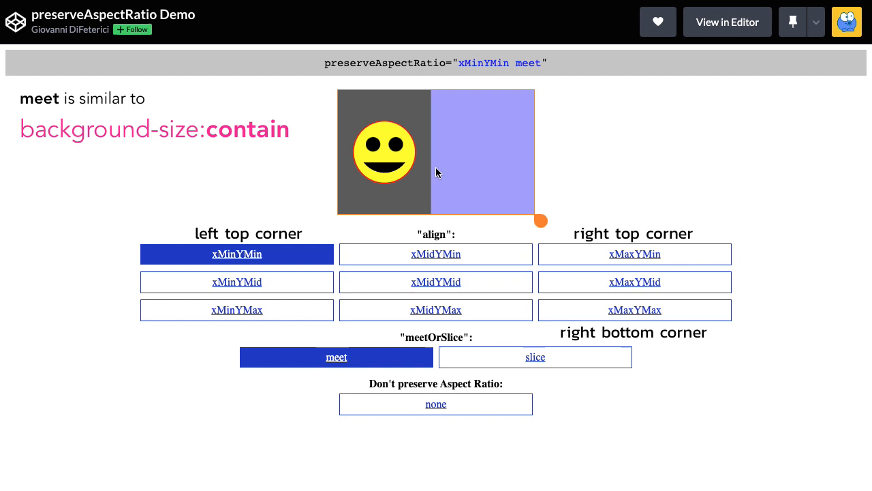
{"action": "mouse_move", "coordinate": [455, 165]}
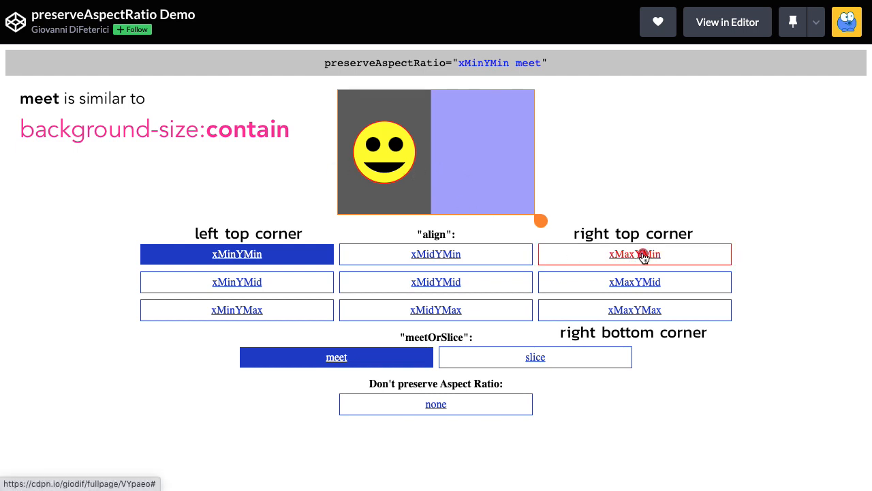
Switch the smiley alignment to xMaxYMin, xMidYMin, xMidYMid, then back to xMidYMin.
{"action": "left_click", "coordinate": [635, 254]}
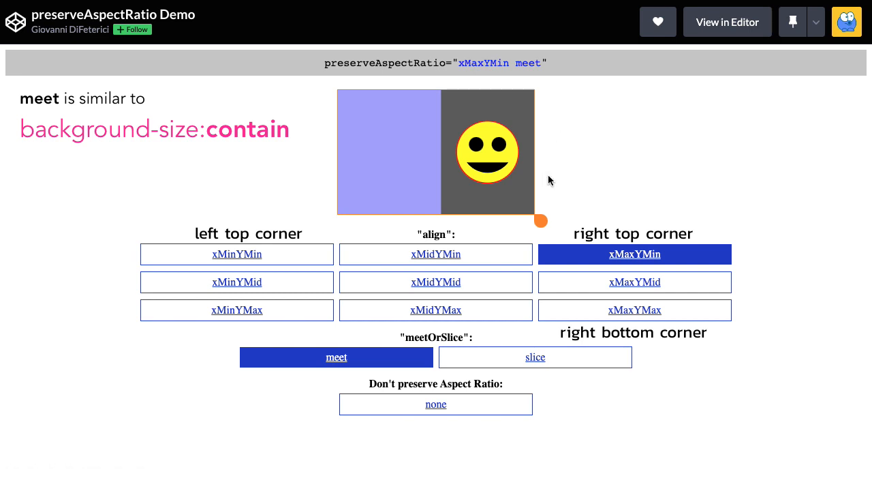
{"action": "mouse_move", "coordinate": [539, 115]}
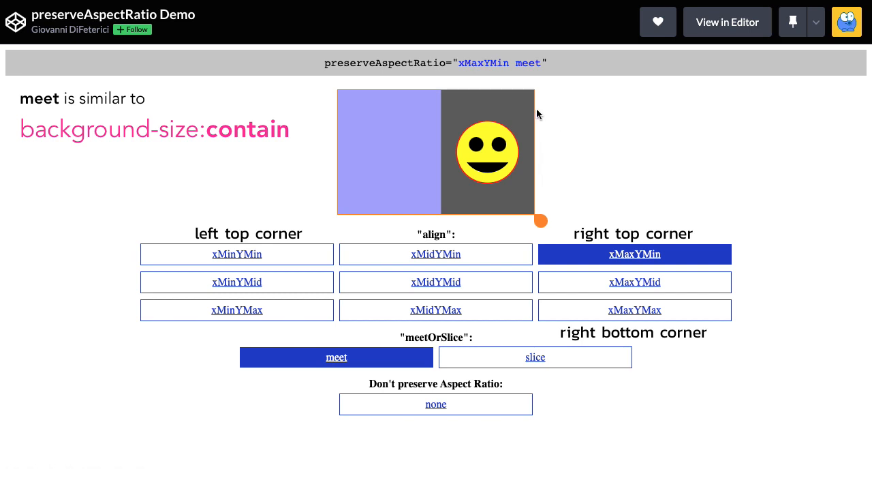
{"action": "mouse_move", "coordinate": [538, 210]}
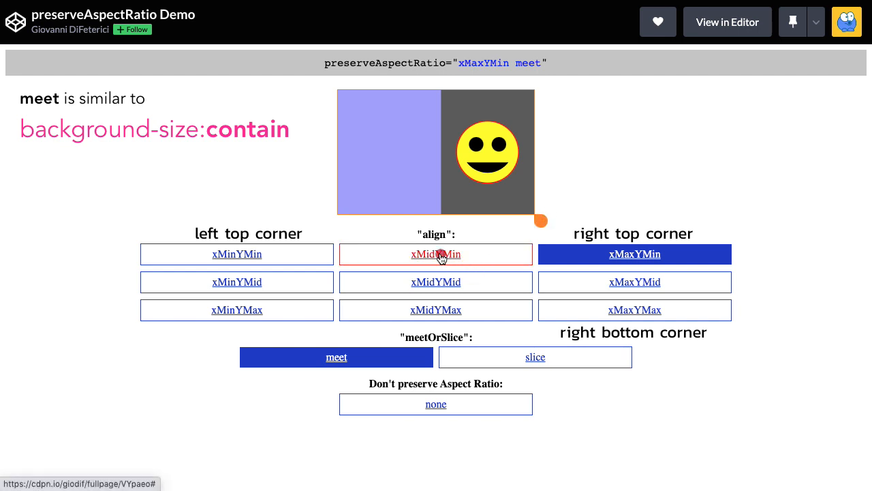
{"action": "left_click", "coordinate": [436, 254]}
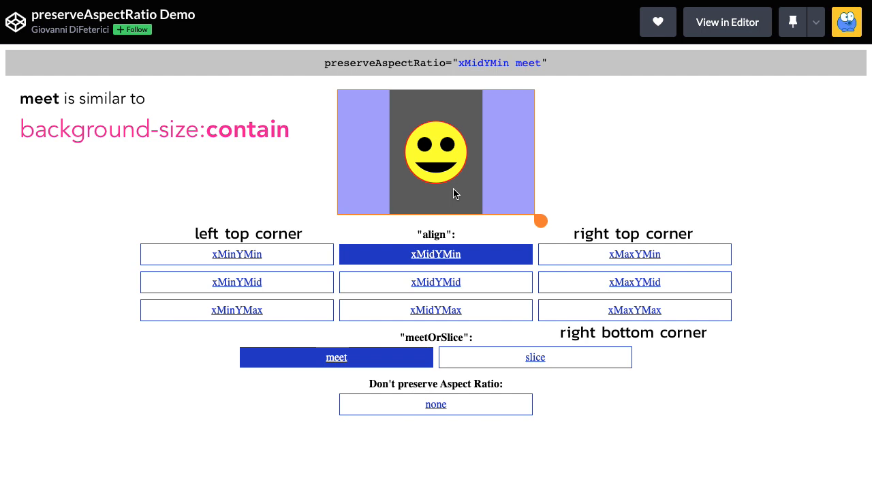
{"action": "left_click", "coordinate": [436, 281]}
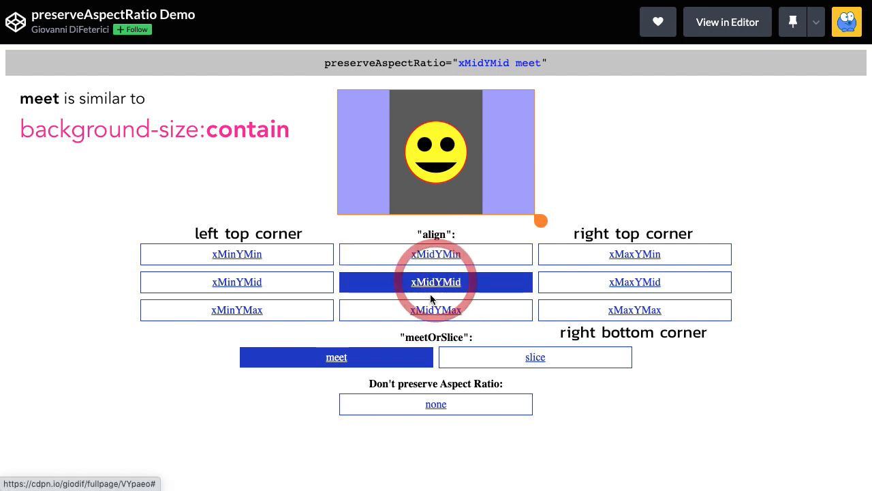
{"action": "mouse_move", "coordinate": [442, 272]}
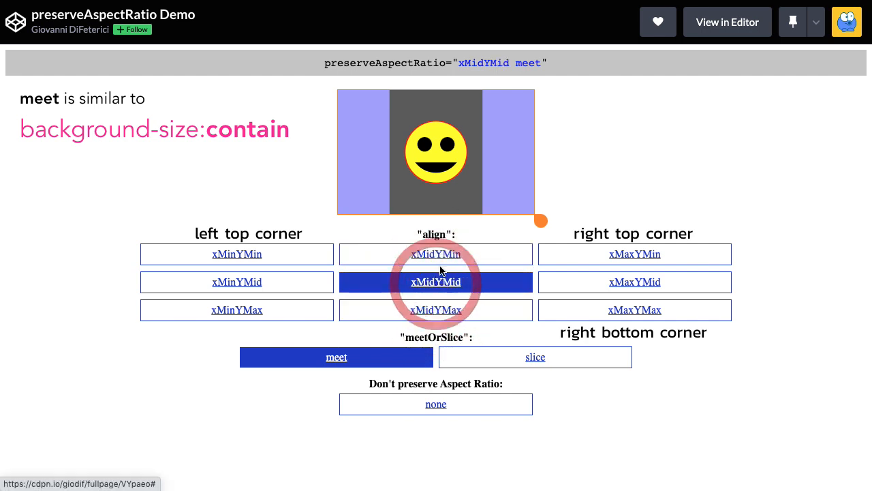
{"action": "left_click", "coordinate": [436, 253]}
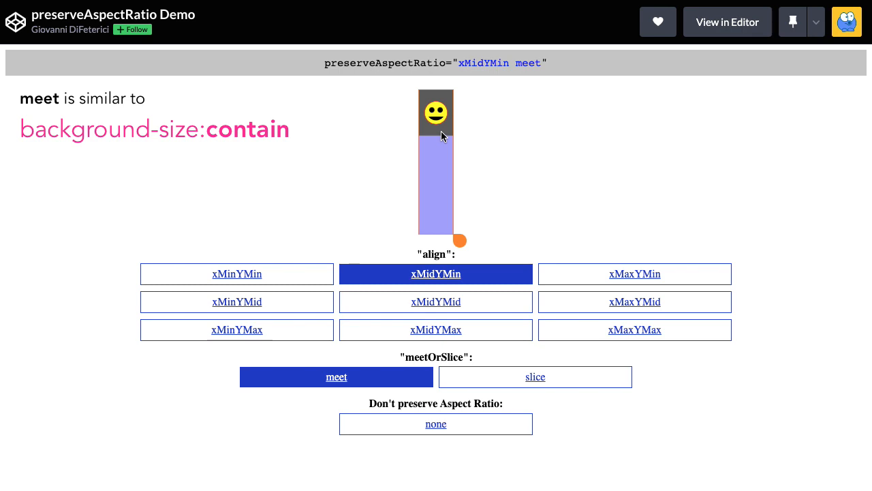
{"action": "mouse_move", "coordinate": [442, 167]}
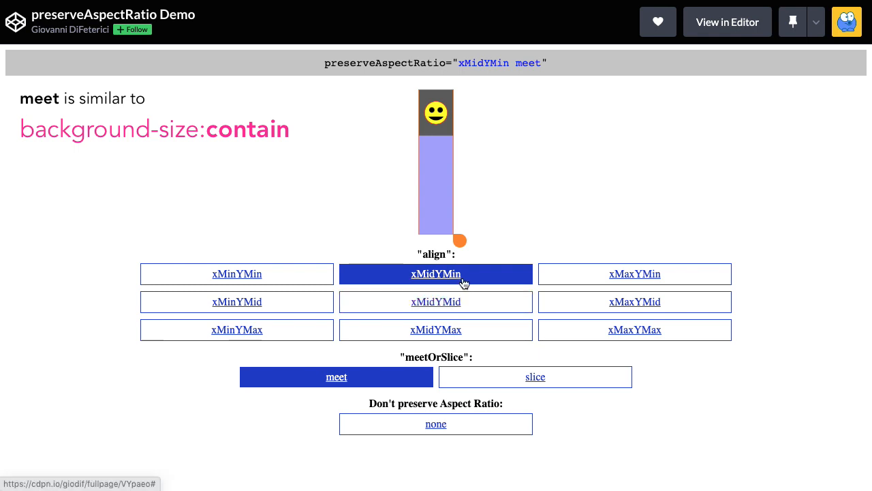
{"action": "mouse_move", "coordinate": [464, 101]}
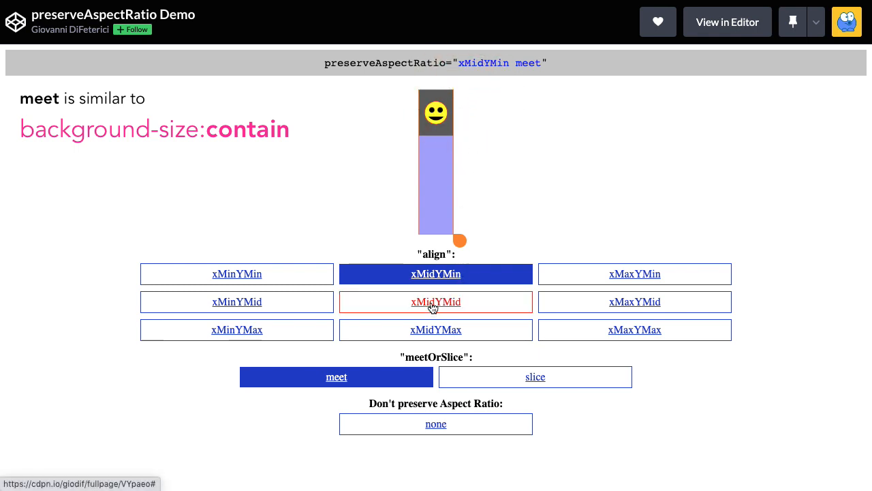
Align the smiley xMidYMid then xMidYMax, and switch meetOrSlice to slice.
{"action": "left_click", "coordinate": [436, 301]}
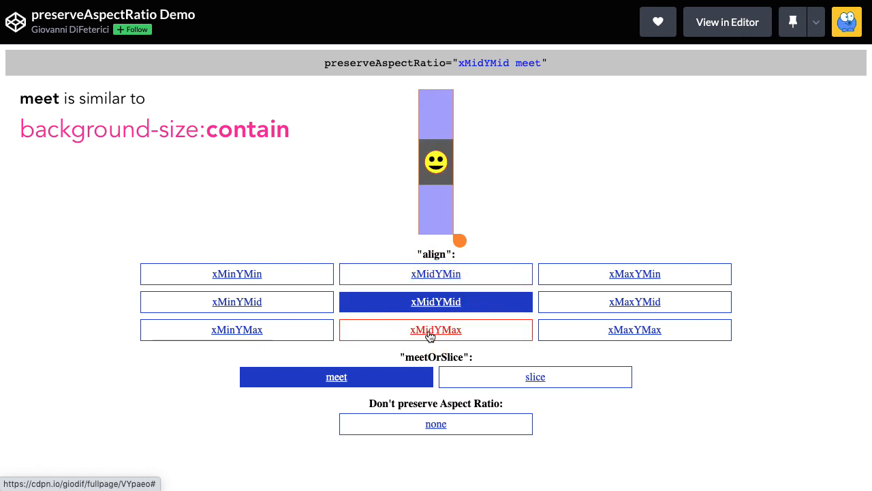
{"action": "left_click", "coordinate": [436, 329]}
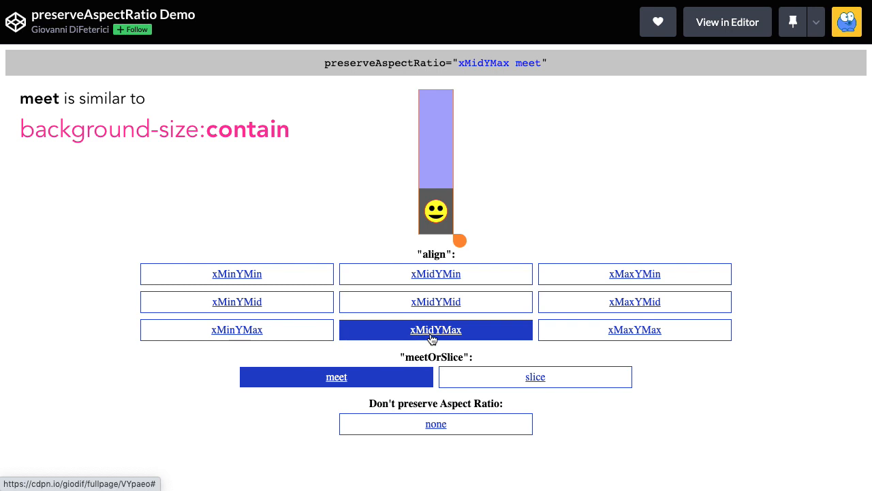
{"action": "left_click", "coordinate": [534, 376]}
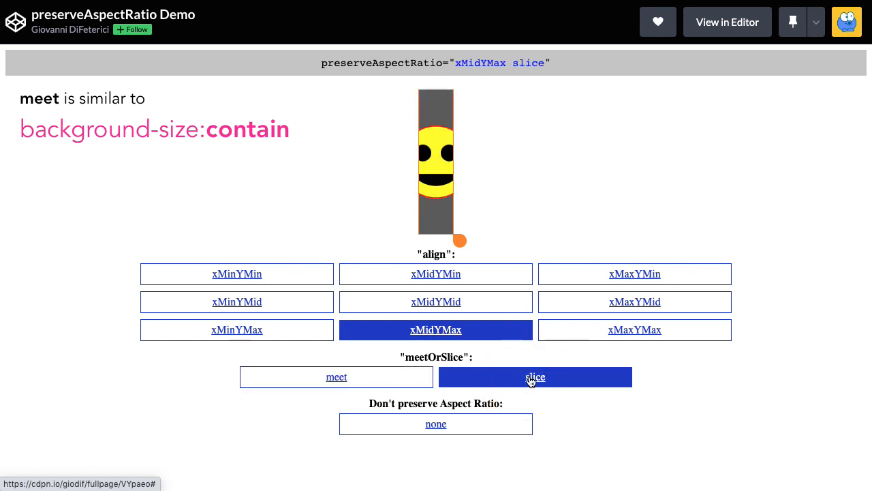
Keep slice and step the alignment through xMinYMid, xMidYMid and xMaxYMid.
{"action": "left_click", "coordinate": [534, 376]}
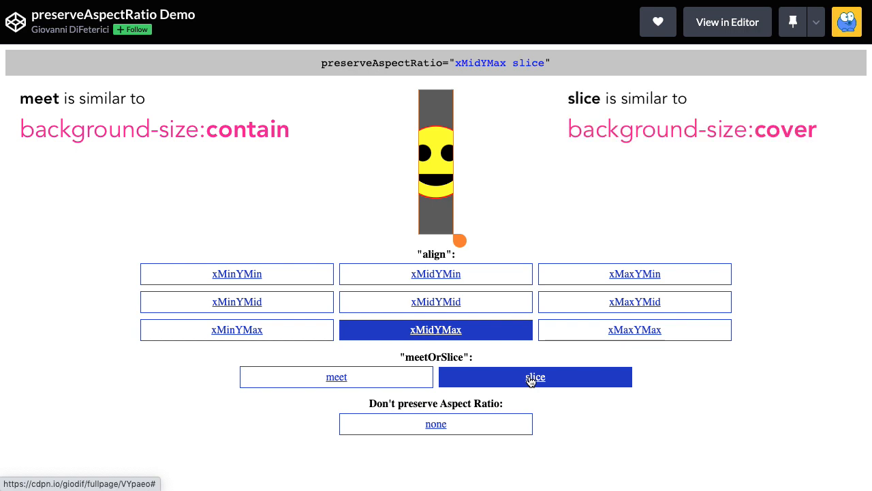
{"action": "mouse_move", "coordinate": [457, 188]}
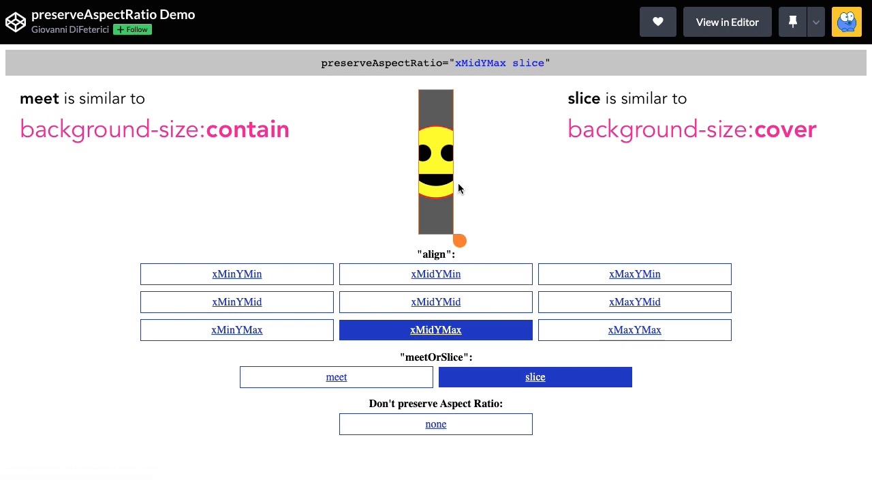
{"action": "mouse_move", "coordinate": [419, 142]}
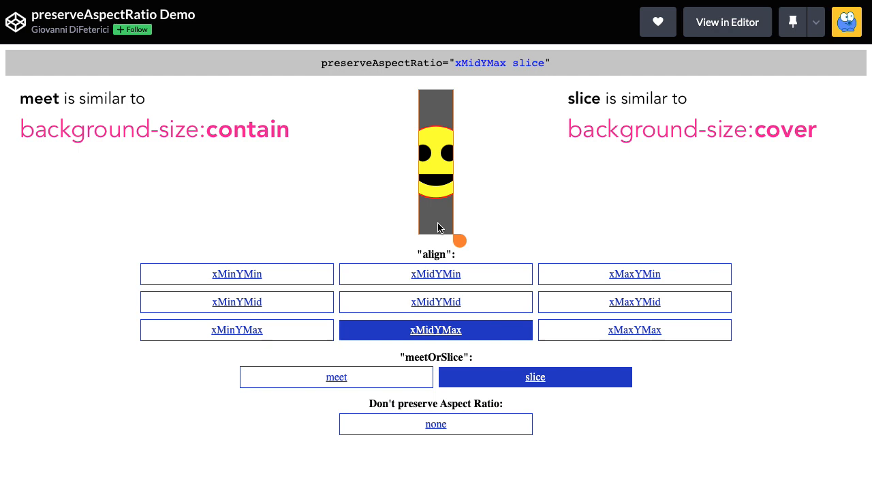
{"action": "mouse_move", "coordinate": [466, 194]}
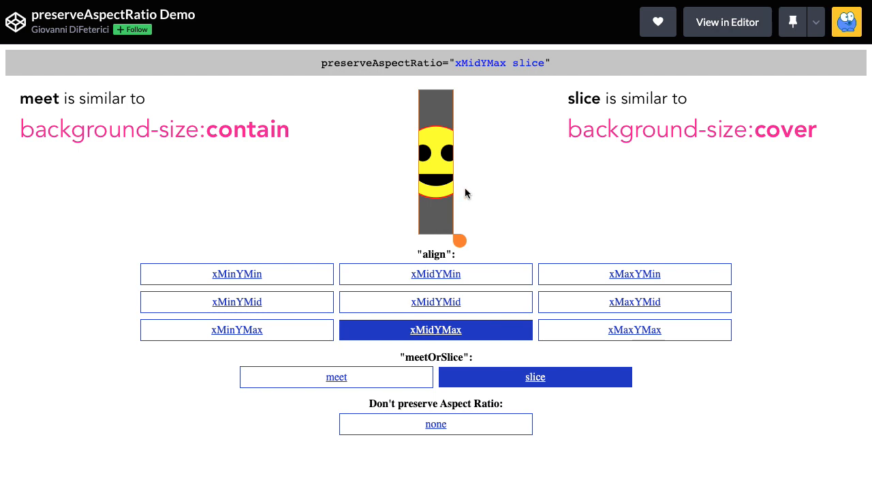
{"action": "mouse_move", "coordinate": [459, 213]}
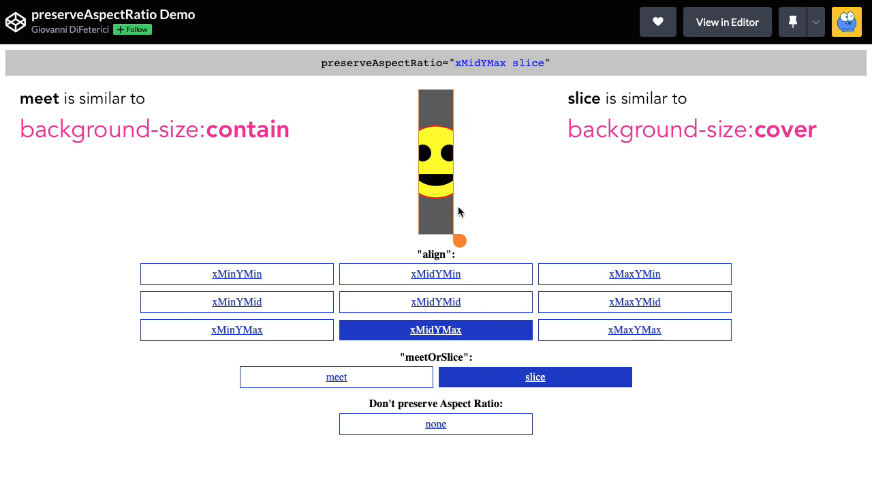
{"action": "mouse_move", "coordinate": [398, 204]}
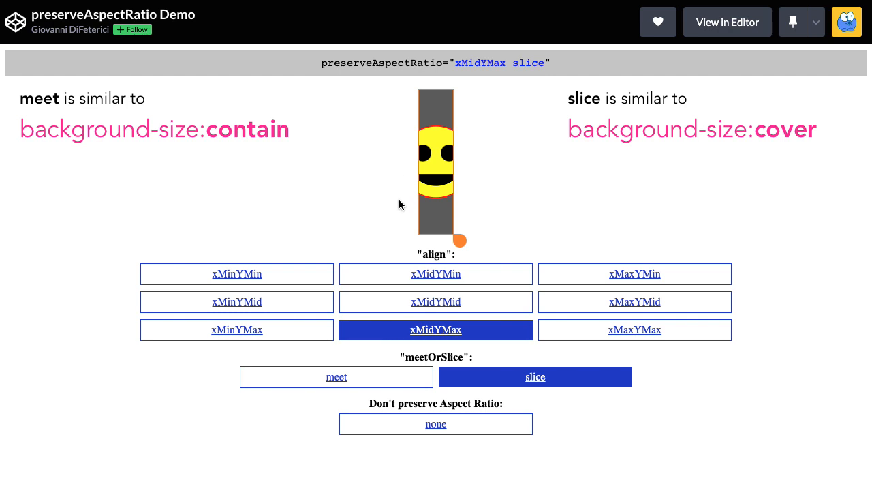
{"action": "mouse_move", "coordinate": [437, 302]}
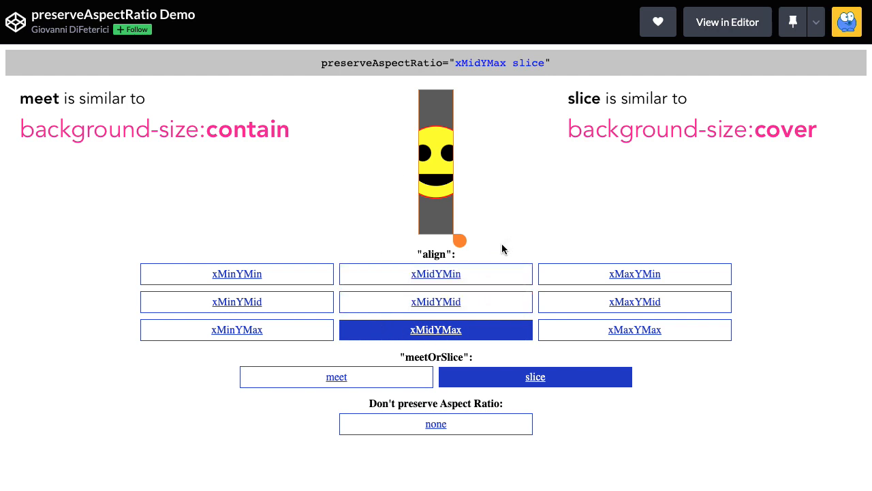
{"action": "mouse_move", "coordinate": [460, 191]}
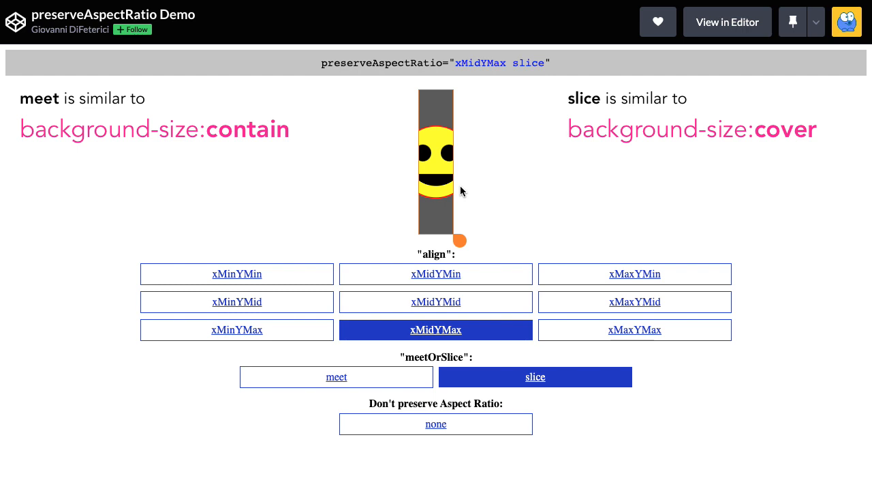
{"action": "mouse_move", "coordinate": [463, 204]}
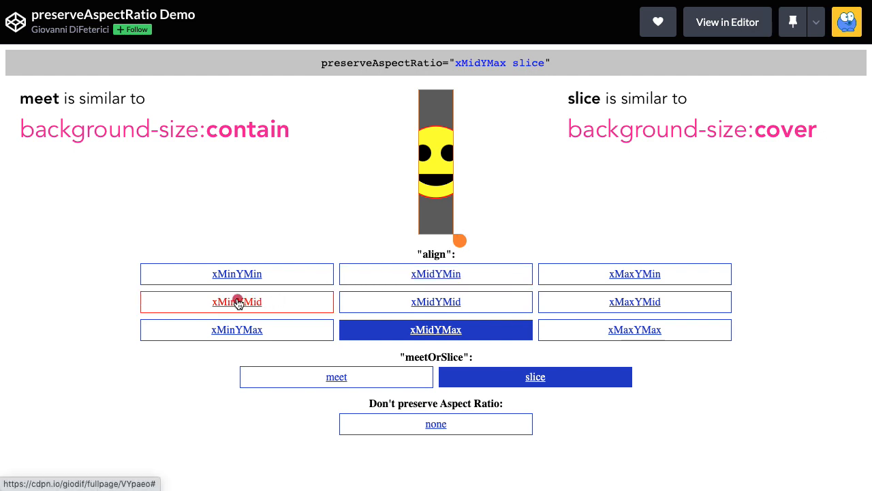
{"action": "left_click", "coordinate": [237, 301]}
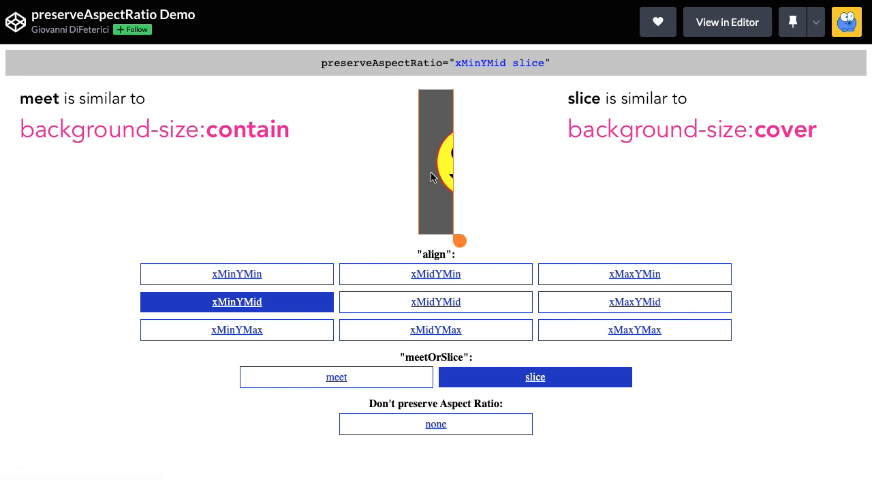
{"action": "left_click", "coordinate": [436, 301]}
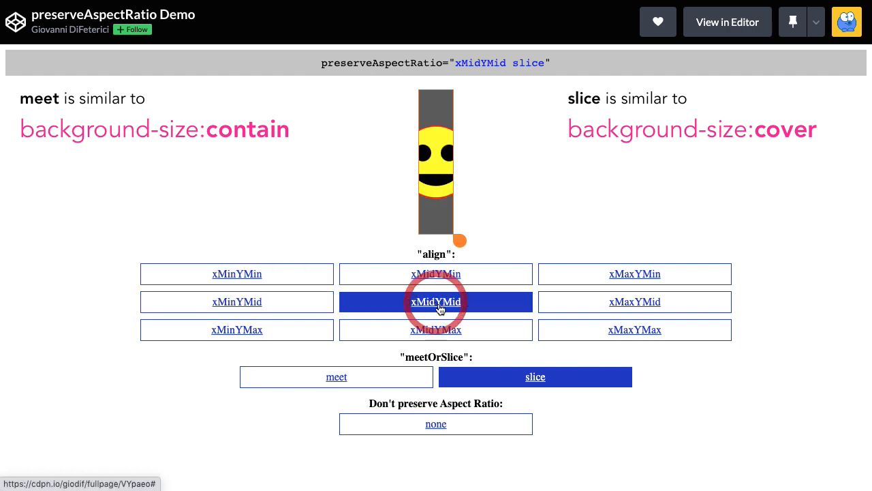
{"action": "mouse_move", "coordinate": [635, 301]}
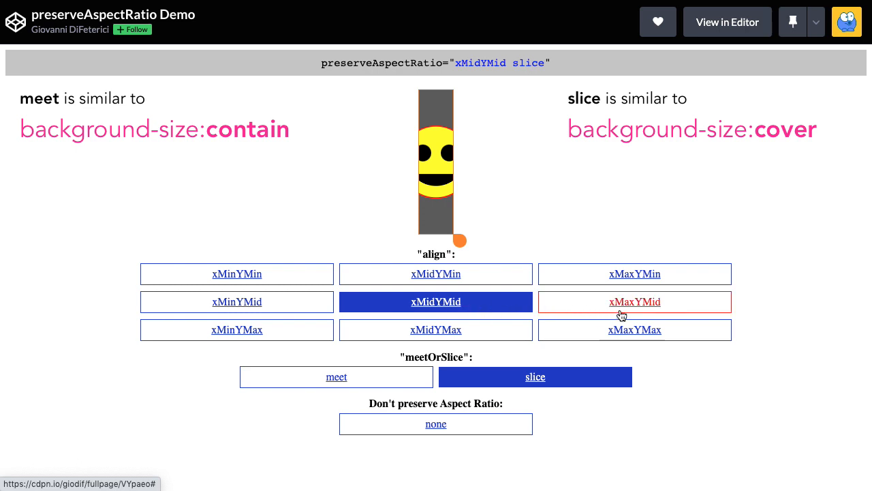
{"action": "left_click", "coordinate": [635, 302]}
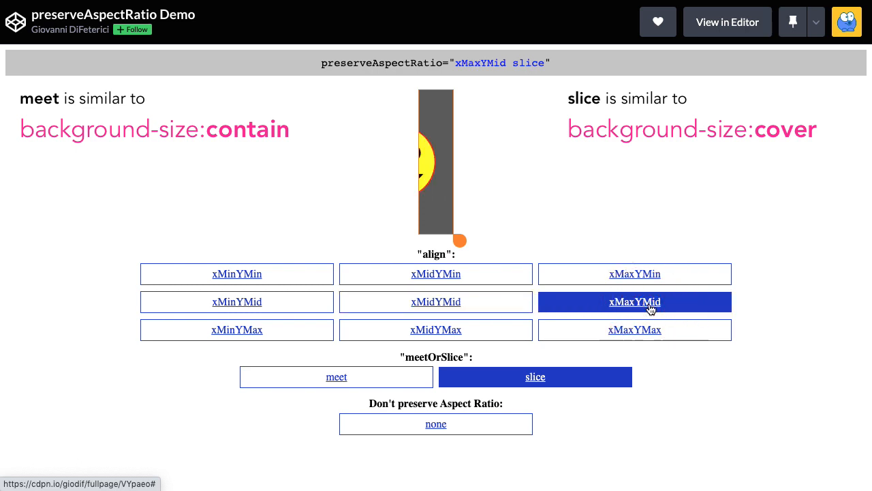
{"action": "mouse_move", "coordinate": [436, 262]}
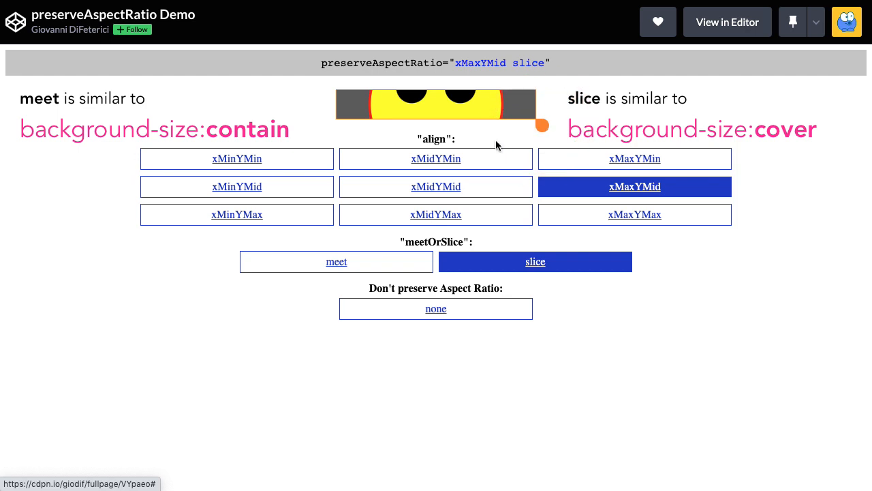
On the wide box try xMidYMin and xMidYMid slice alignments, ending on xMidYMin.
{"action": "left_click", "coordinate": [436, 158]}
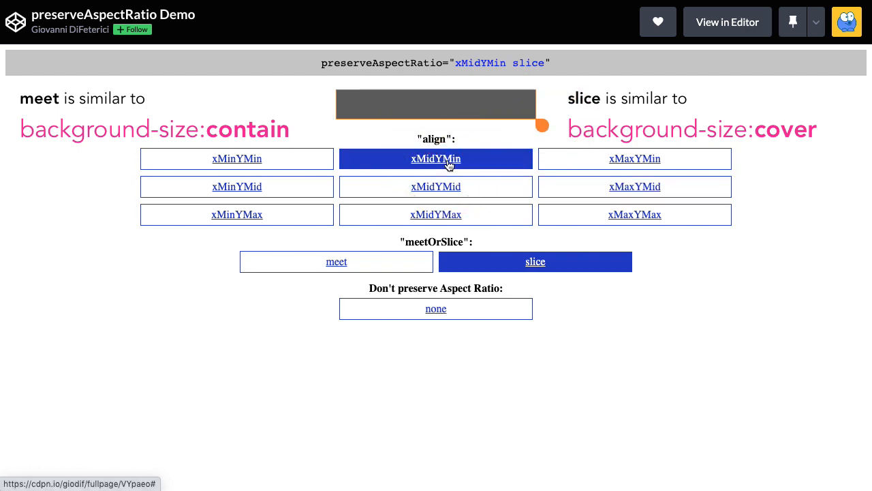
{"action": "mouse_move", "coordinate": [545, 130]}
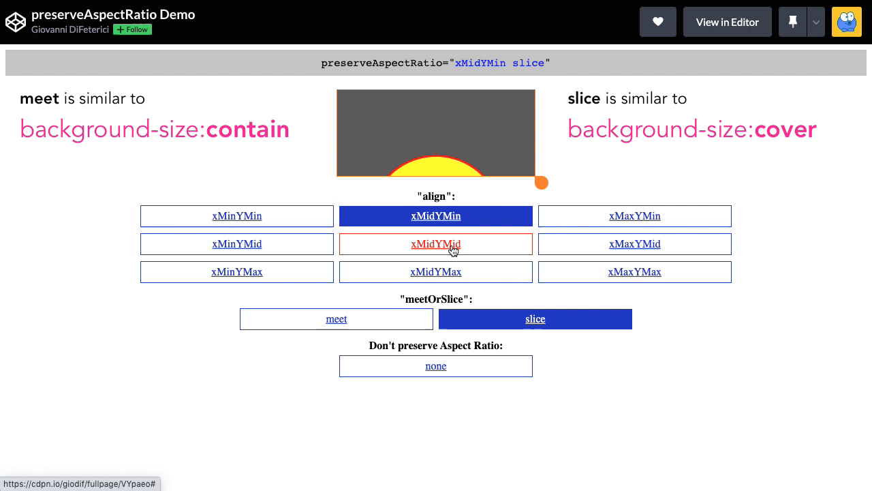
{"action": "left_click", "coordinate": [436, 243]}
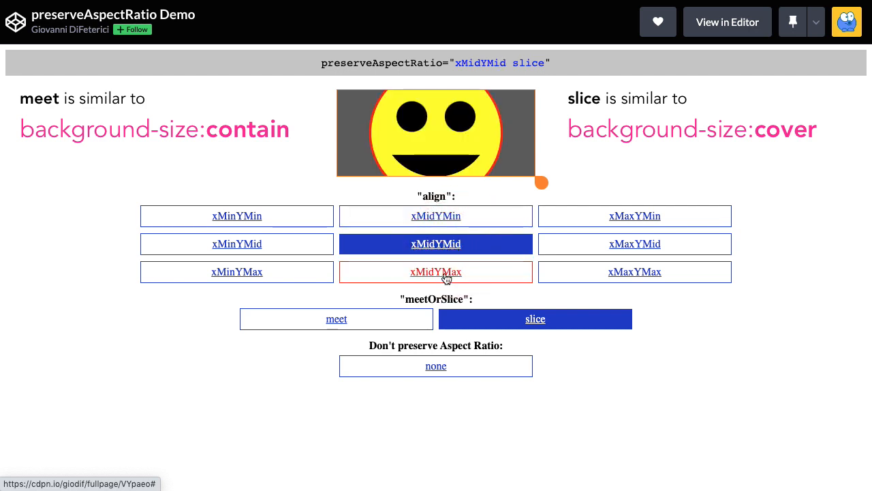
{"action": "left_click", "coordinate": [436, 271]}
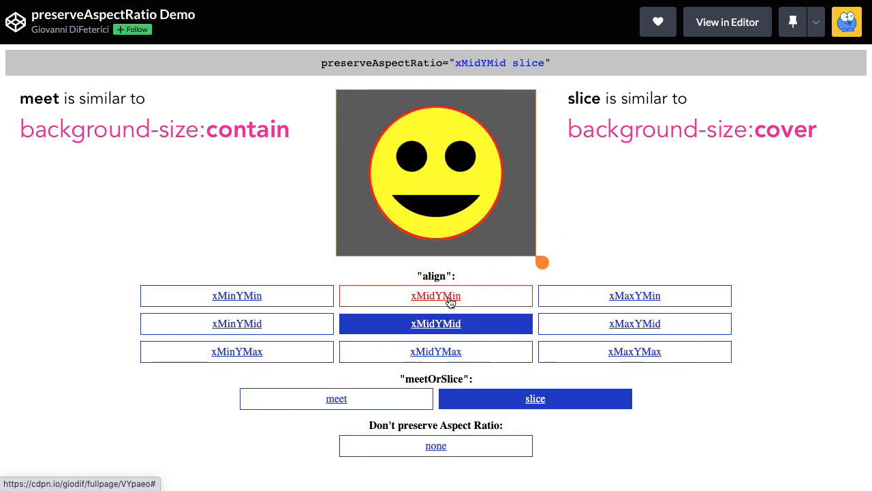
{"action": "left_click", "coordinate": [237, 323]}
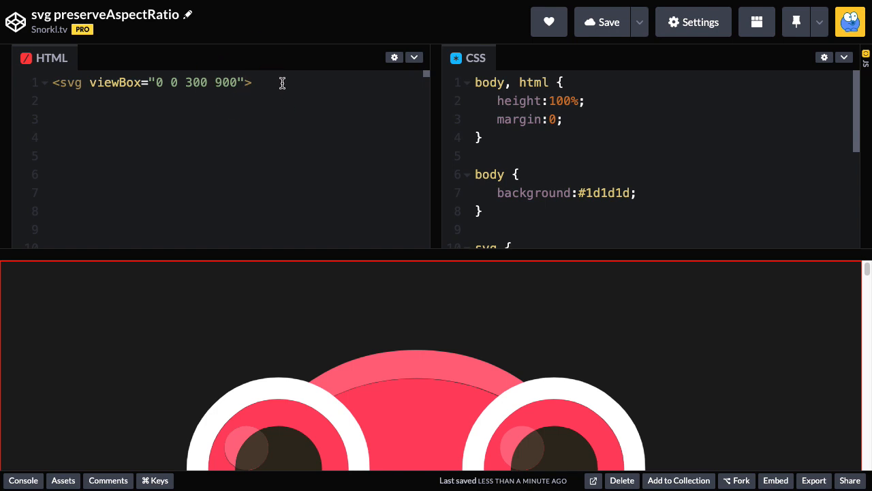
{"action": "mouse_move", "coordinate": [269, 131]}
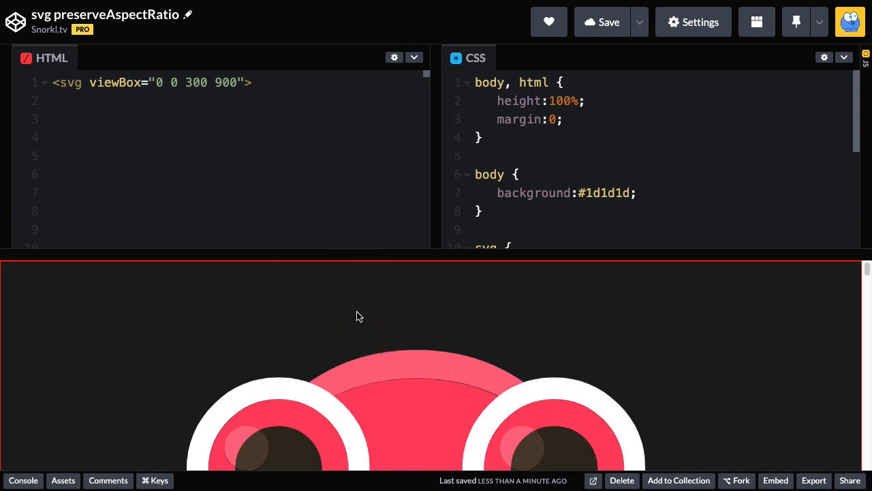
{"action": "mouse_move", "coordinate": [379, 315]}
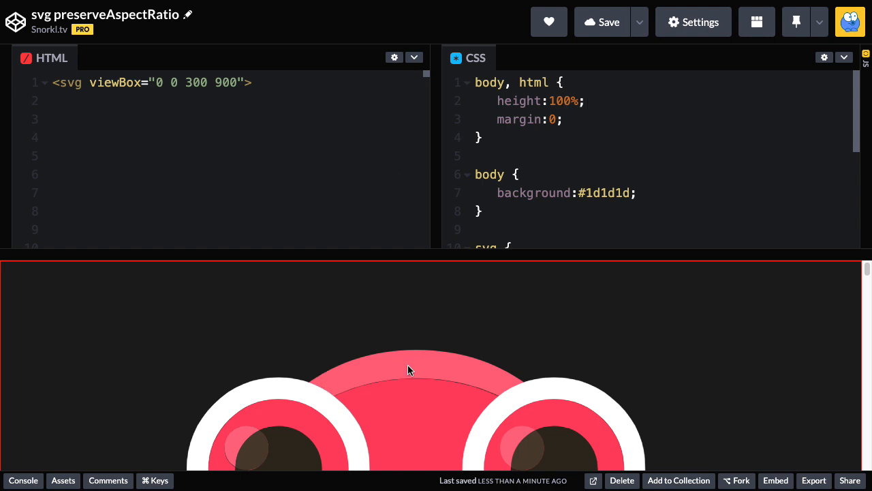
{"action": "mouse_move", "coordinate": [595, 152]}
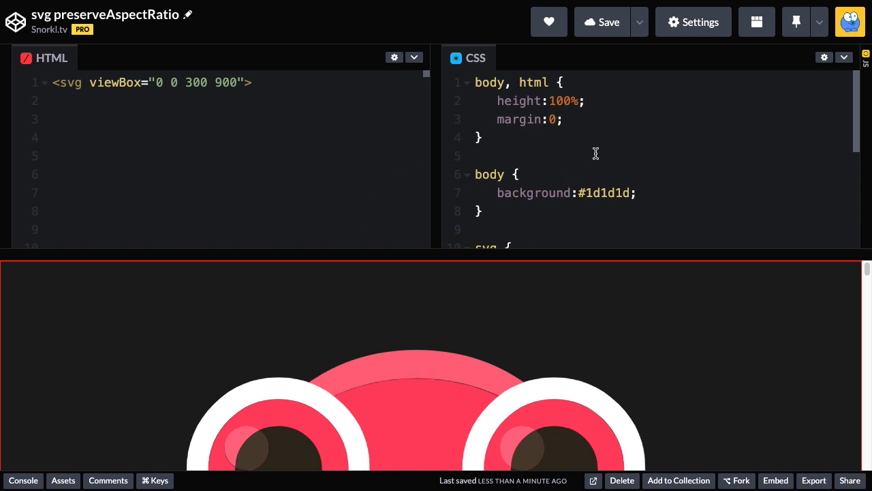
Scroll through the CSS panel's red border rule and the monster result preview.
{"action": "scroll", "scroll_direction": "down", "scroll_amount": 3}
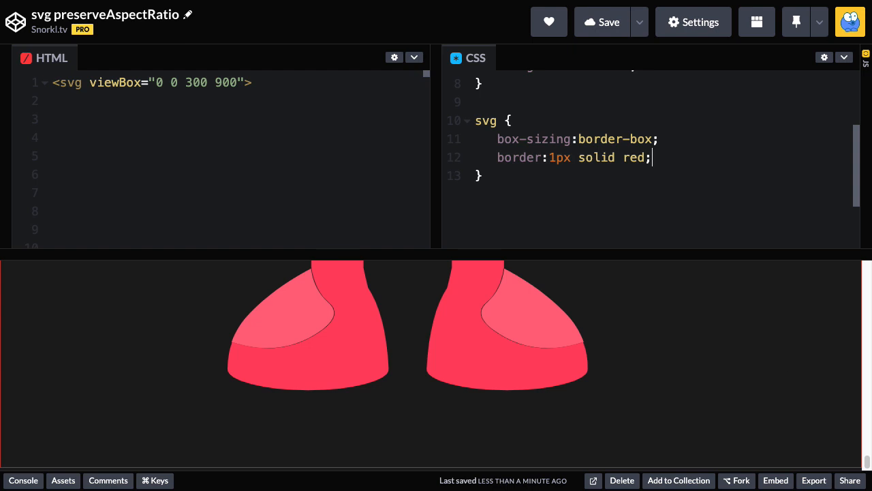
{"action": "mouse_move", "coordinate": [810, 471]}
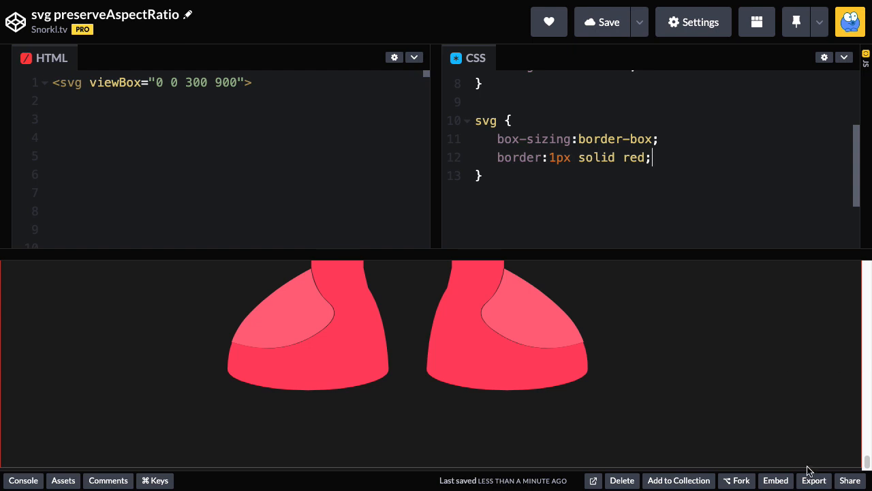
{"action": "mouse_move", "coordinate": [855, 436]}
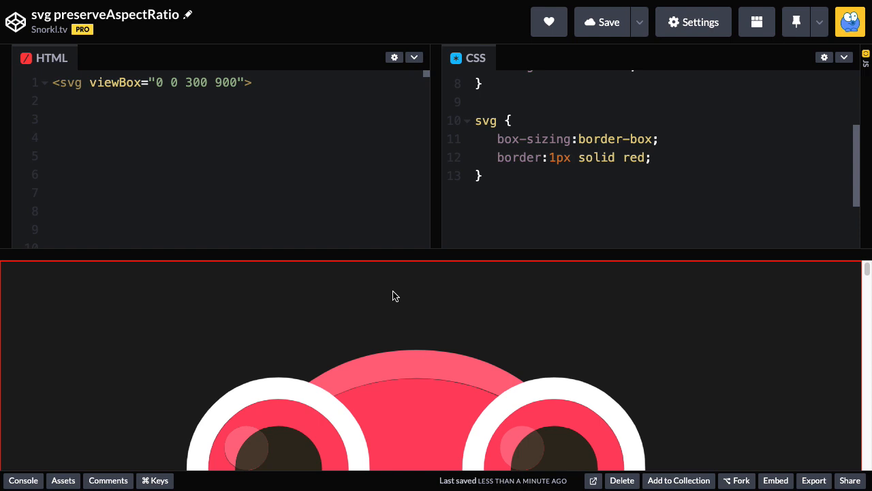
{"action": "scroll", "scroll_direction": "down", "scroll_amount": 3}
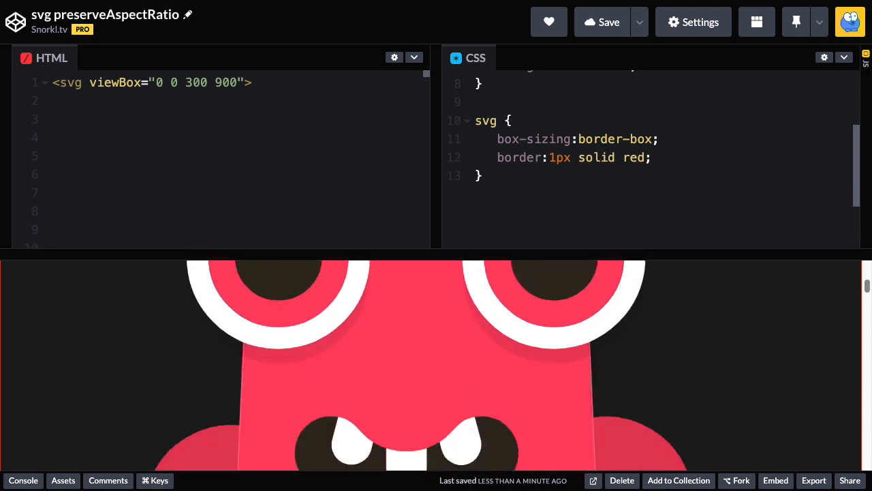
{"action": "scroll", "scroll_direction": "down", "scroll_amount": 3}
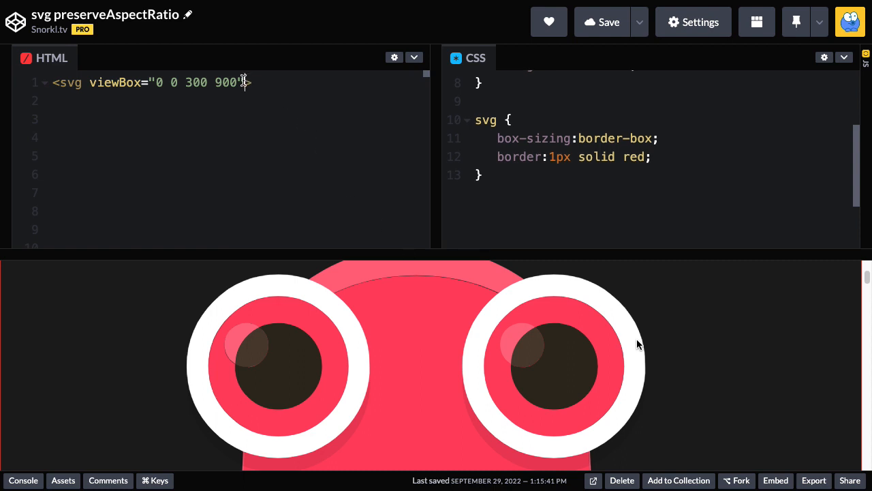
Add width="400" to the svg tag so the monster shrinks into a 400px box.
{"action": "key", "text": "Enter"}
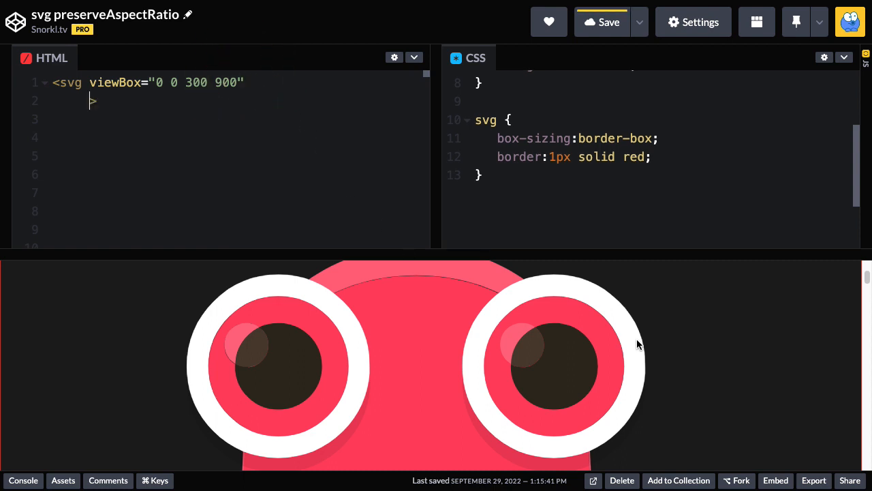
{"action": "type", "text": "width=\"4\""}
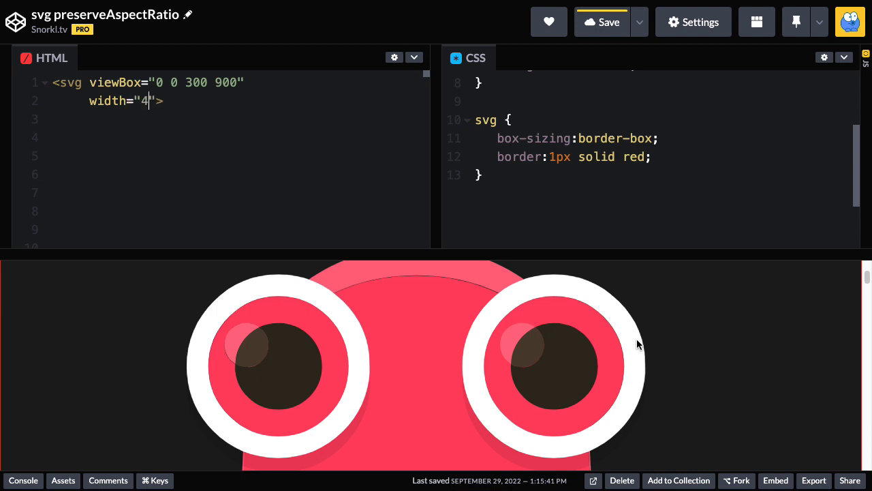
{"action": "type", "text": "00"}
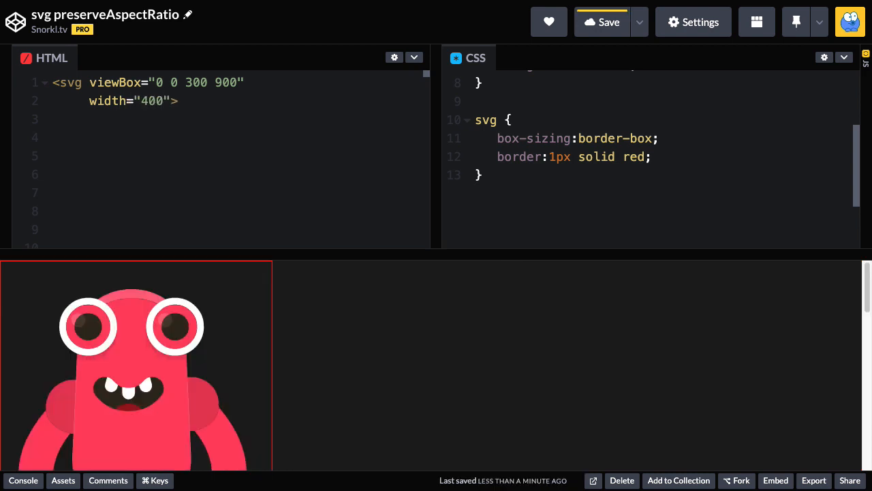
{"action": "mouse_move", "coordinate": [235, 281]}
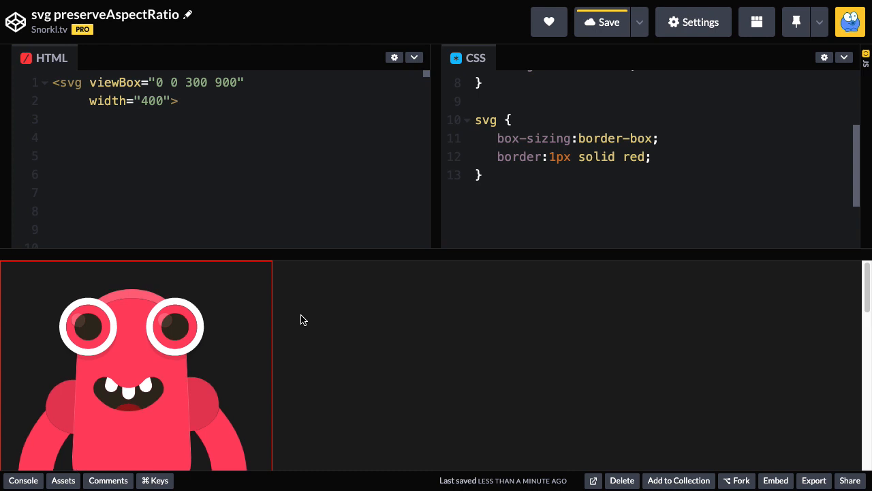
{"action": "mouse_move", "coordinate": [183, 333]}
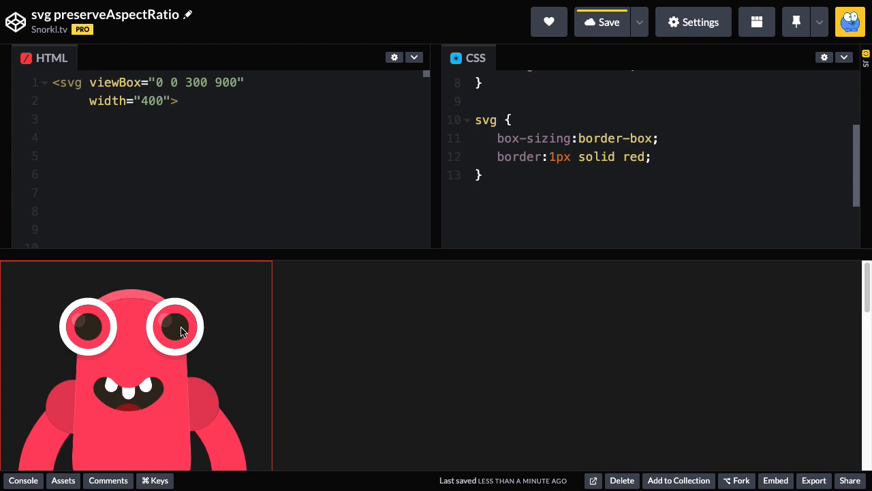
{"action": "mouse_move", "coordinate": [212, 334]}
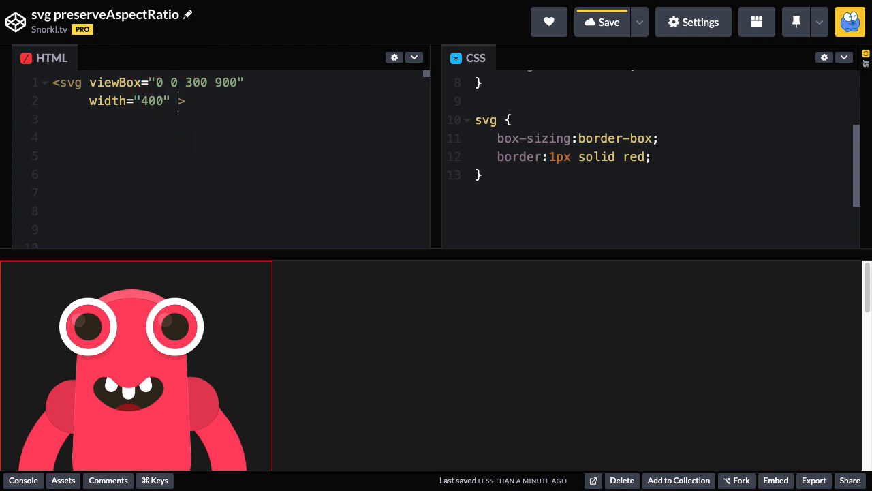
Add height="400" to the svg tag, fitting the monster in a square box.
{"action": "type", "text": "height=\"400"}
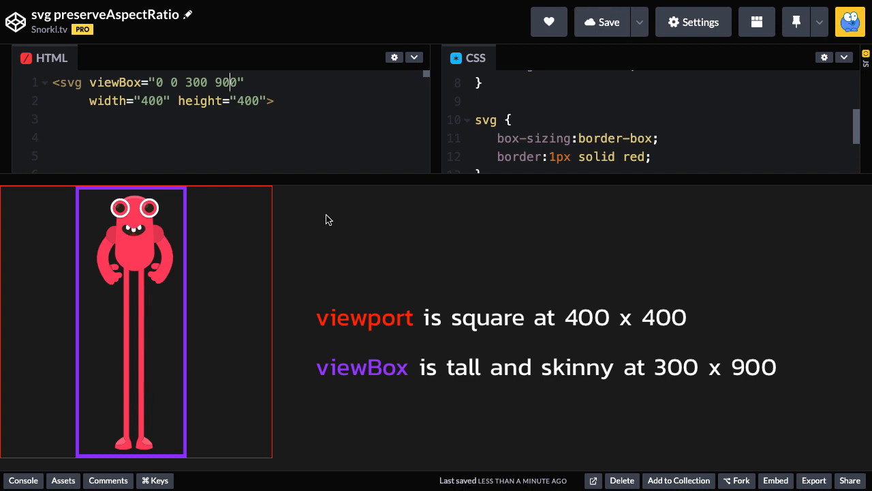
{"action": "mouse_move", "coordinate": [193, 260]}
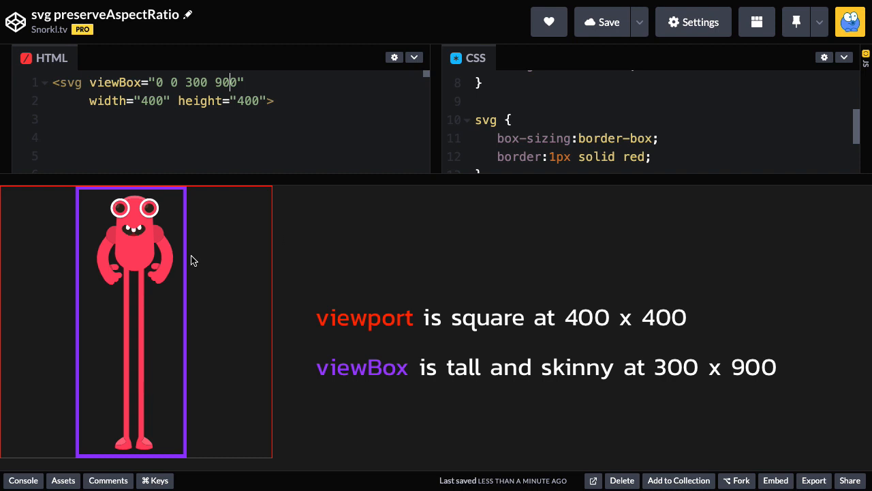
{"action": "mouse_move", "coordinate": [188, 308]}
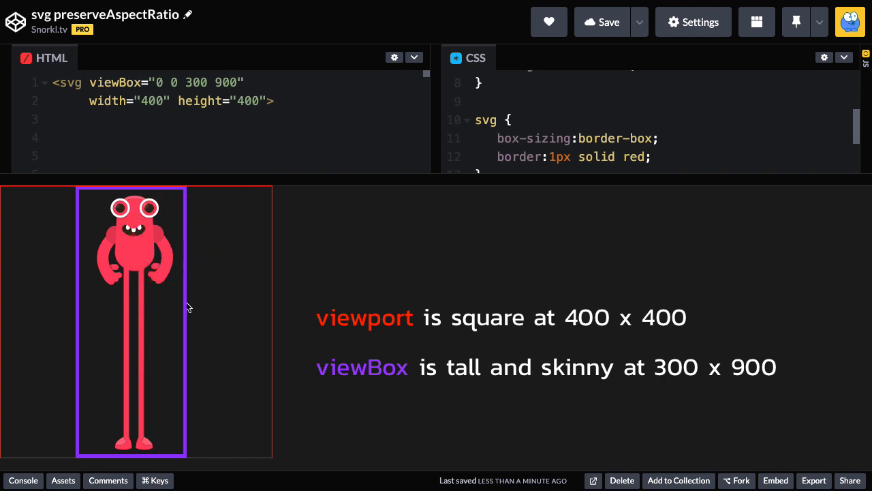
{"action": "mouse_move", "coordinate": [58, 304]}
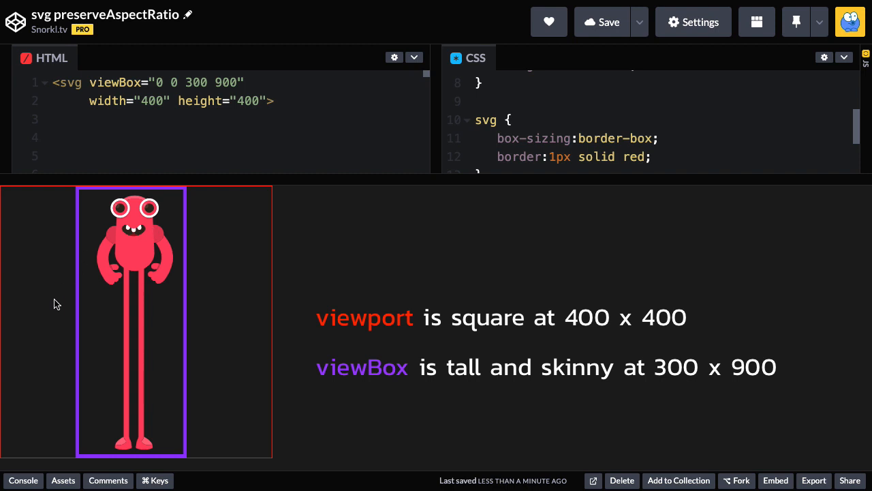
{"action": "mouse_move", "coordinate": [233, 453]}
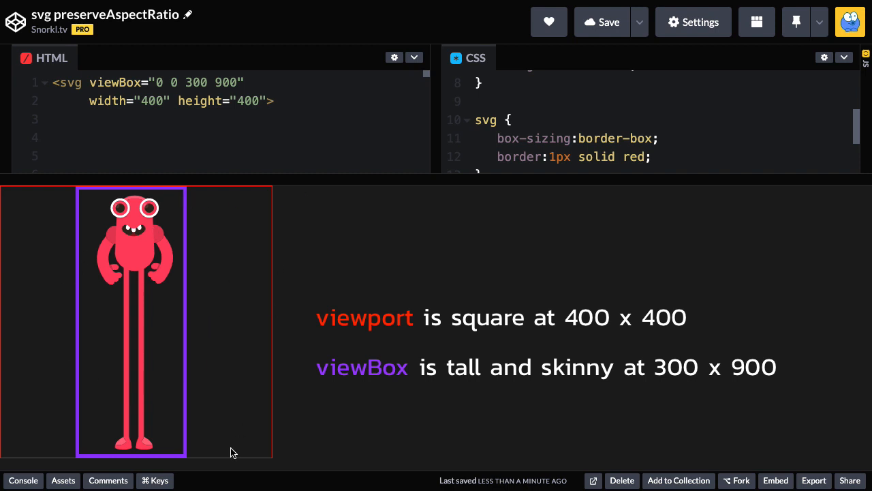
{"action": "mouse_move", "coordinate": [95, 466]}
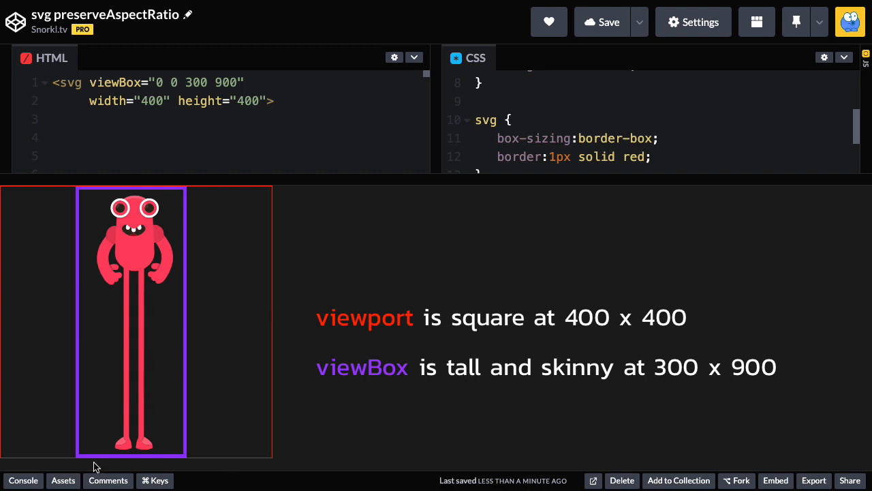
{"action": "left_click", "coordinate": [601, 22]}
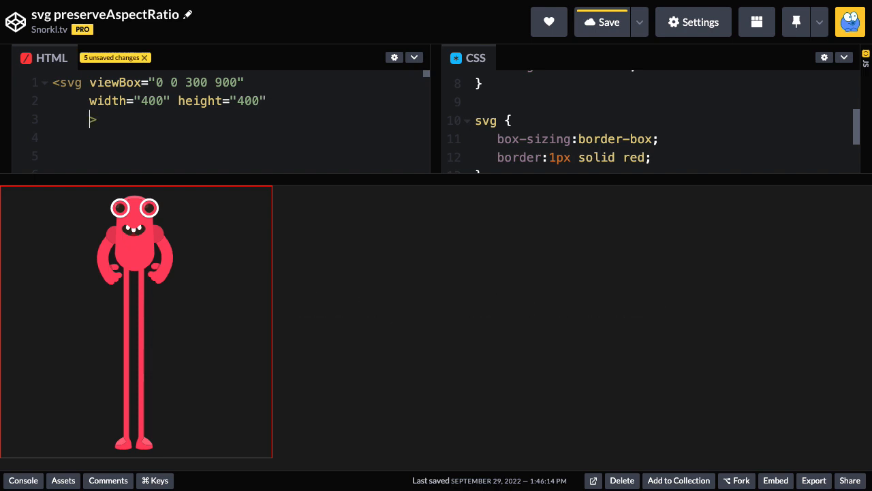
Add preserveAspectRatio="none" so the monster stretches to fill the square box.
{"action": "type", "text": "p"}
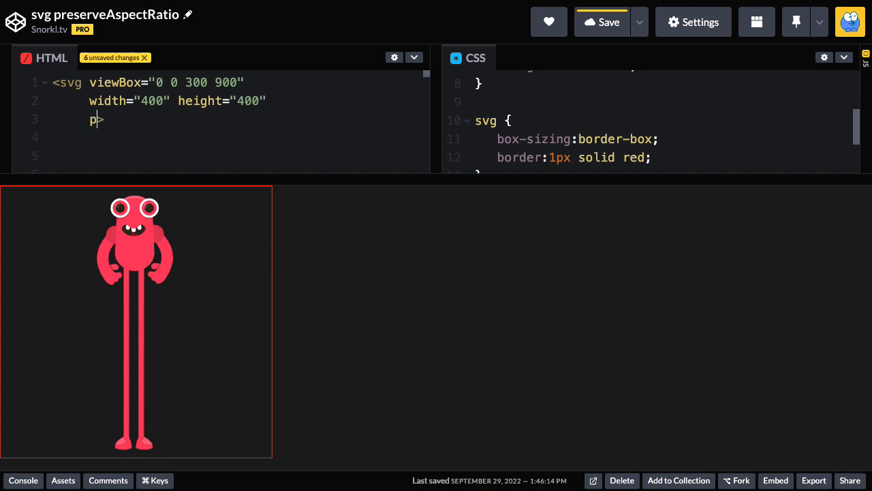
{"action": "type", "text": "reserveAspect"}
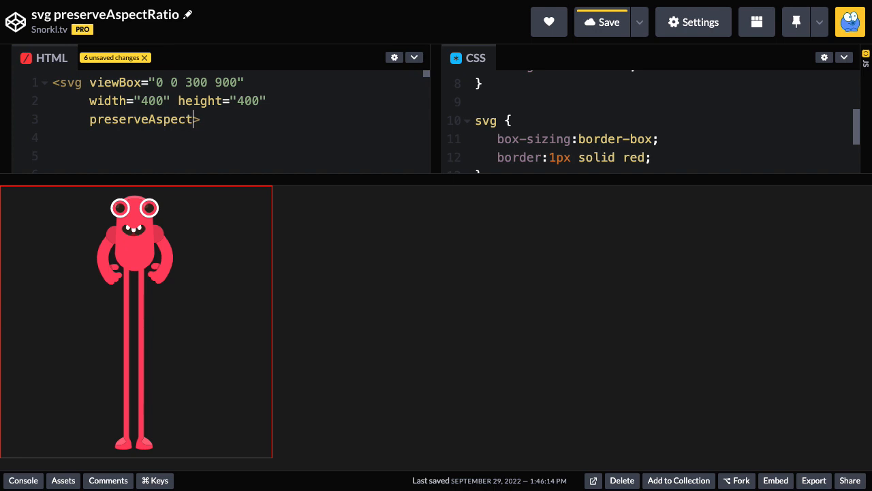
{"action": "type", "text": "Ratio=\"\""}
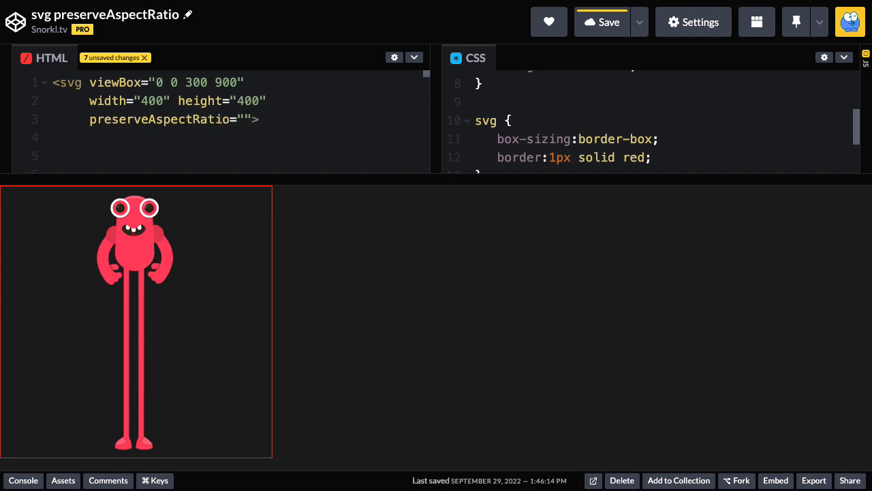
{"action": "type", "text": "none"}
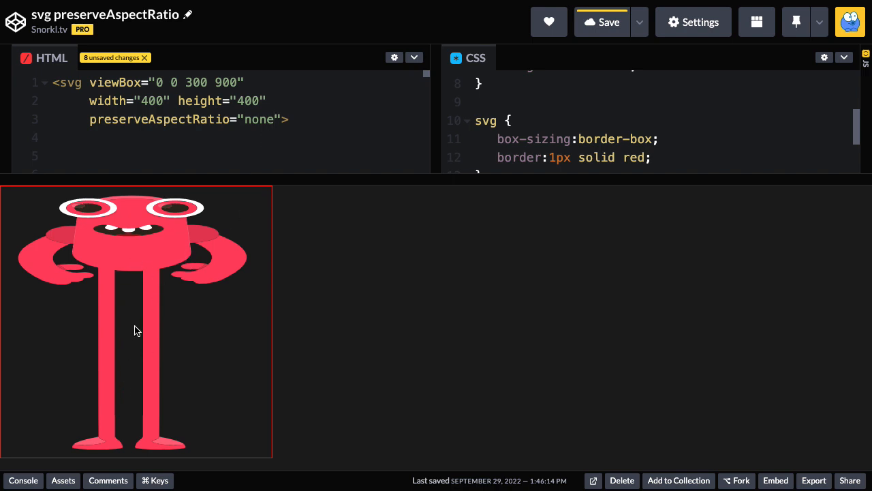
{"action": "mouse_move", "coordinate": [169, 254]}
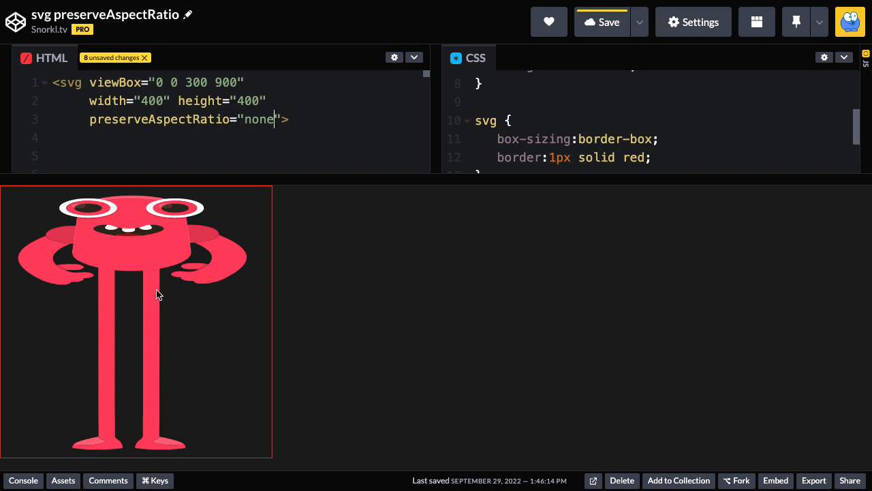
{"action": "mouse_move", "coordinate": [183, 213]}
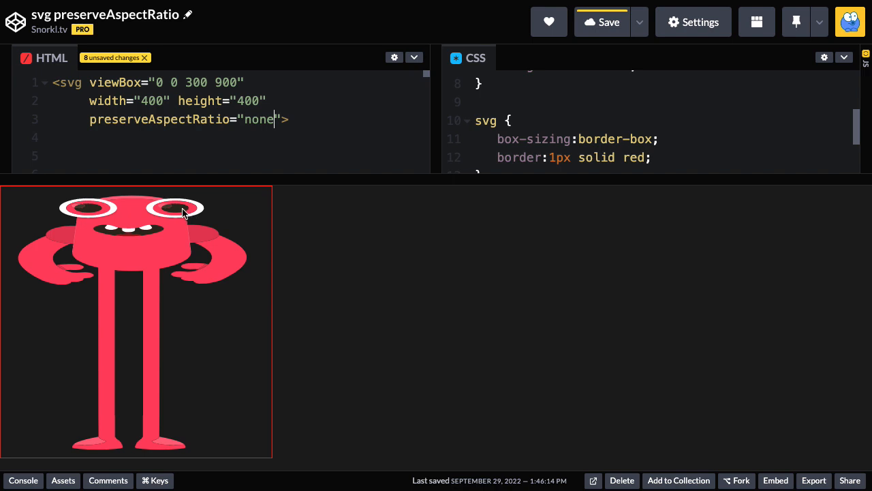
{"action": "mouse_move", "coordinate": [221, 250]}
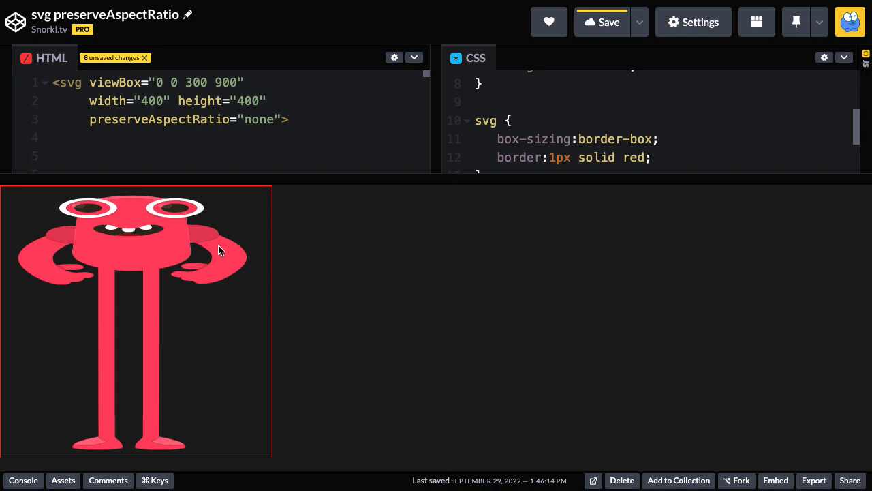
{"action": "mouse_move", "coordinate": [215, 242]}
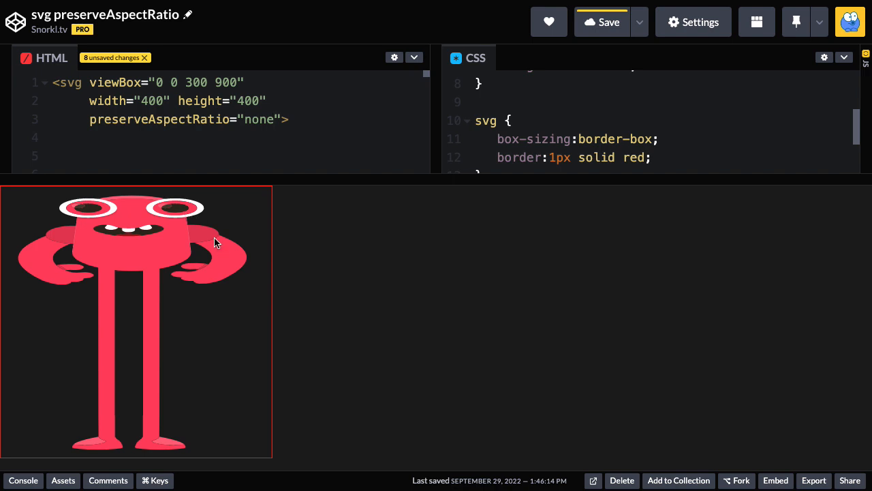
{"action": "mouse_move", "coordinate": [240, 169]}
{"action": "type", "text": "1"}
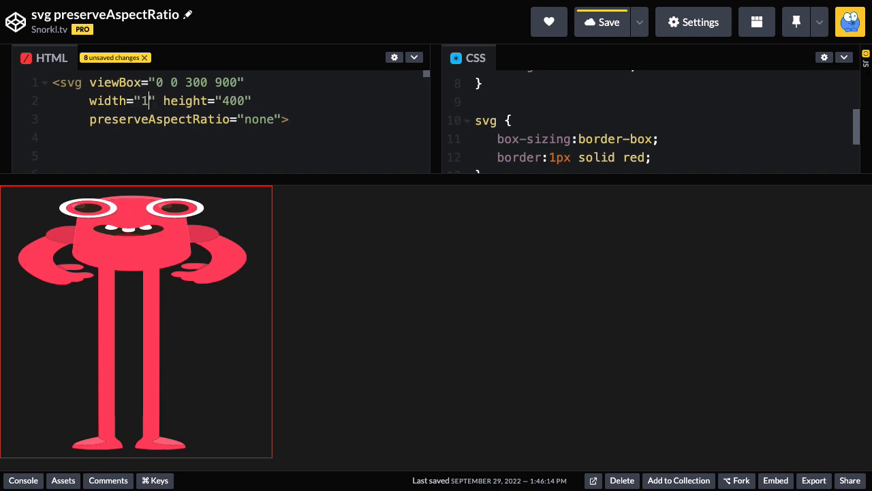
Set the SVG's width and height to 100% and view the stretched monster in a debug window.
{"action": "type", "text": "00%"}
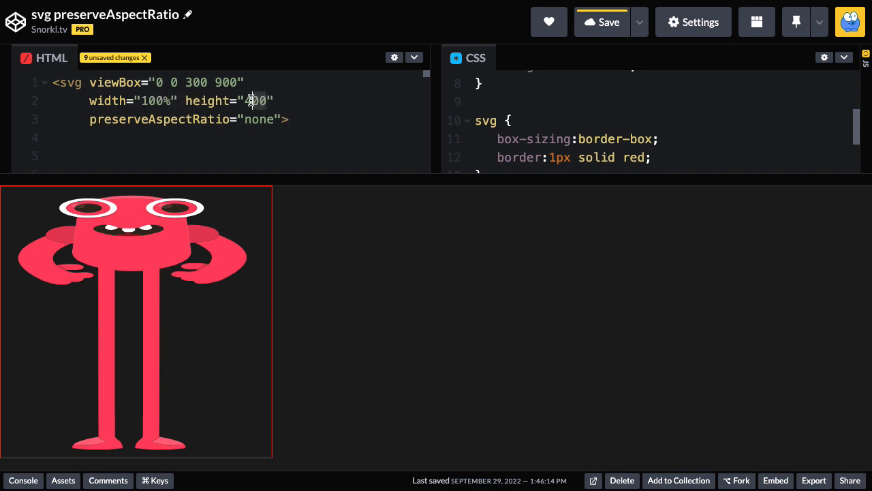
{"action": "type", "text": "100%"}
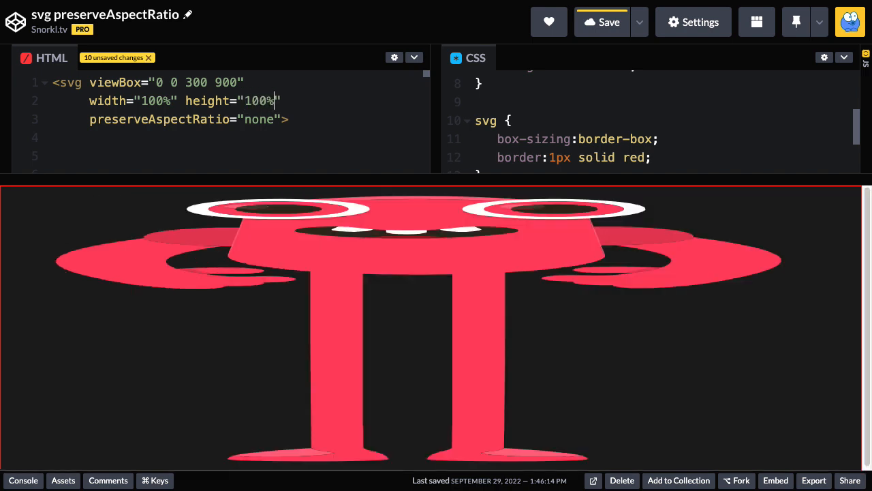
{"action": "left_click", "coordinate": [602, 22]}
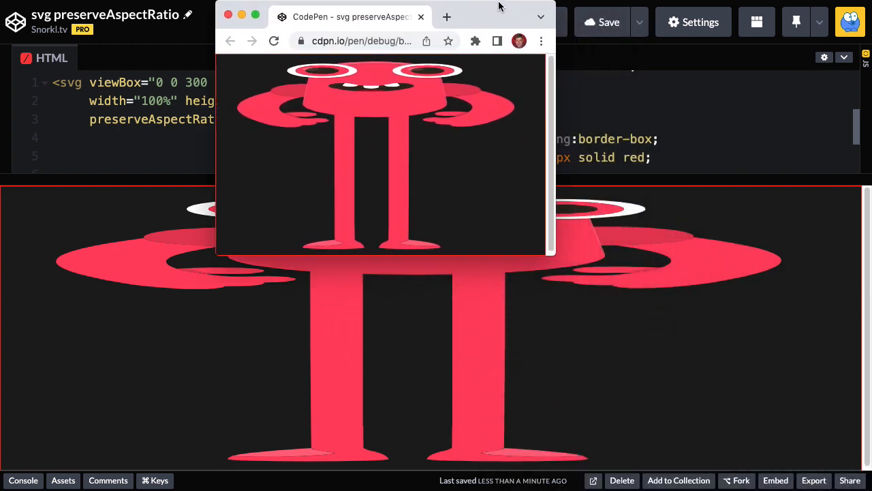
{"action": "mouse_move", "coordinate": [483, 244]}
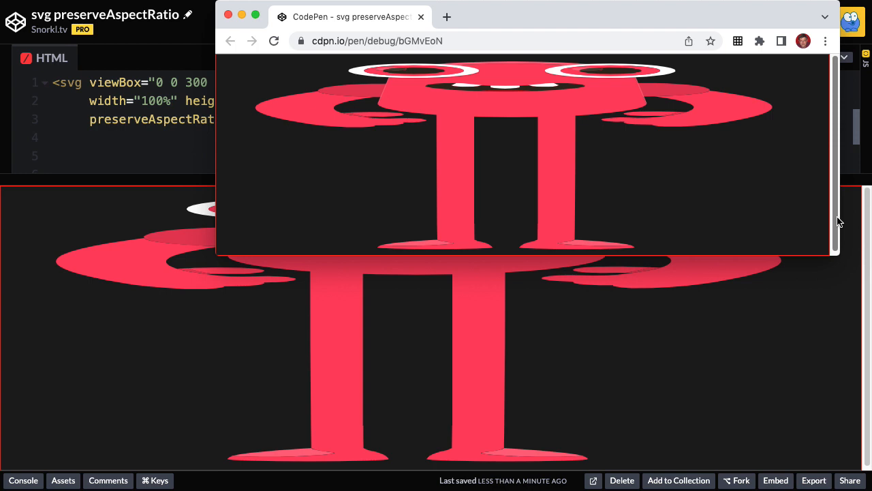
{"action": "mouse_move", "coordinate": [825, 225]}
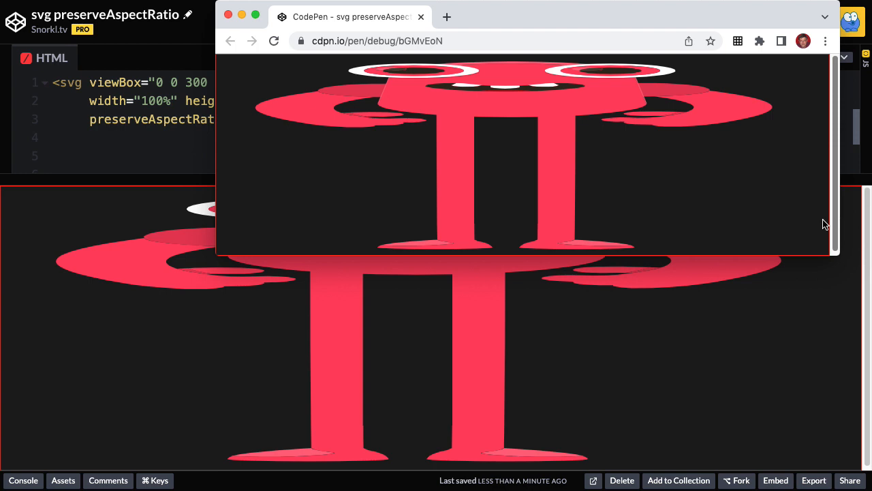
{"action": "mouse_move", "coordinate": [665, 161]}
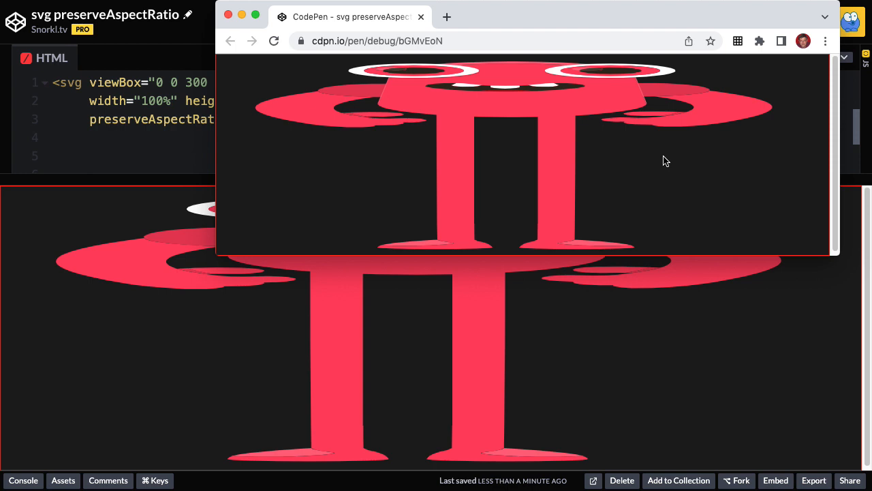
{"action": "mouse_move", "coordinate": [640, 158]}
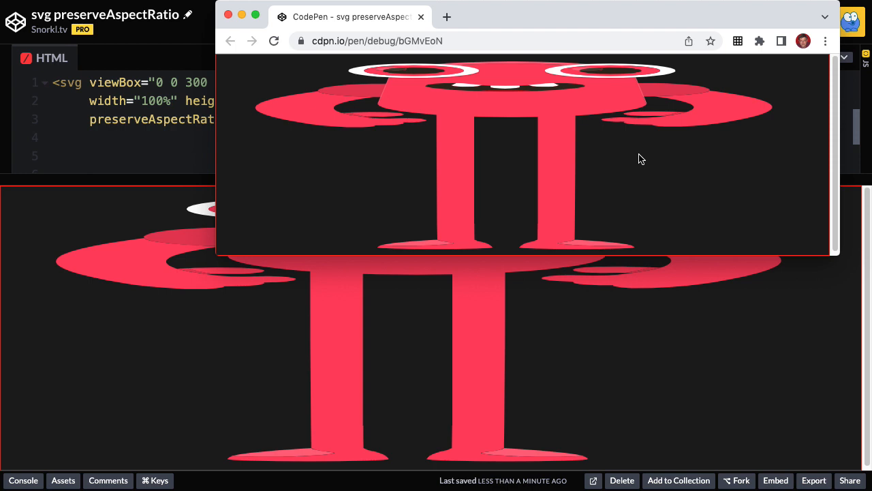
{"action": "mouse_move", "coordinate": [816, 245]}
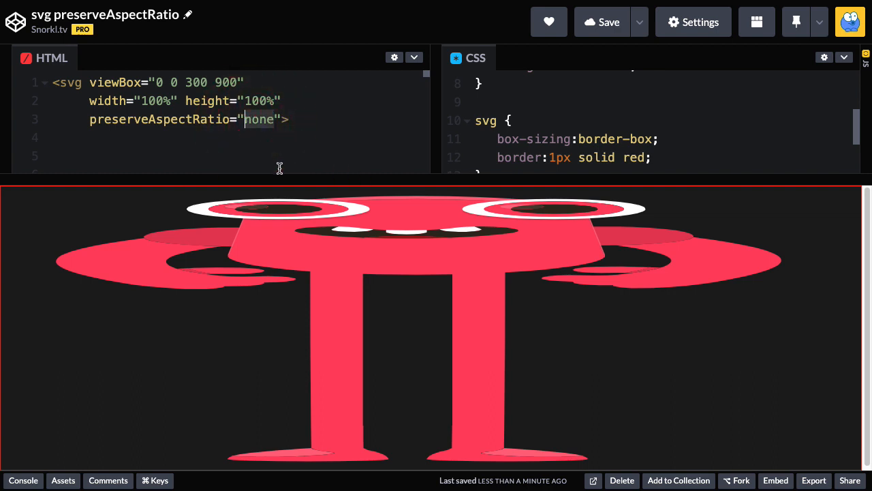
Set preserveAspectRatio to xMidYMin meet, test by narrowing the debug window, then use xMaxYMin meet.
{"action": "type", "text": "xMidY"}
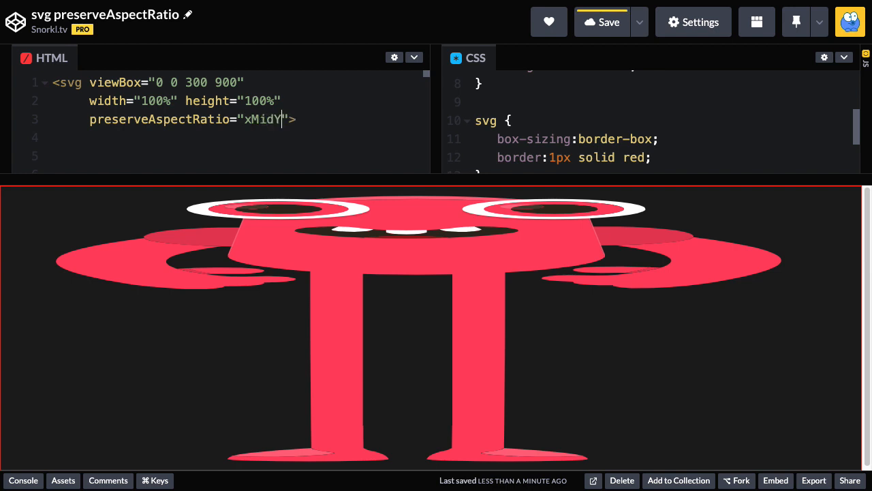
{"action": "type", "text": "Min meet"}
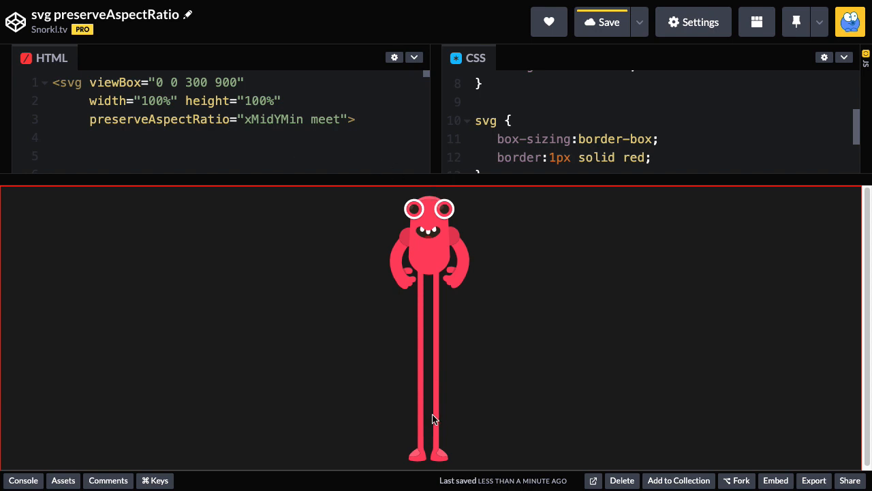
{"action": "left_click", "coordinate": [232, 120]}
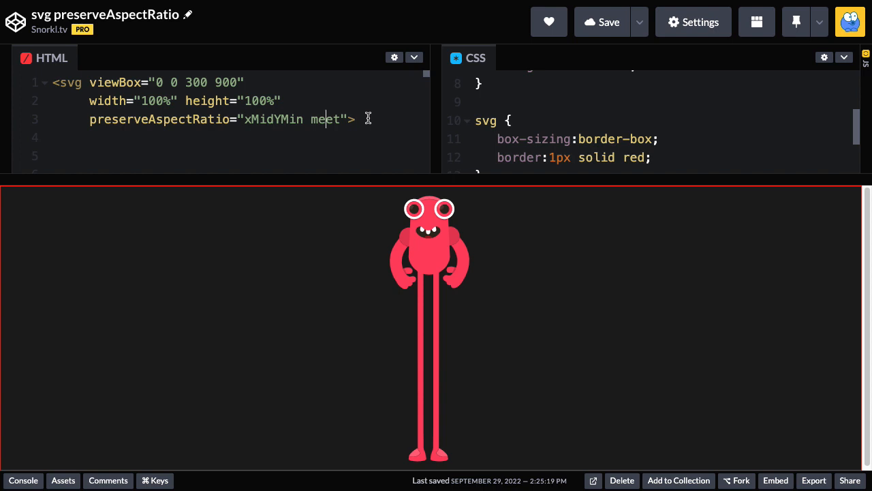
{"action": "mouse_move", "coordinate": [421, 272]}
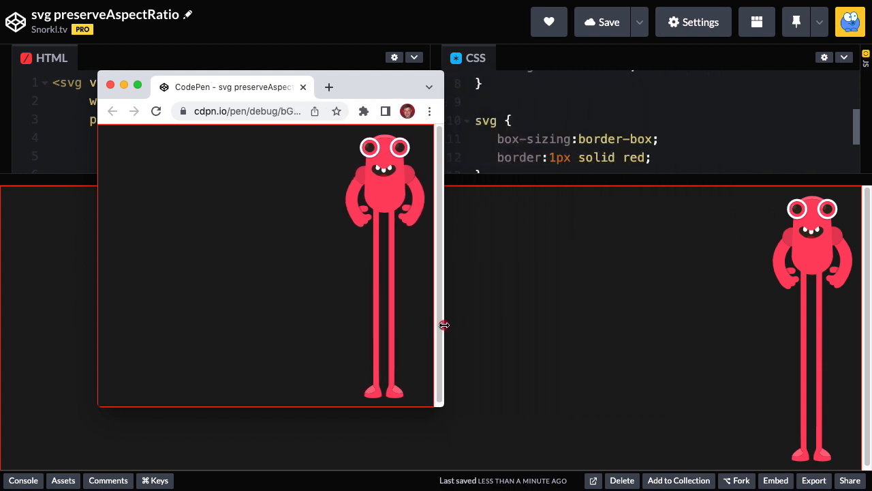
{"action": "left_click_drag", "start_coordinate": [444, 324], "coordinate": [627, 343]}
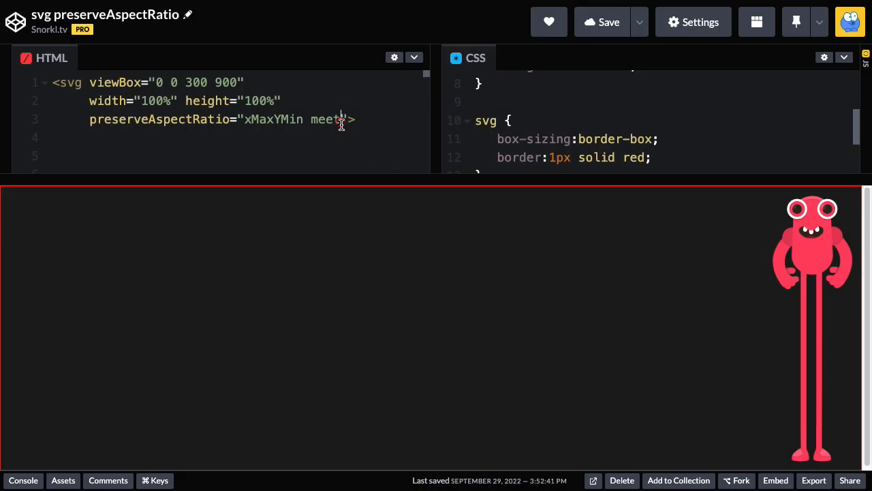
Change meet to slice (xMaxYMin slice) and inspect the cropped monster in the debug window.
{"action": "type", "text": "sl"}
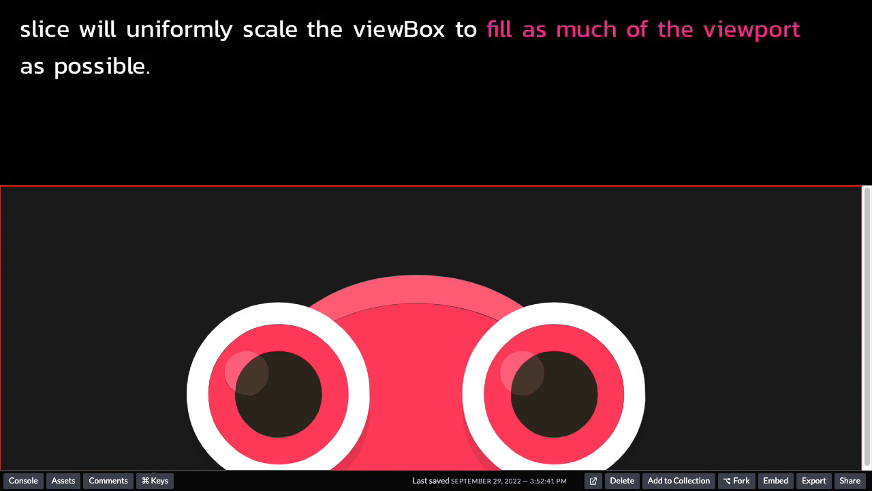
{"action": "mouse_move", "coordinate": [145, 277]}
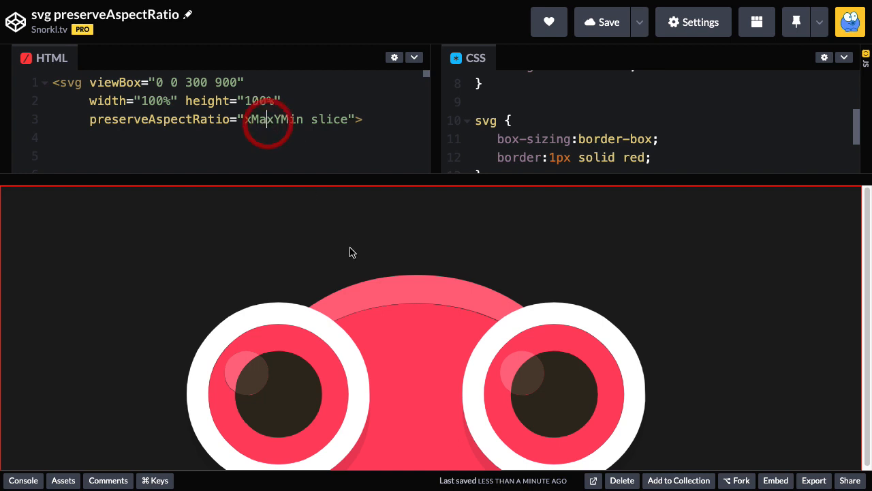
{"action": "mouse_move", "coordinate": [447, 300]}
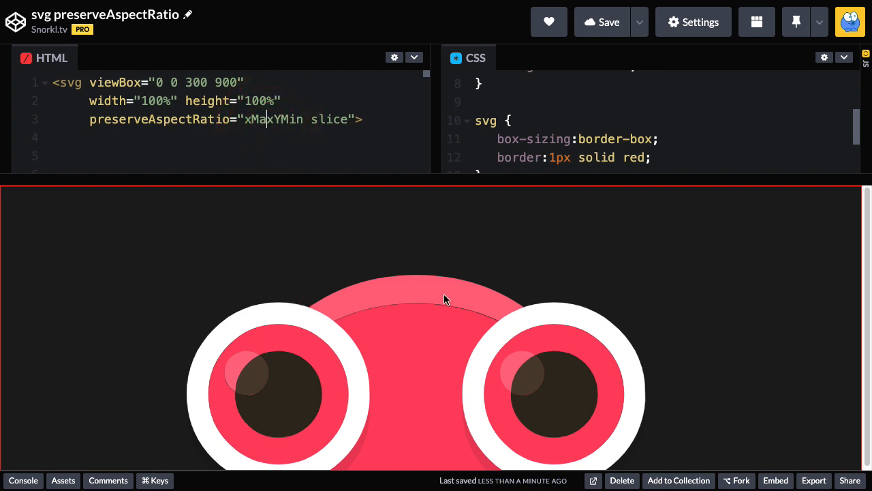
{"action": "mouse_move", "coordinate": [719, 278]}
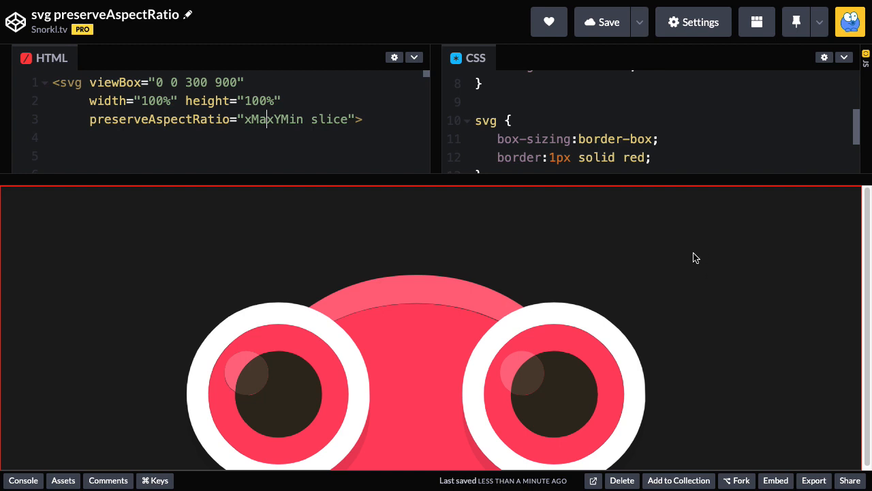
{"action": "mouse_move", "coordinate": [689, 355]}
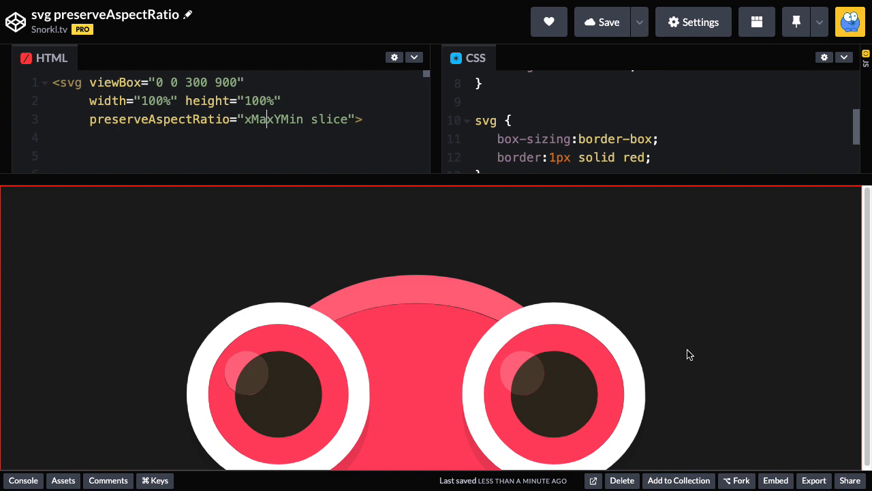
{"action": "mouse_move", "coordinate": [315, 163]}
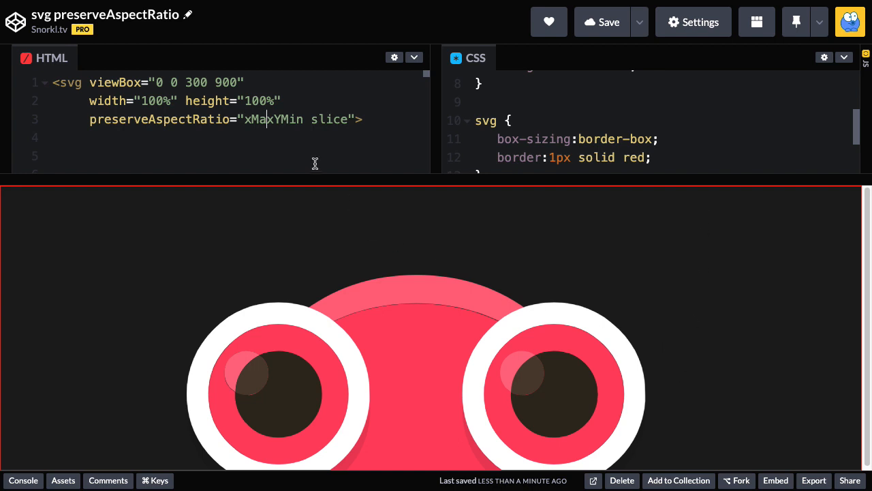
{"action": "left_click", "coordinate": [276, 120]}
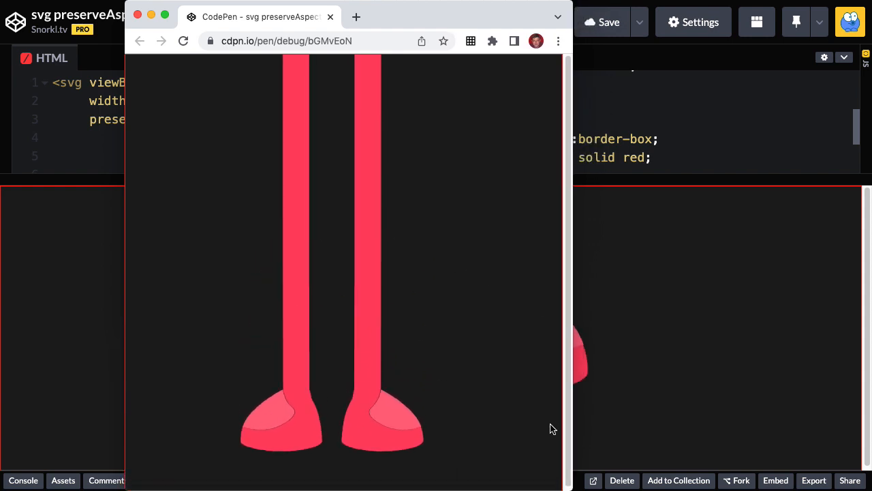
{"action": "mouse_move", "coordinate": [359, 158]}
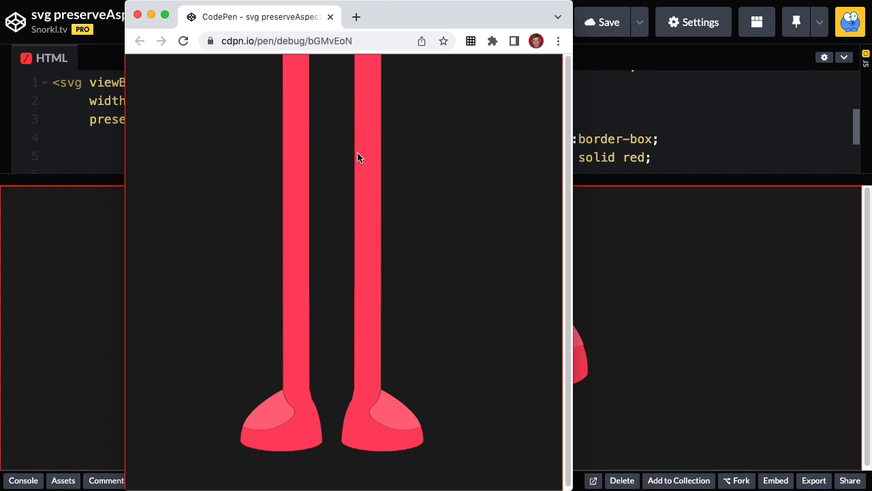
{"action": "mouse_move", "coordinate": [392, 46]}
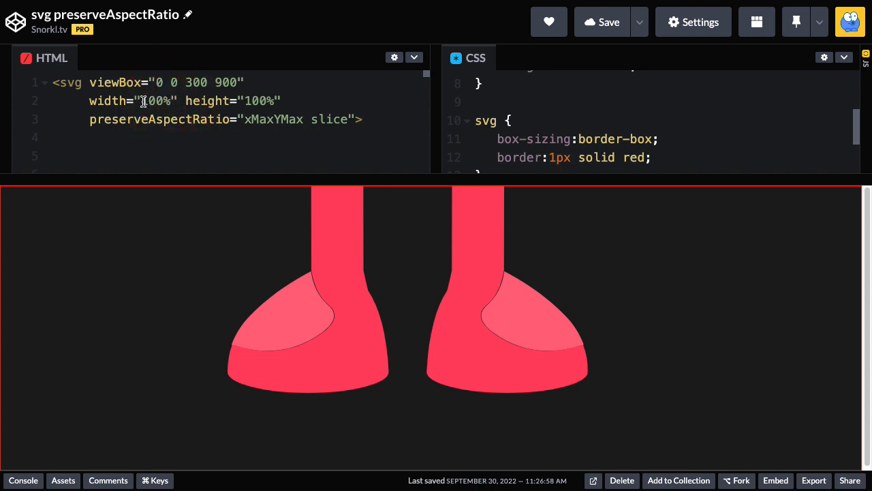
Set the SVG width to 200 so a narrow strip shows the monster, and check it in the debug window.
{"action": "type", "text": "200"}
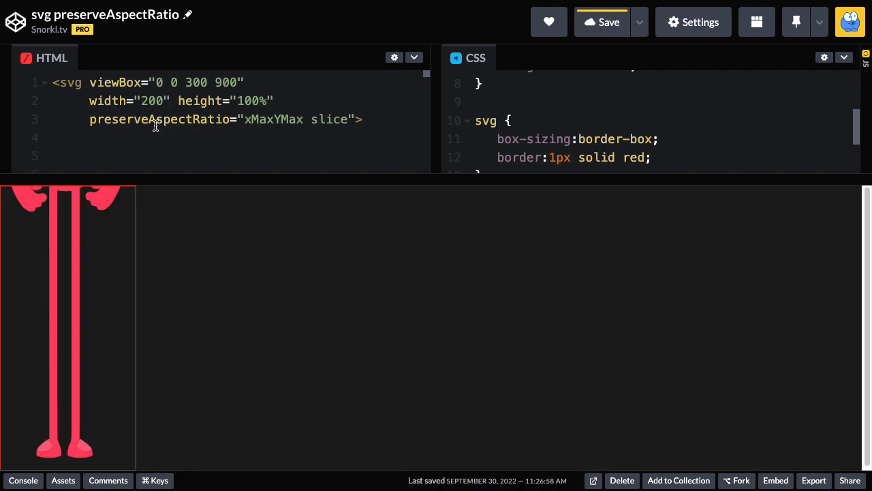
{"action": "mouse_move", "coordinate": [56, 235]}
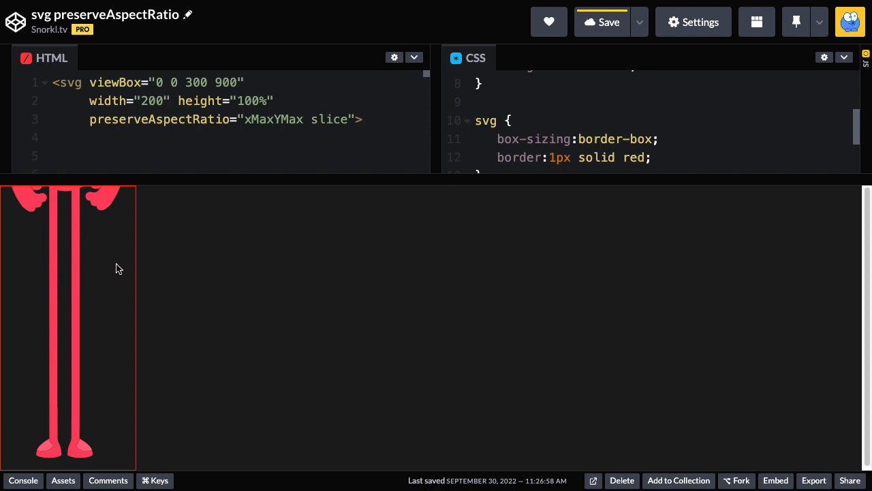
{"action": "mouse_move", "coordinate": [100, 433]}
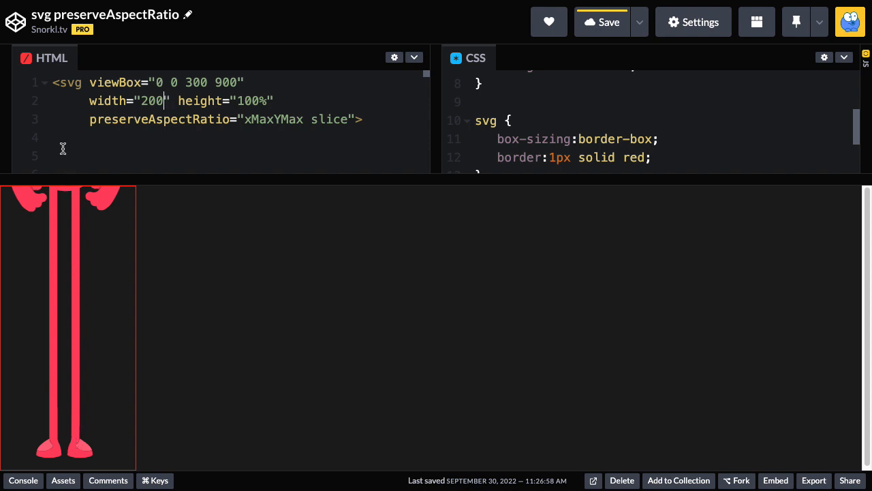
{"action": "left_click", "coordinate": [601, 22]}
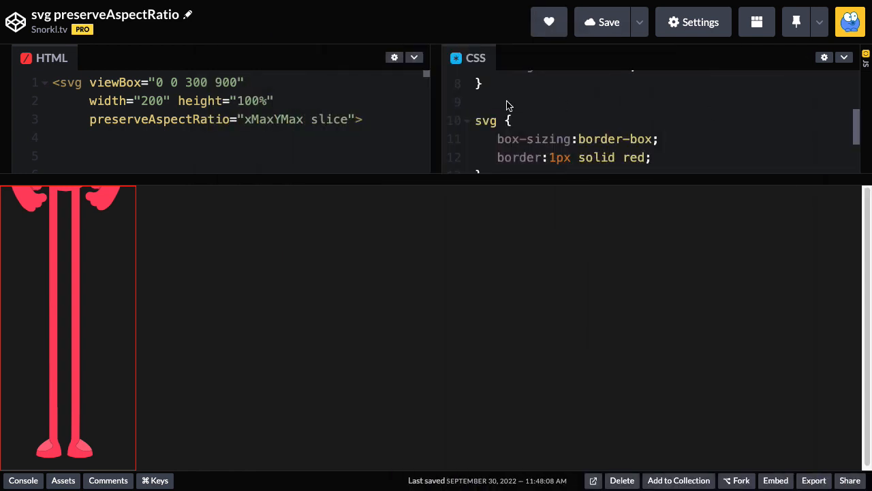
{"action": "mouse_move", "coordinate": [218, 120]}
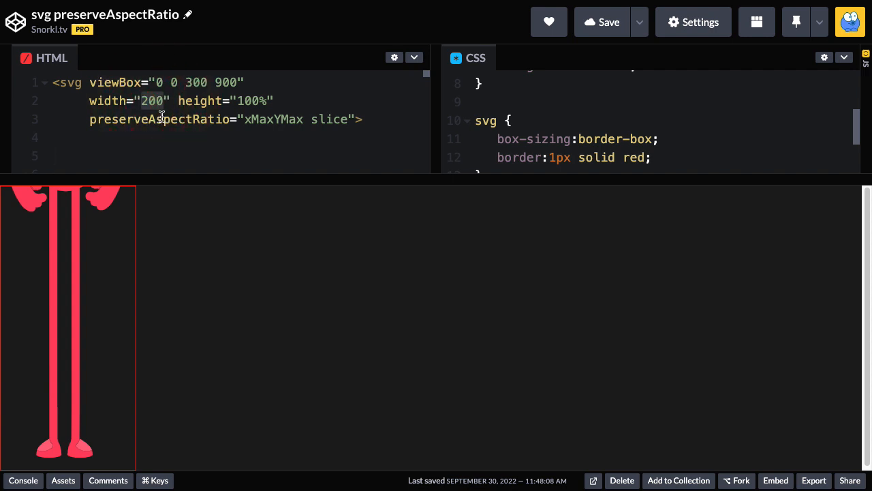
Reduce the SVG width to 50 and change the Y alignment value to Mid.
{"action": "type", "text": "50"}
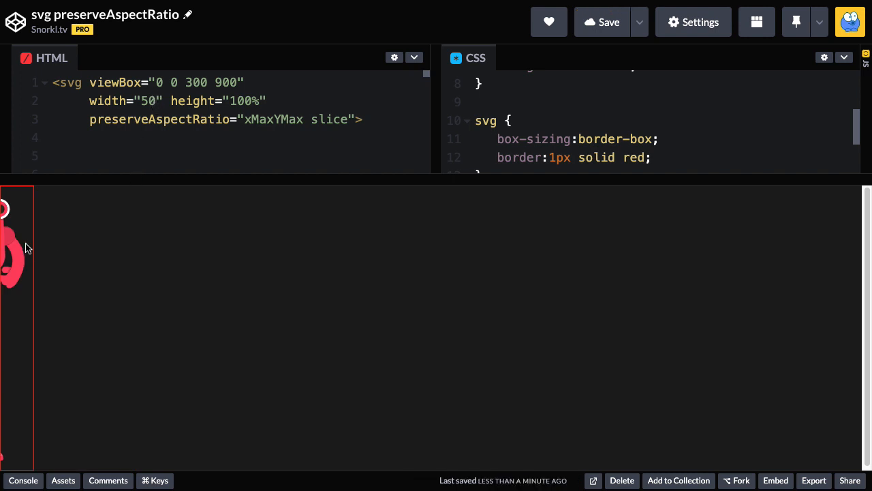
{"action": "mouse_move", "coordinate": [14, 253]}
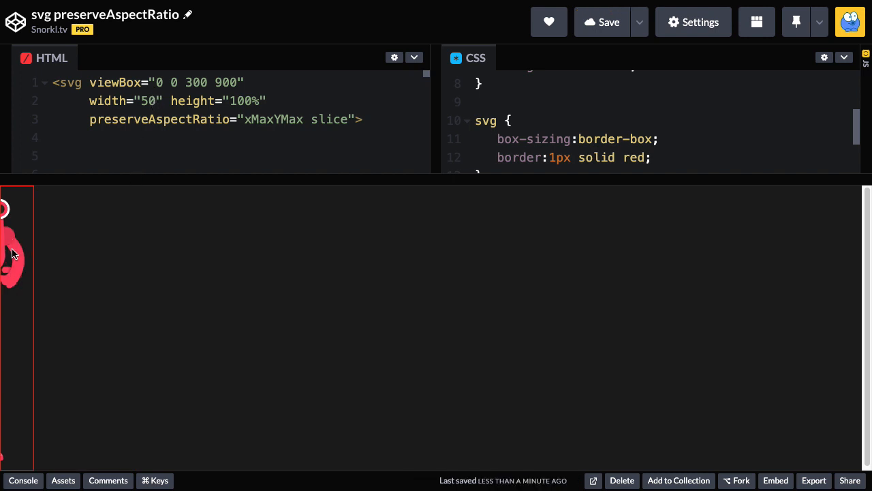
{"action": "mouse_move", "coordinate": [25, 458]}
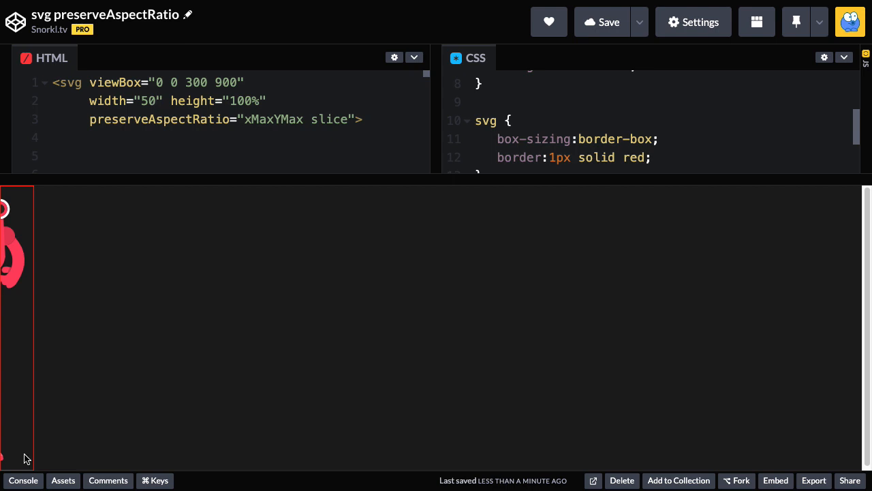
{"action": "mouse_move", "coordinate": [27, 415]}
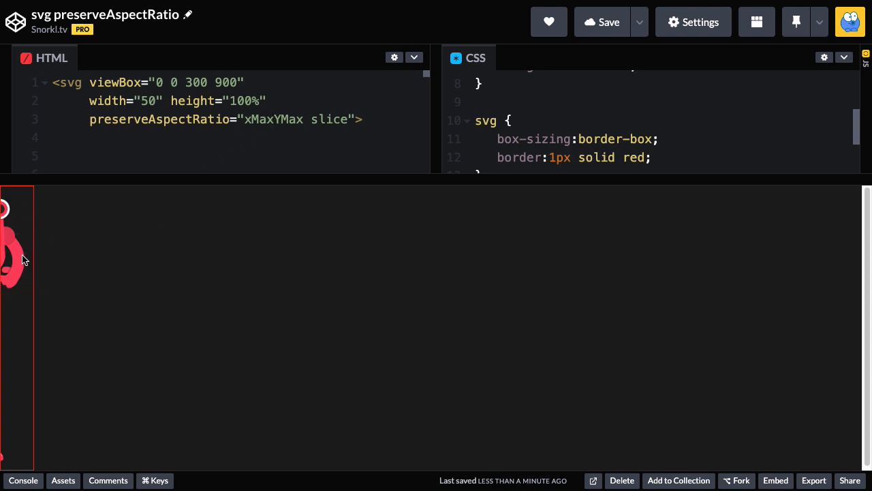
{"action": "mouse_move", "coordinate": [7, 275]}
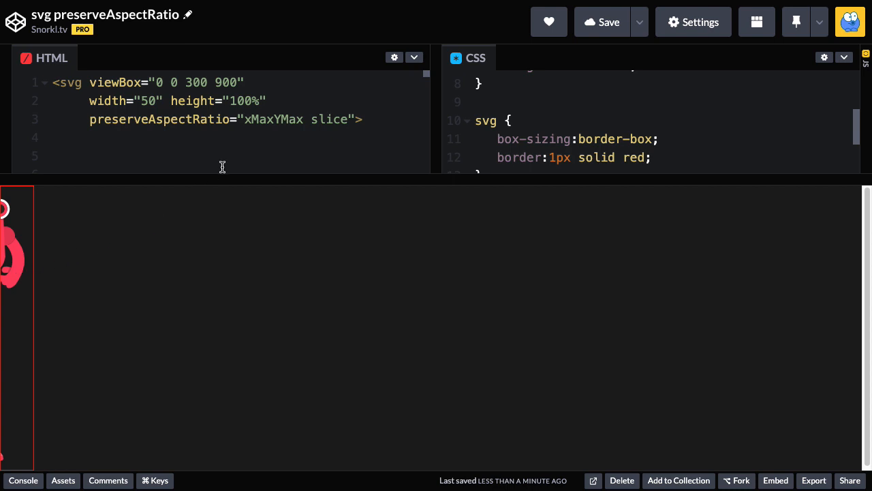
{"action": "mouse_move", "coordinate": [275, 120]}
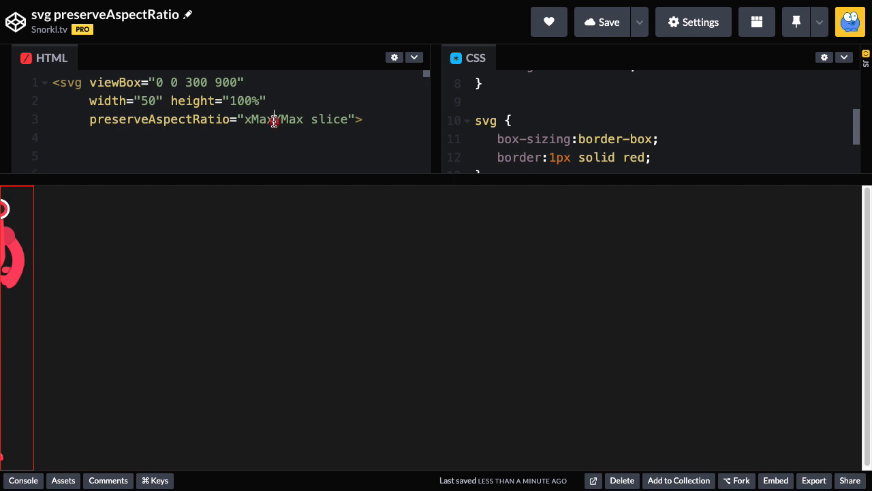
{"action": "type", "text": "Mid"}
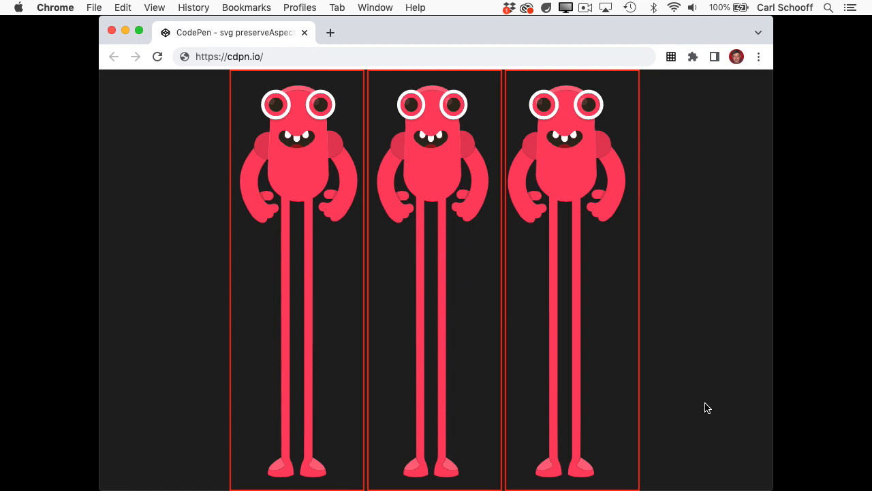
{"action": "mouse_move", "coordinate": [752, 453]}
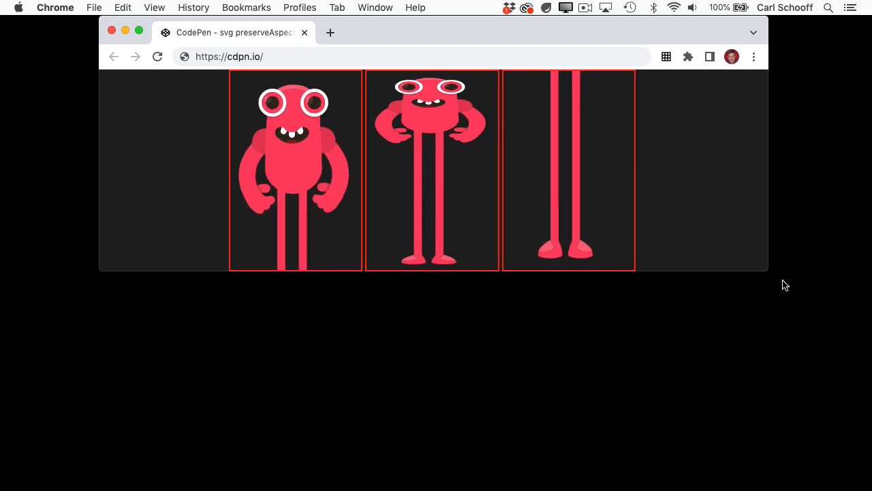
{"action": "mouse_move", "coordinate": [701, 276]}
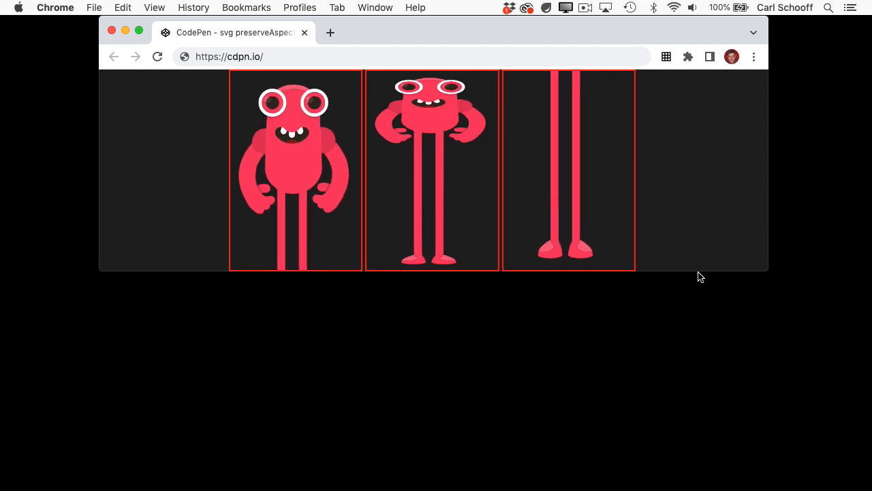
{"action": "mouse_move", "coordinate": [540, 234]}
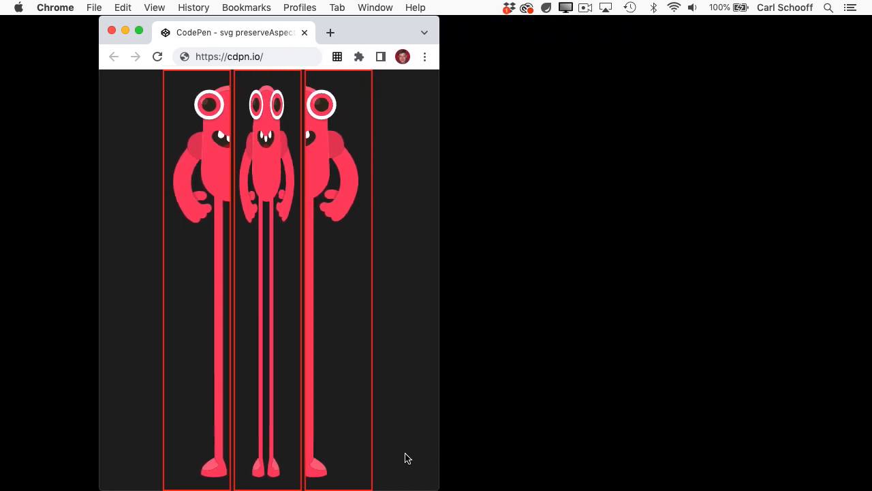
{"action": "mouse_move", "coordinate": [401, 313]}
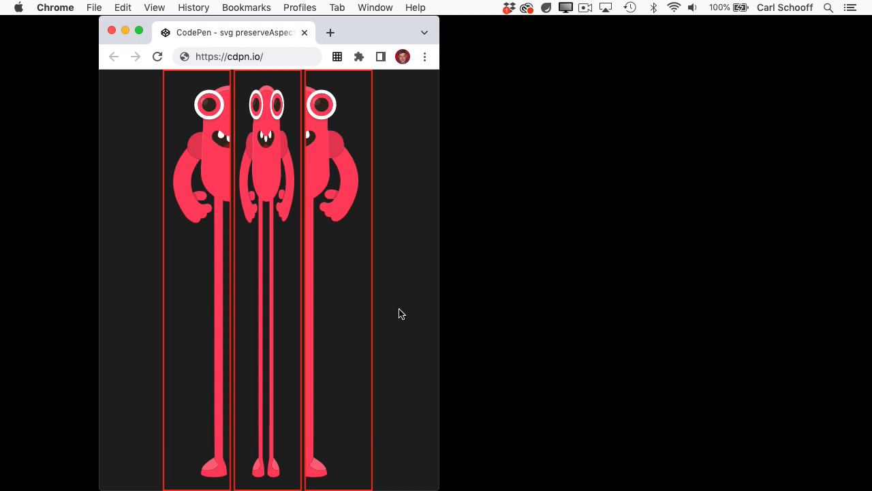
{"action": "mouse_move", "coordinate": [267, 153]}
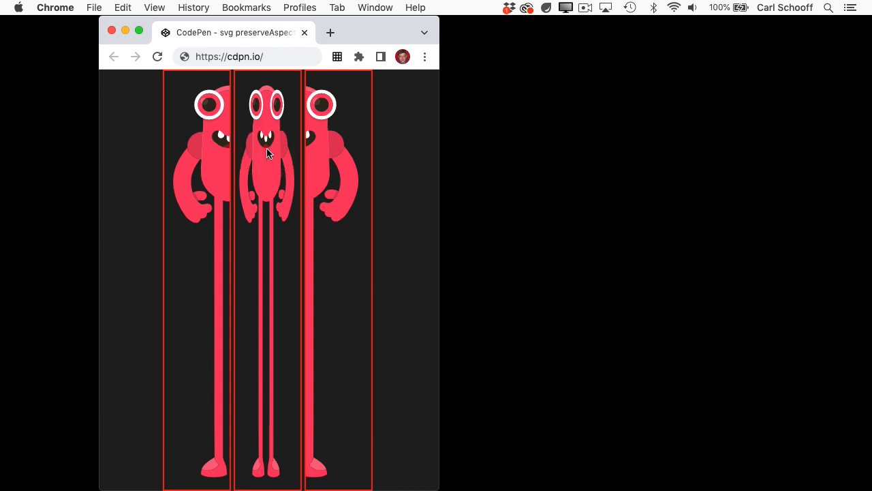
{"action": "mouse_move", "coordinate": [193, 169]}
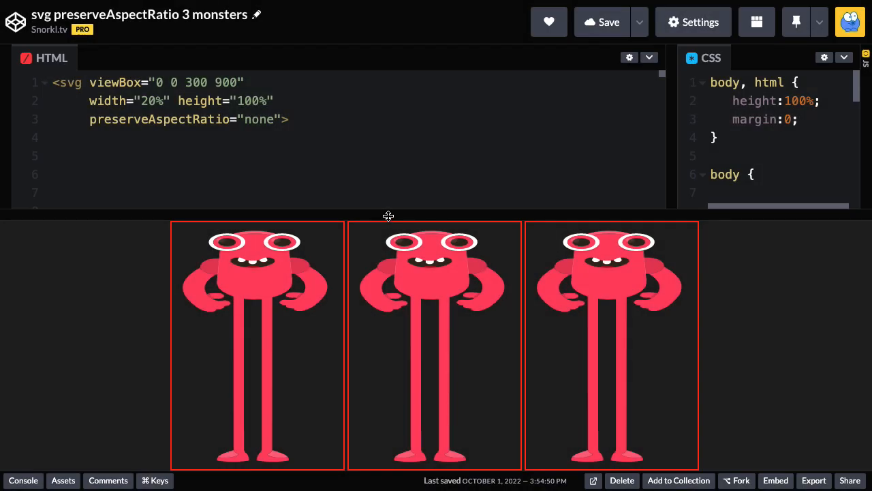
{"action": "mouse_move", "coordinate": [398, 215]}
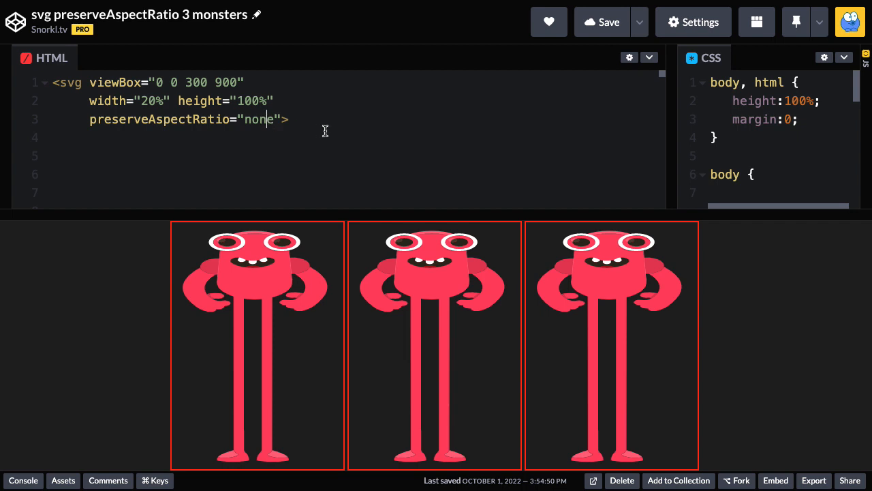
{"action": "mouse_move", "coordinate": [334, 130]}
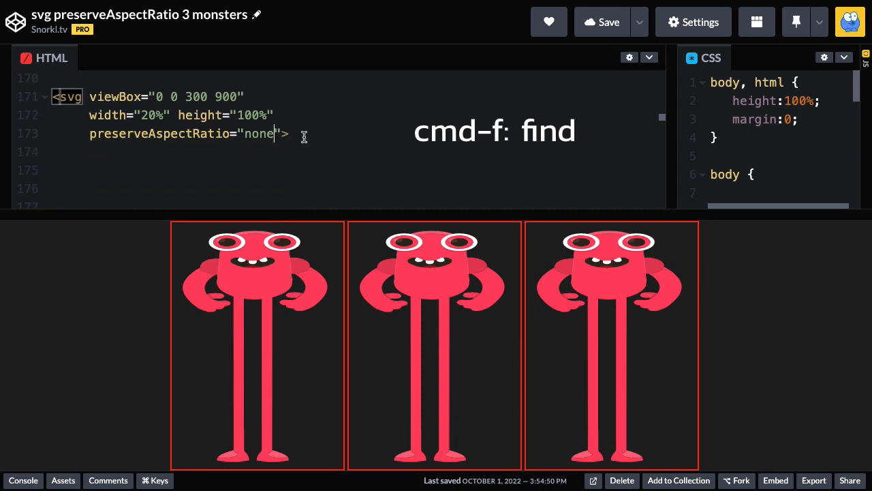
Search within the three-monsters pen's HTML code with Cmd+G.
{"action": "key", "text": "cmd+g"}
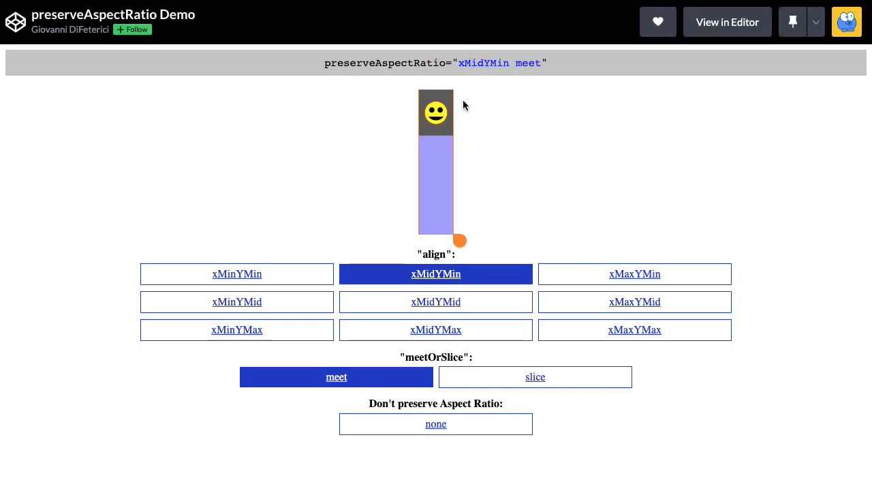
Switch the demo's alignment to xMidYMid, then xMidYMax meet so the smiley sits at the bottom.
{"action": "left_click", "coordinate": [436, 302]}
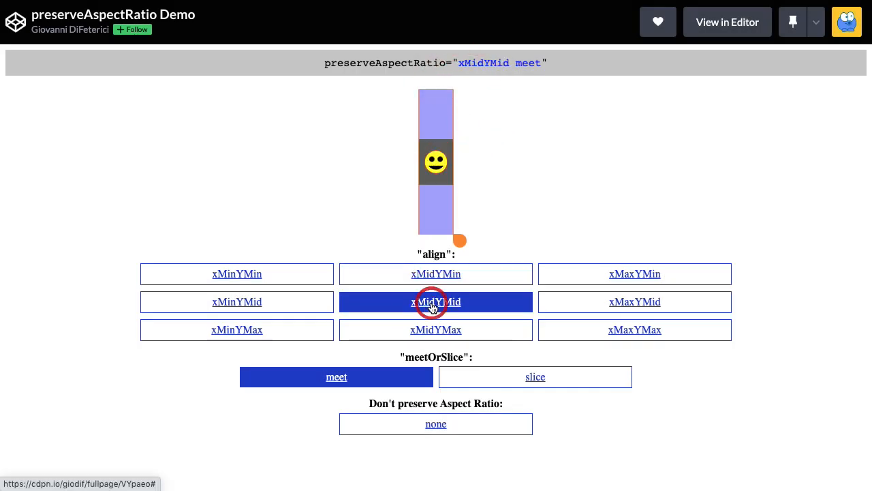
{"action": "left_click", "coordinate": [436, 329]}
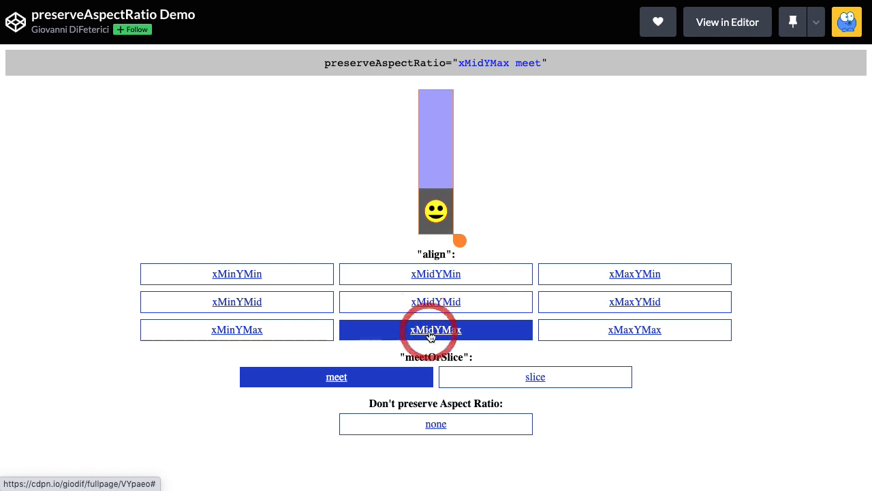